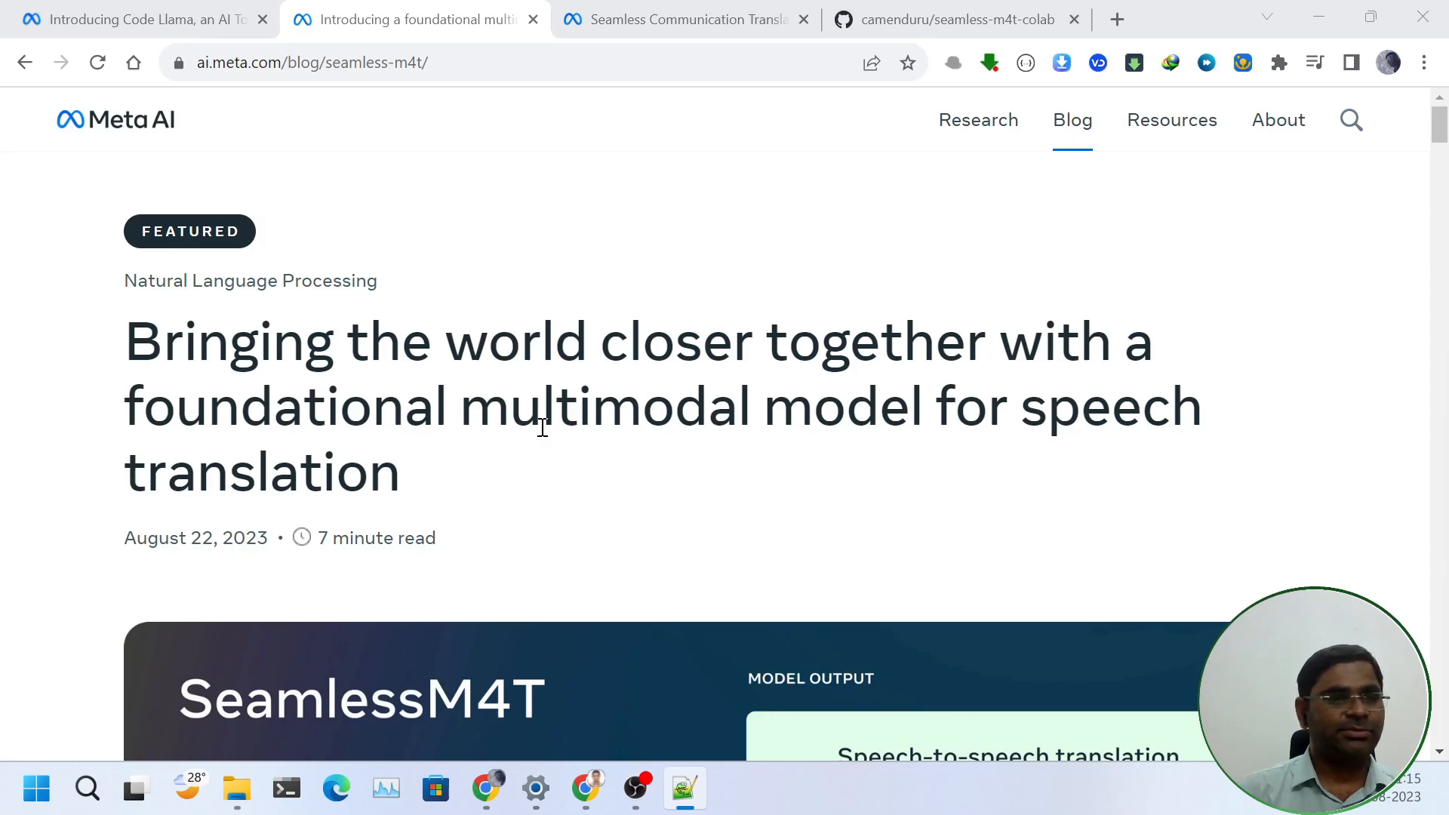
- Reach the SeamlessM4T translation demo from the announcement post
left_click(139, 19)
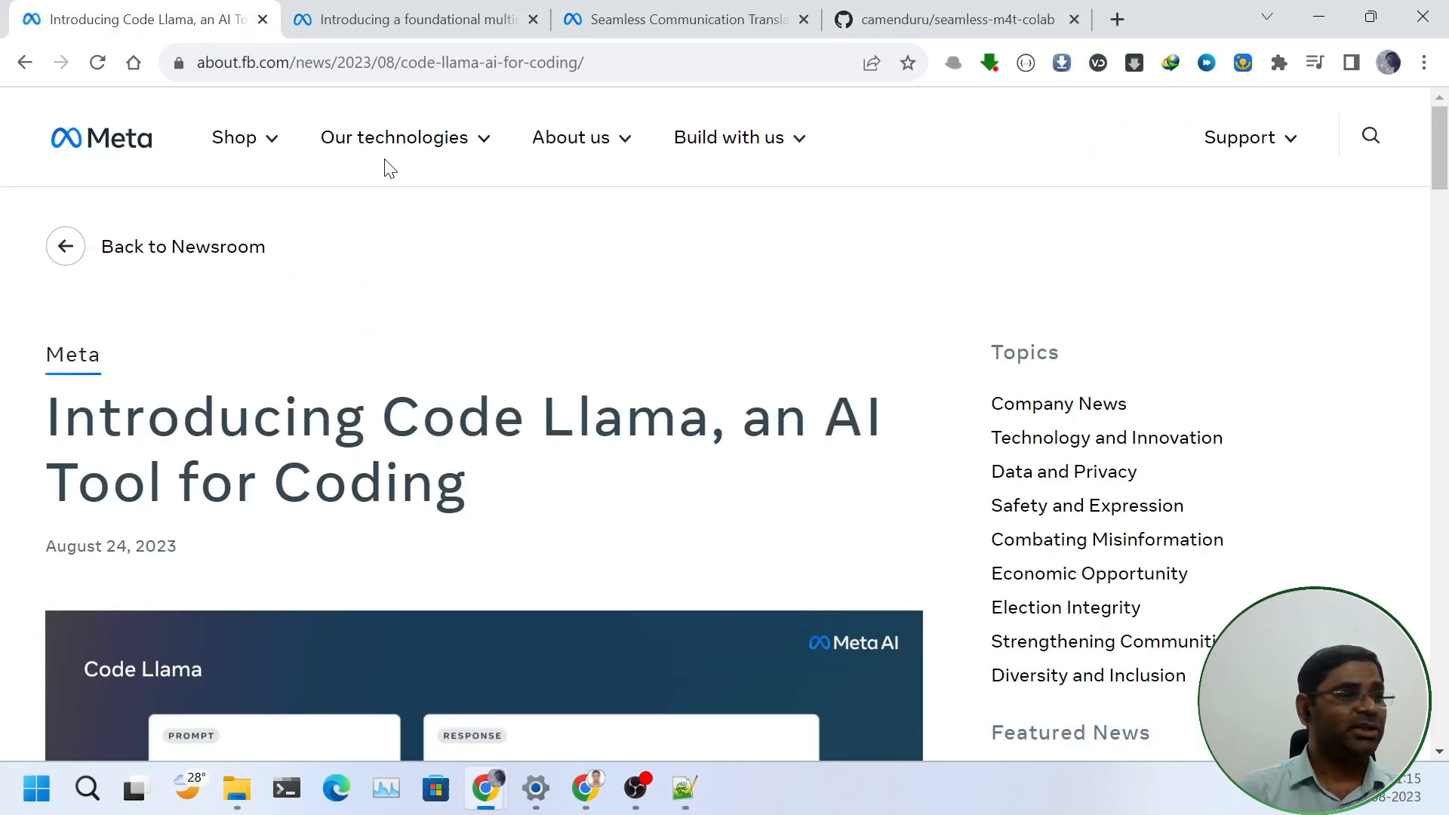
mouse_move(661, 447)
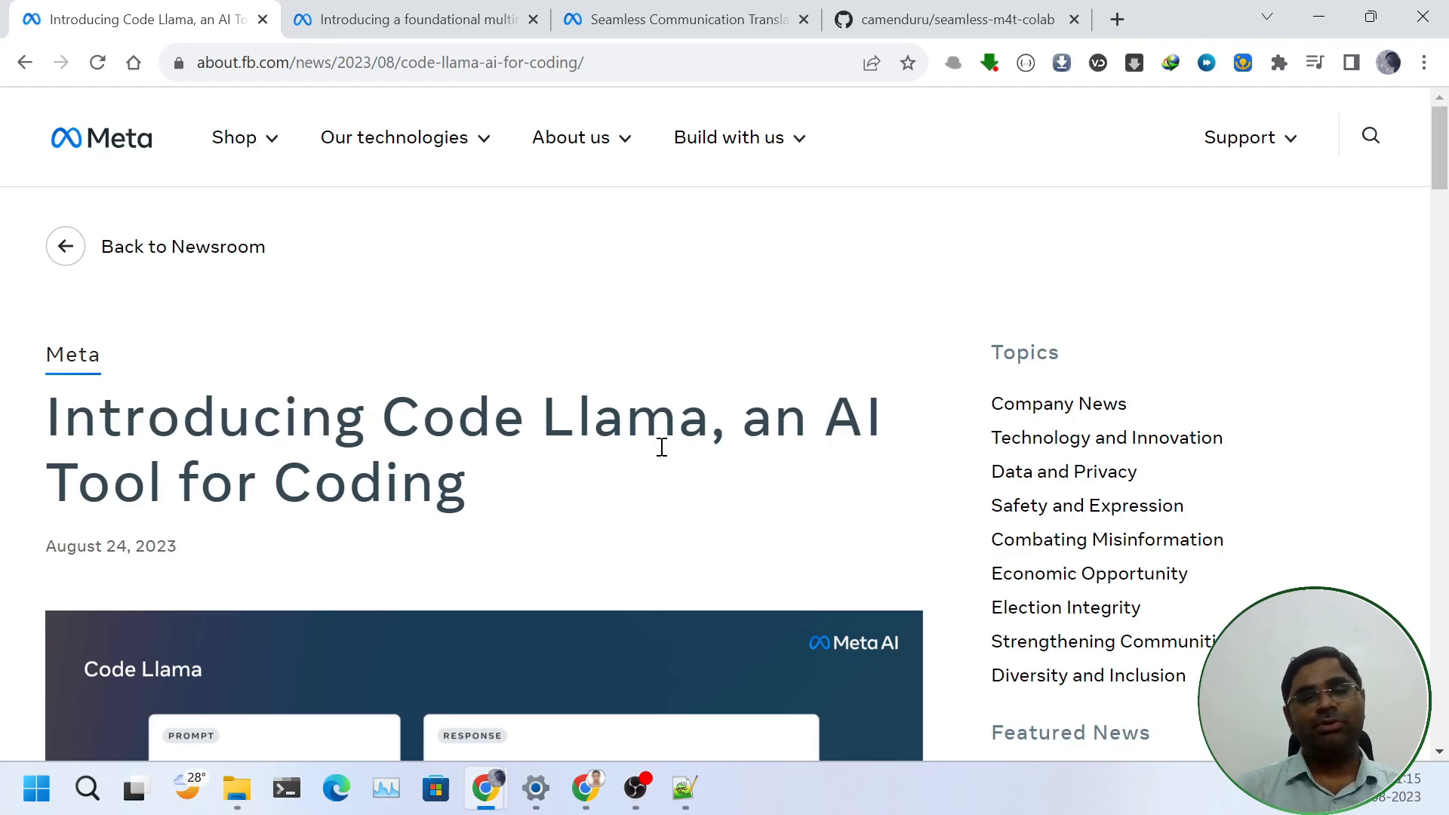
left_click(414, 18)
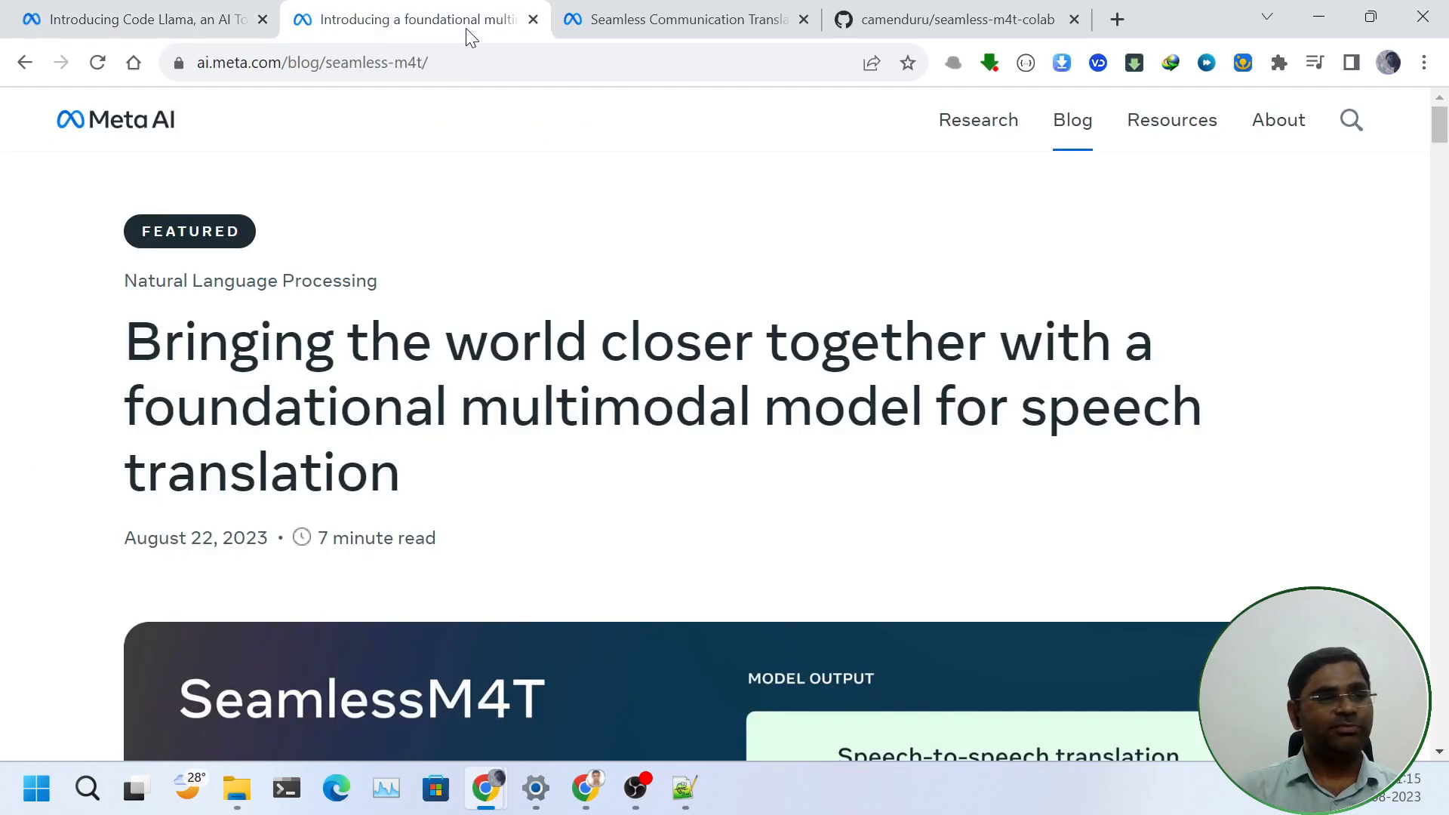
scroll("down", 3)
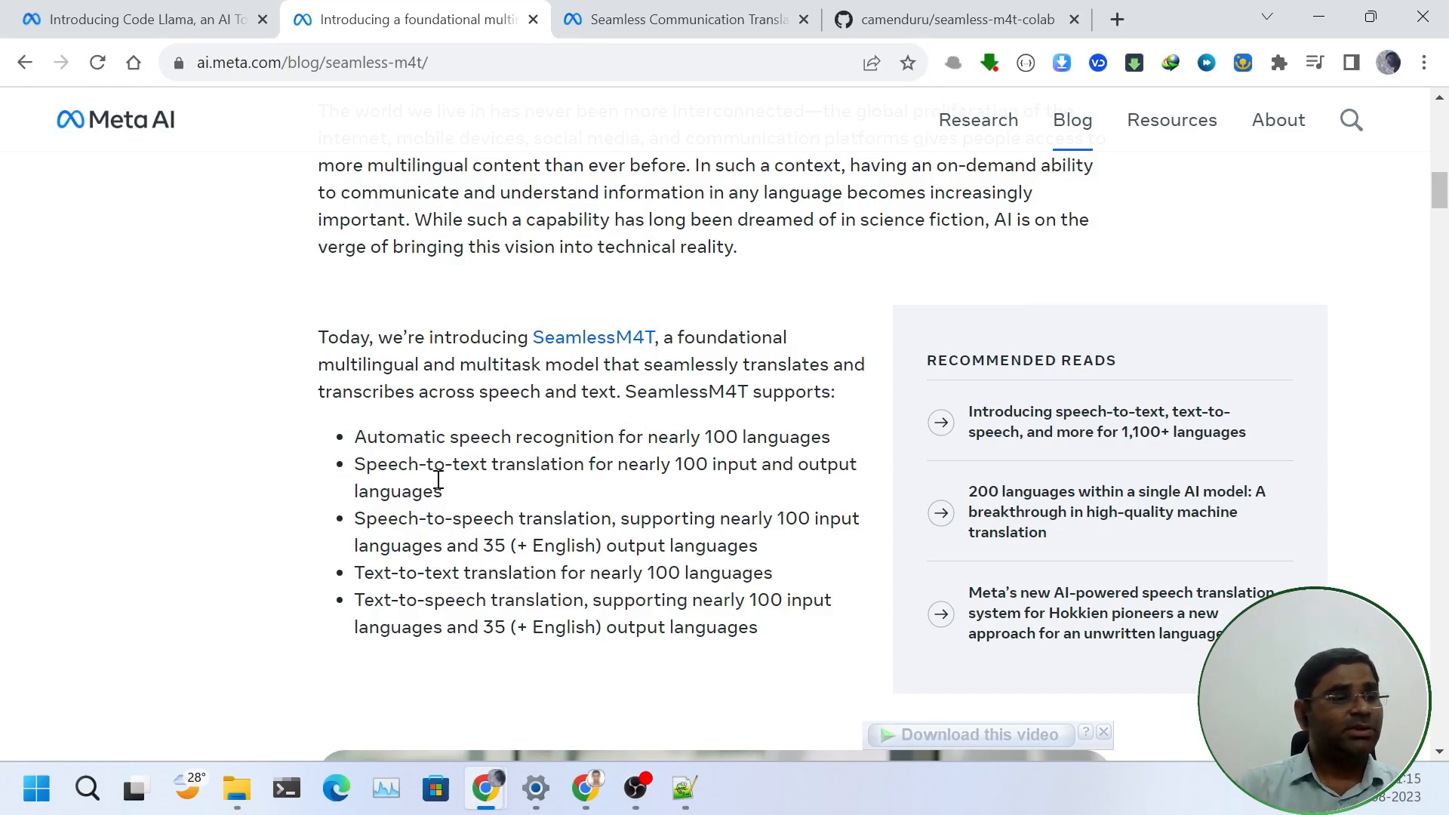
mouse_move(626, 474)
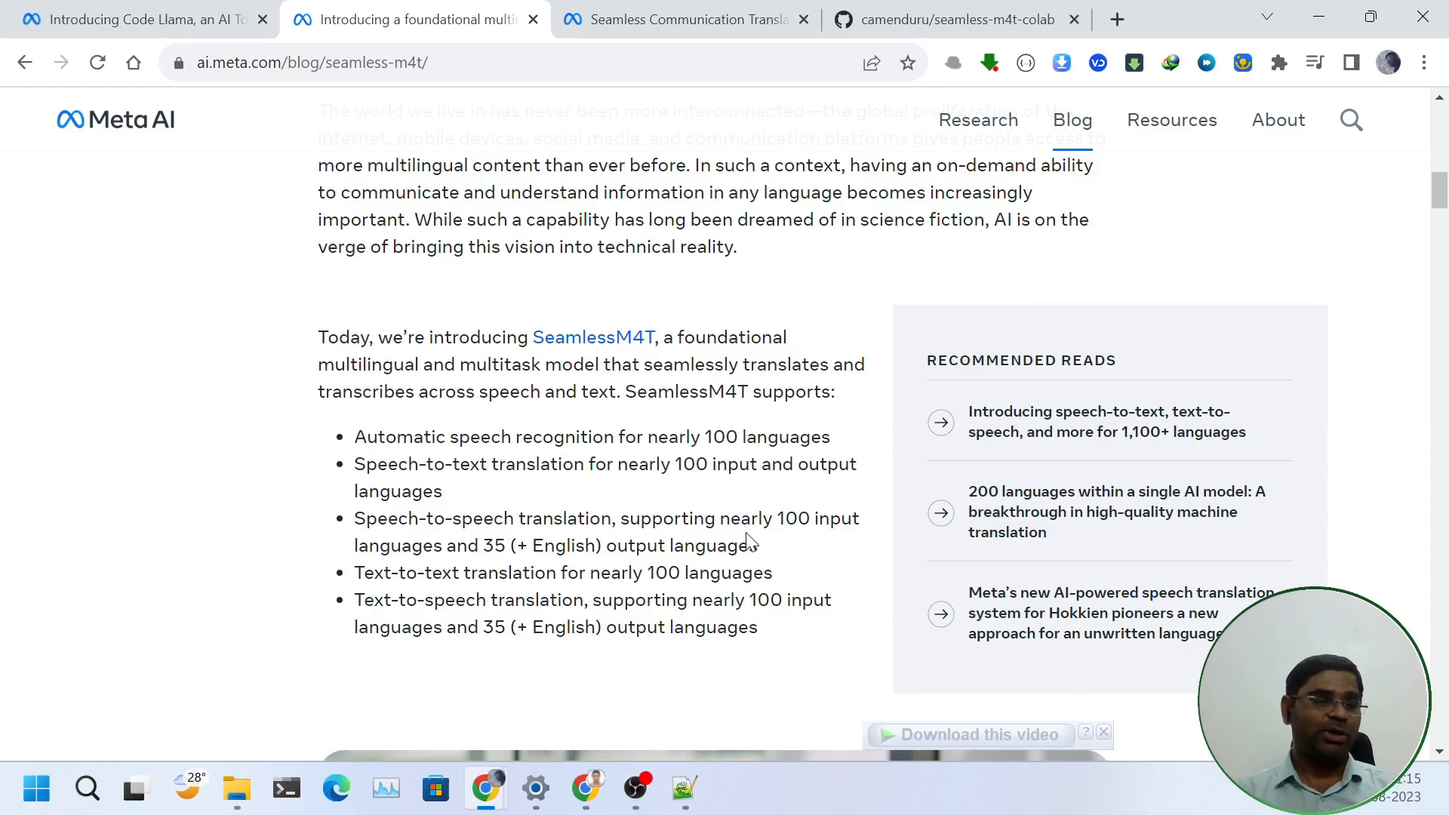
mouse_move(622, 649)
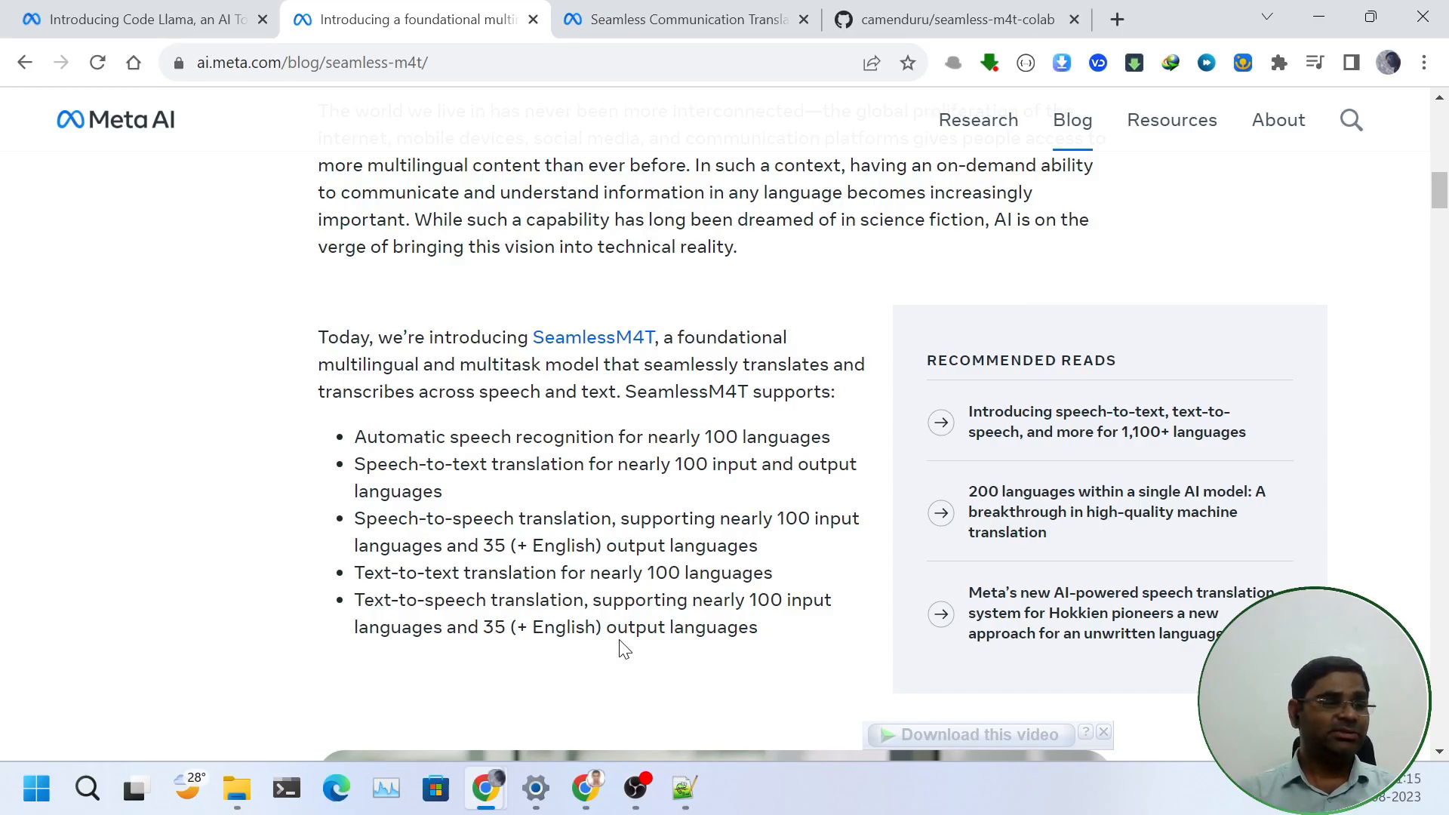
mouse_move(669, 657)
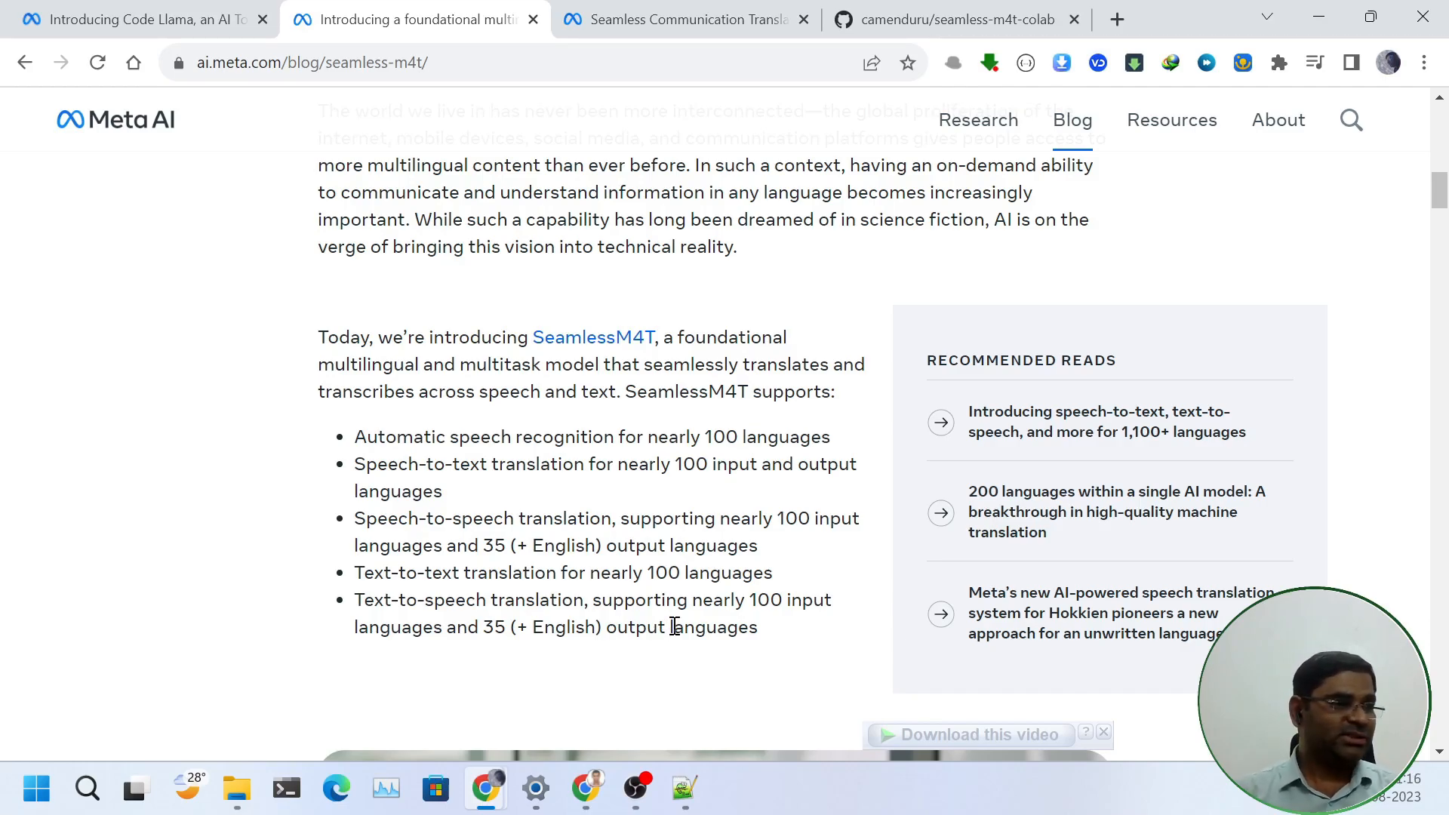
mouse_move(682, 601)
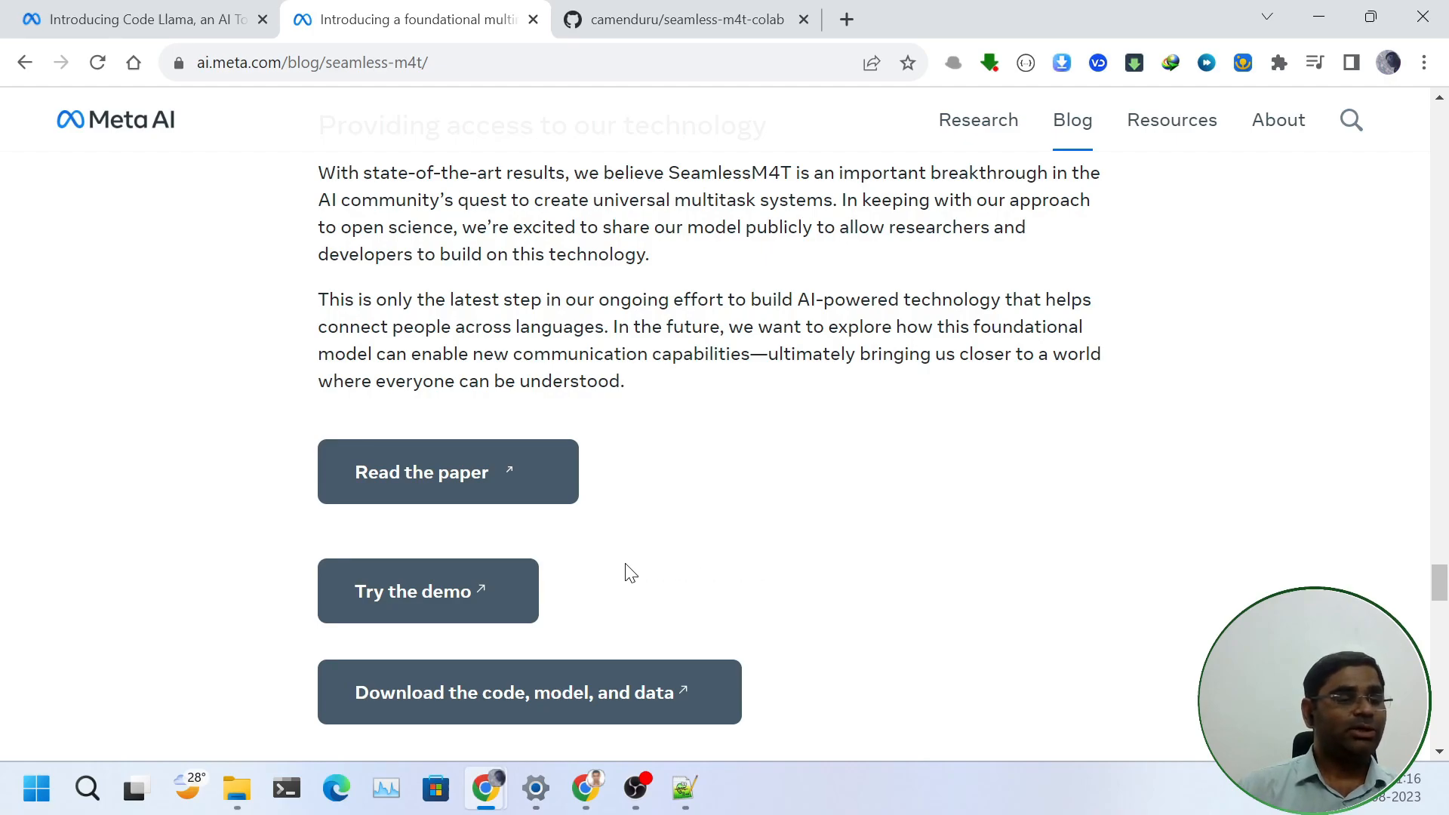
left_click(414, 591)
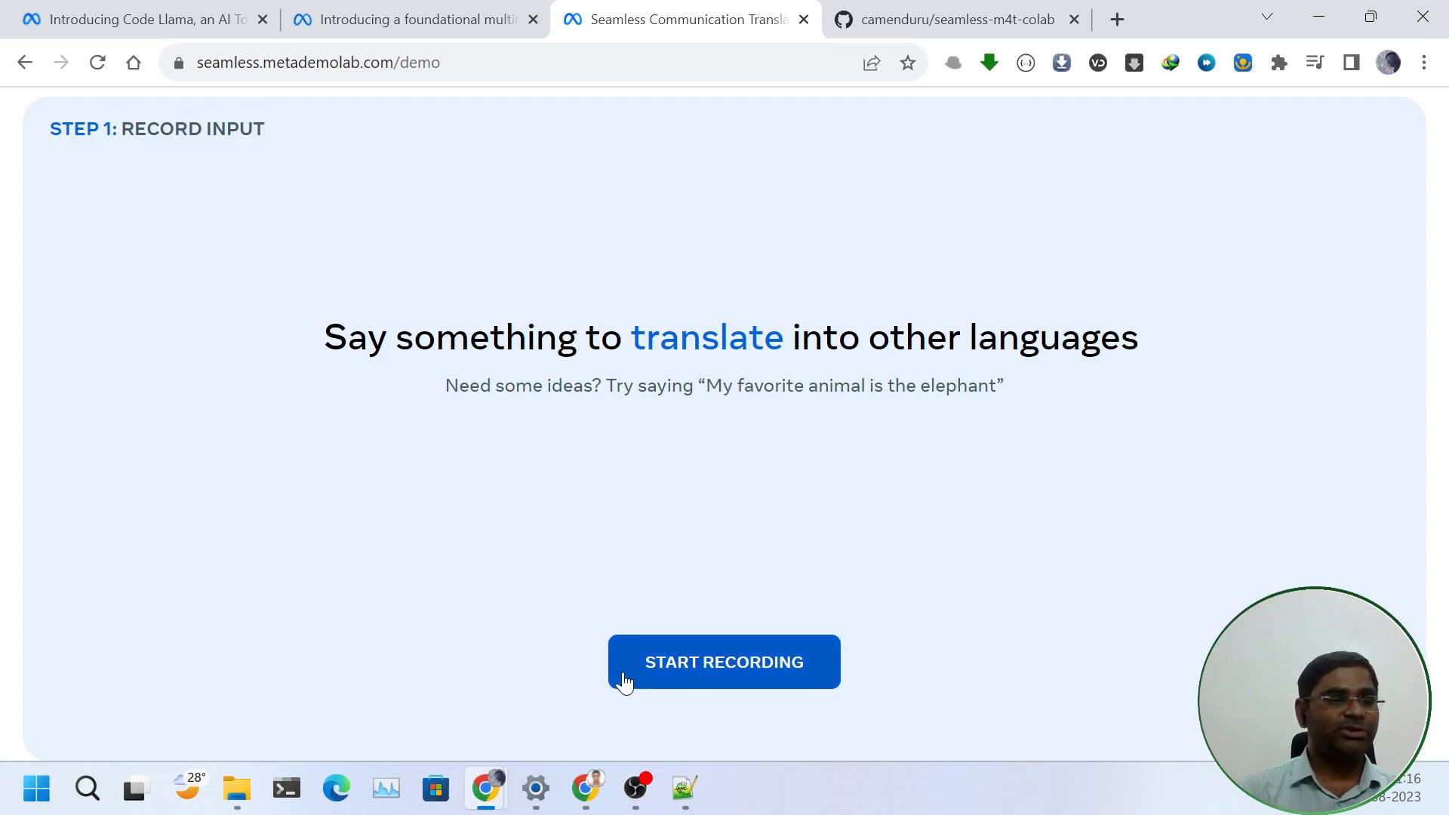
- Record a roughly 9-second spoken English clip in the Seamless demo
left_click(723, 661)
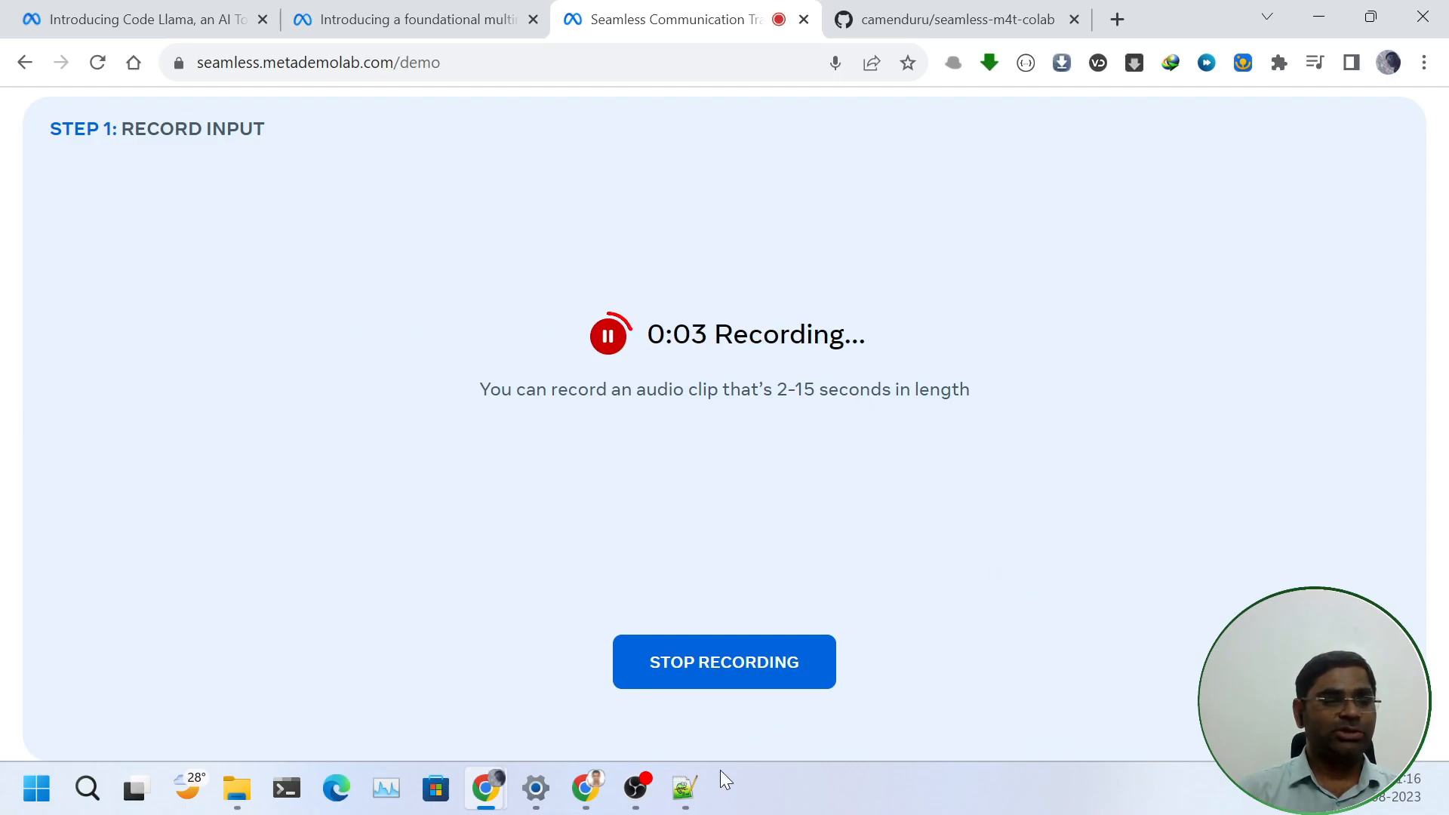
mouse_move(1213, 616)
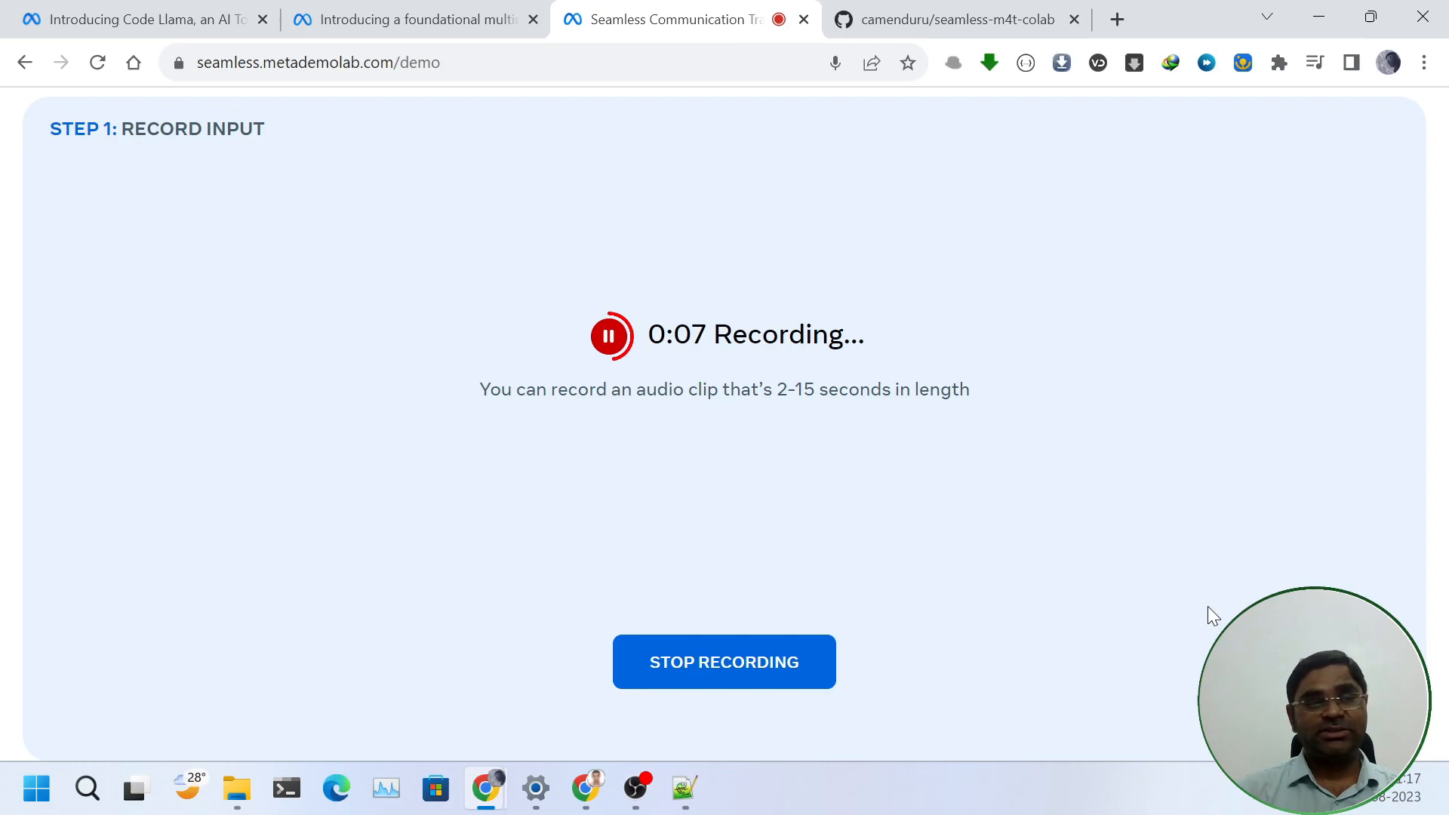
mouse_move(781, 672)
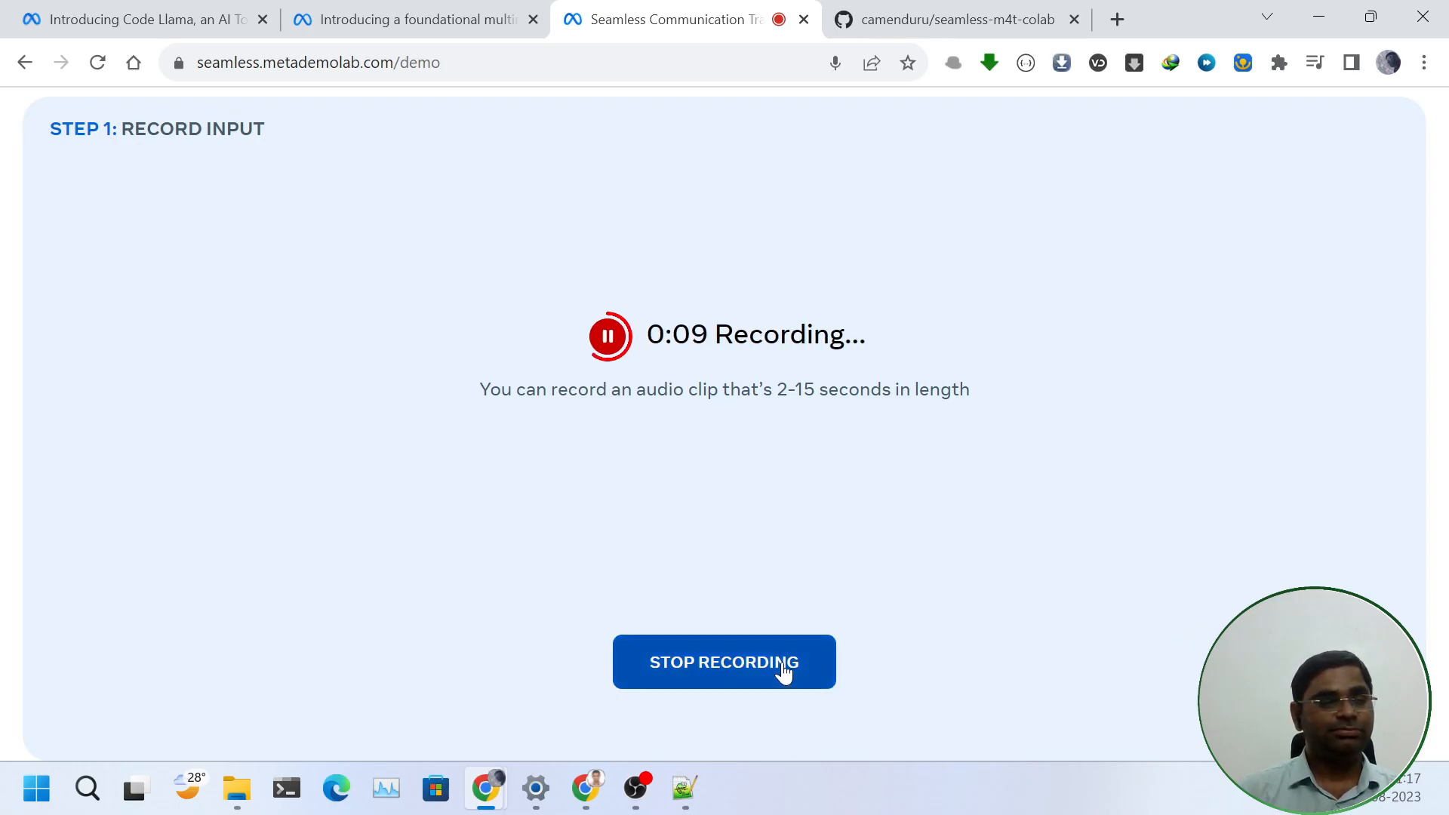
left_click(723, 661)
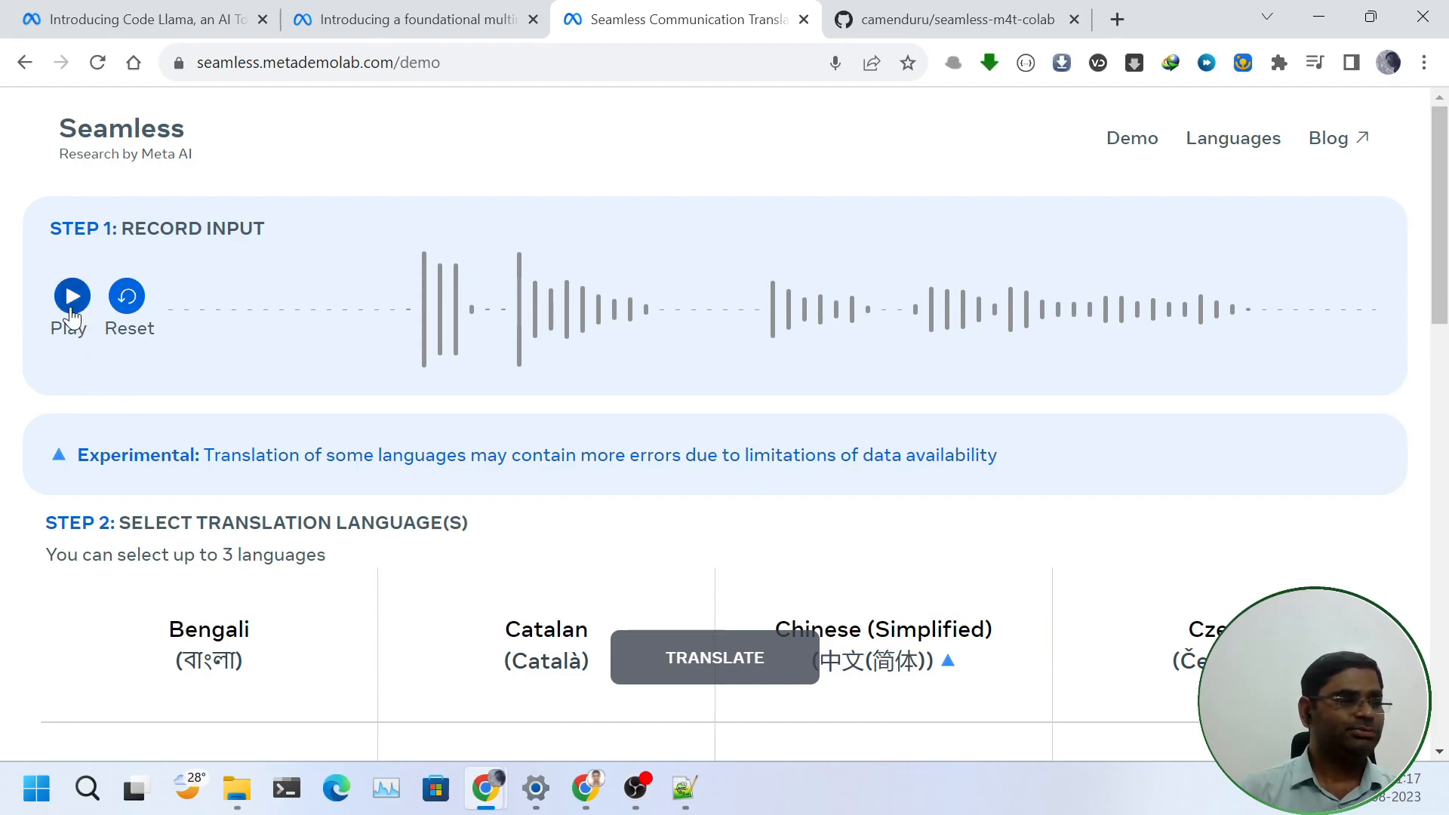
- Play back the clip, then choose Hindi and Telugu as translation languages
left_click(70, 295)
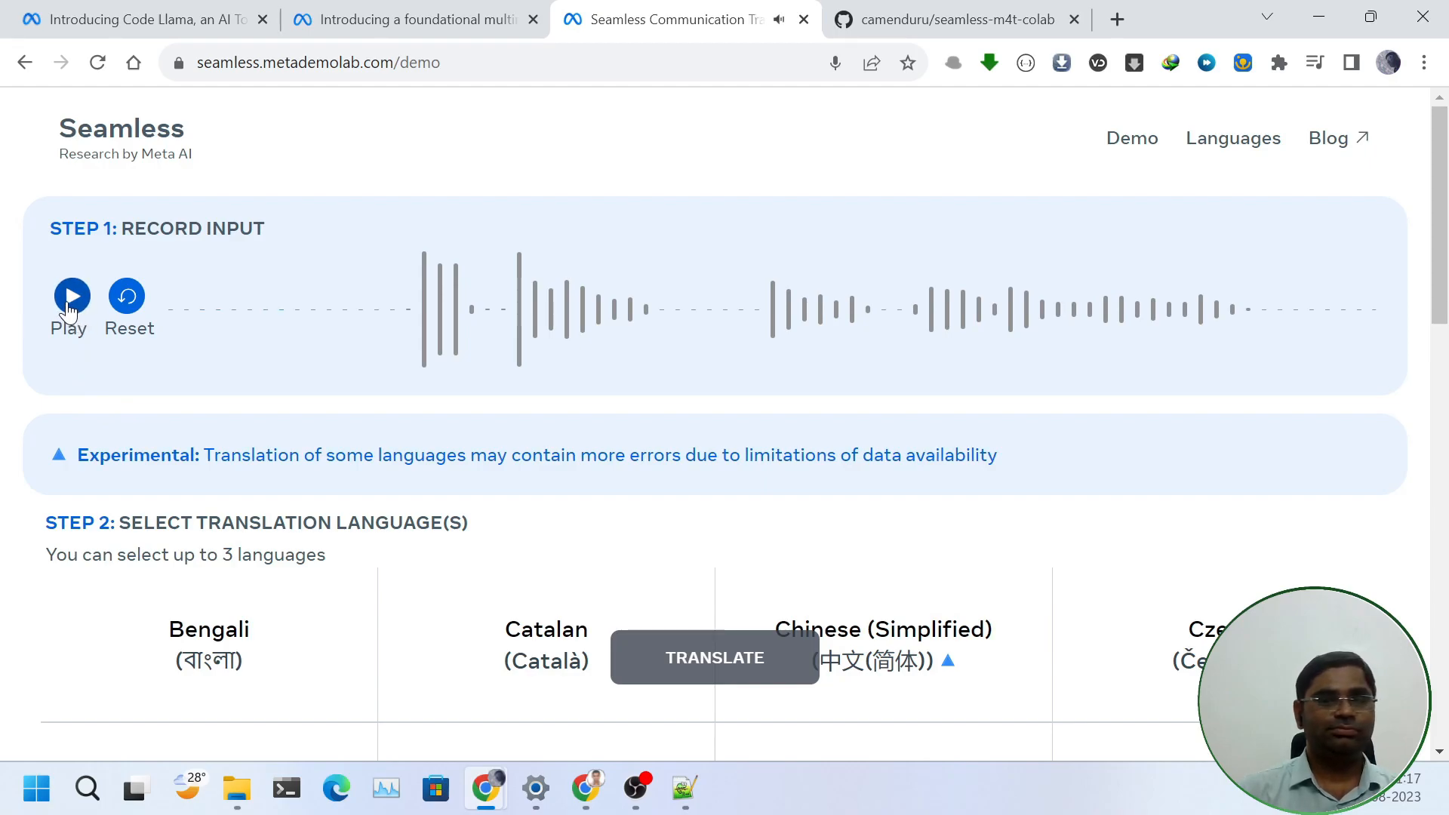
left_click(71, 296)
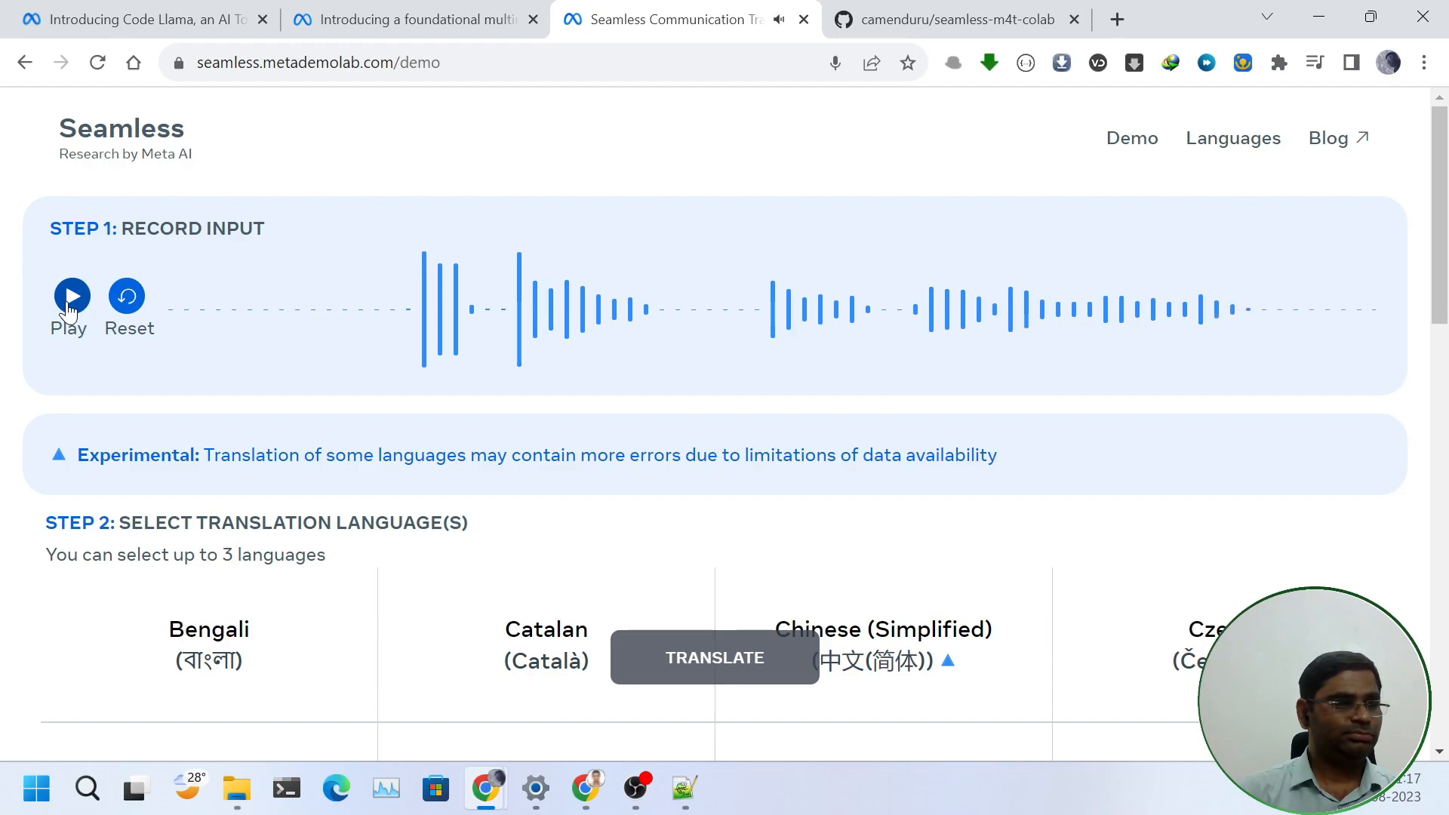
scroll("down", 3)
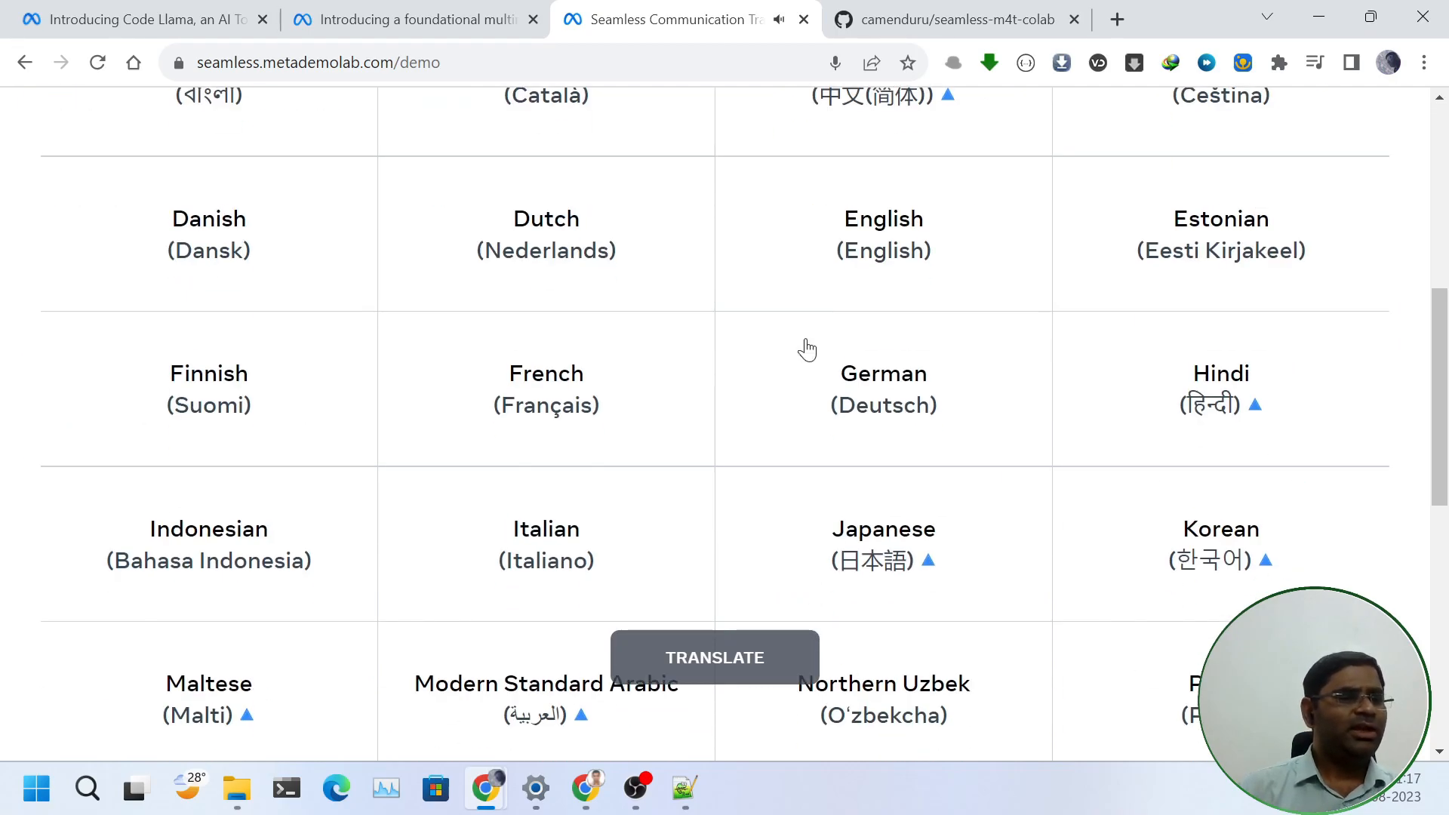
mouse_move(1112, 381)
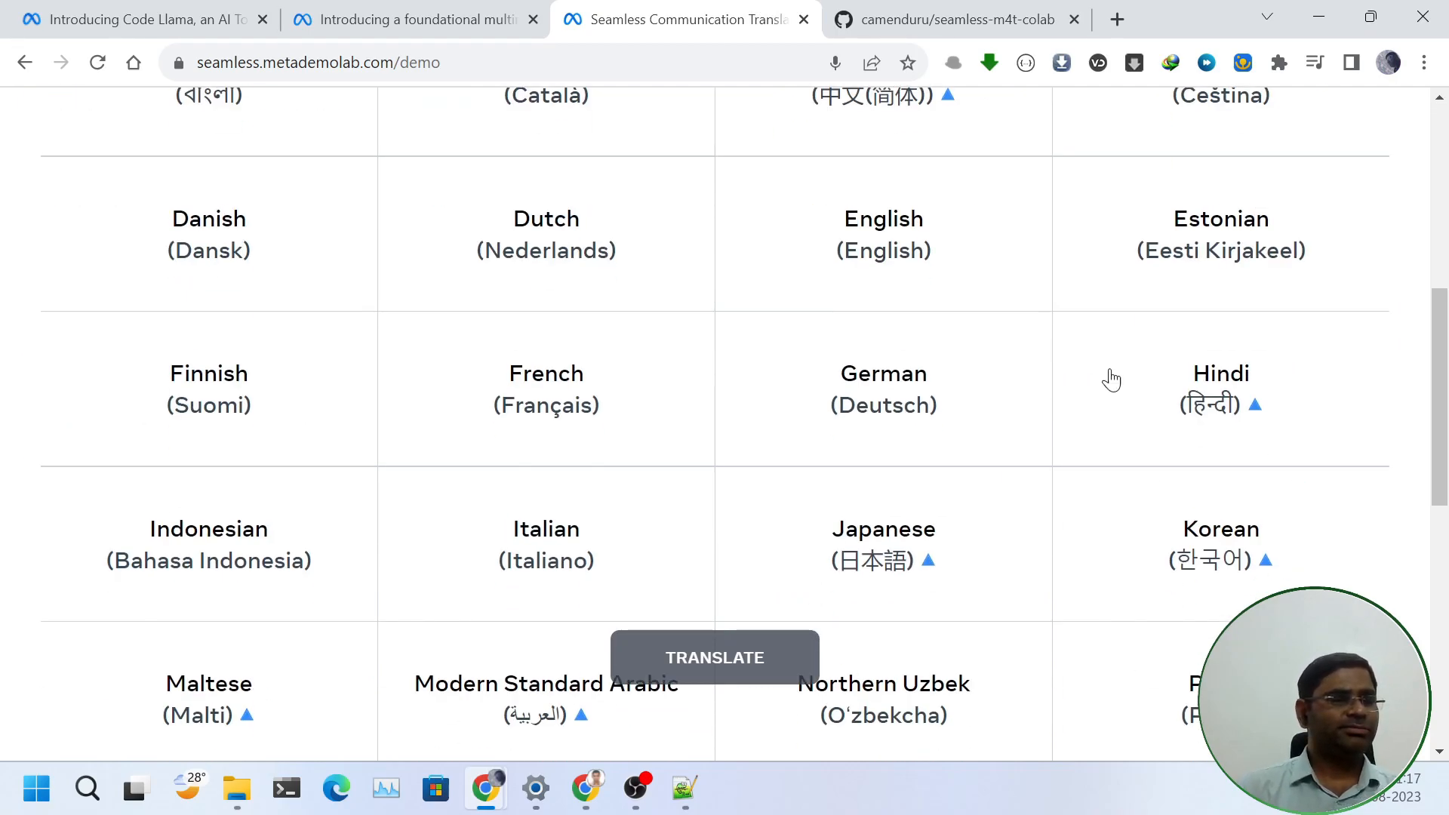
left_click(1220, 388)
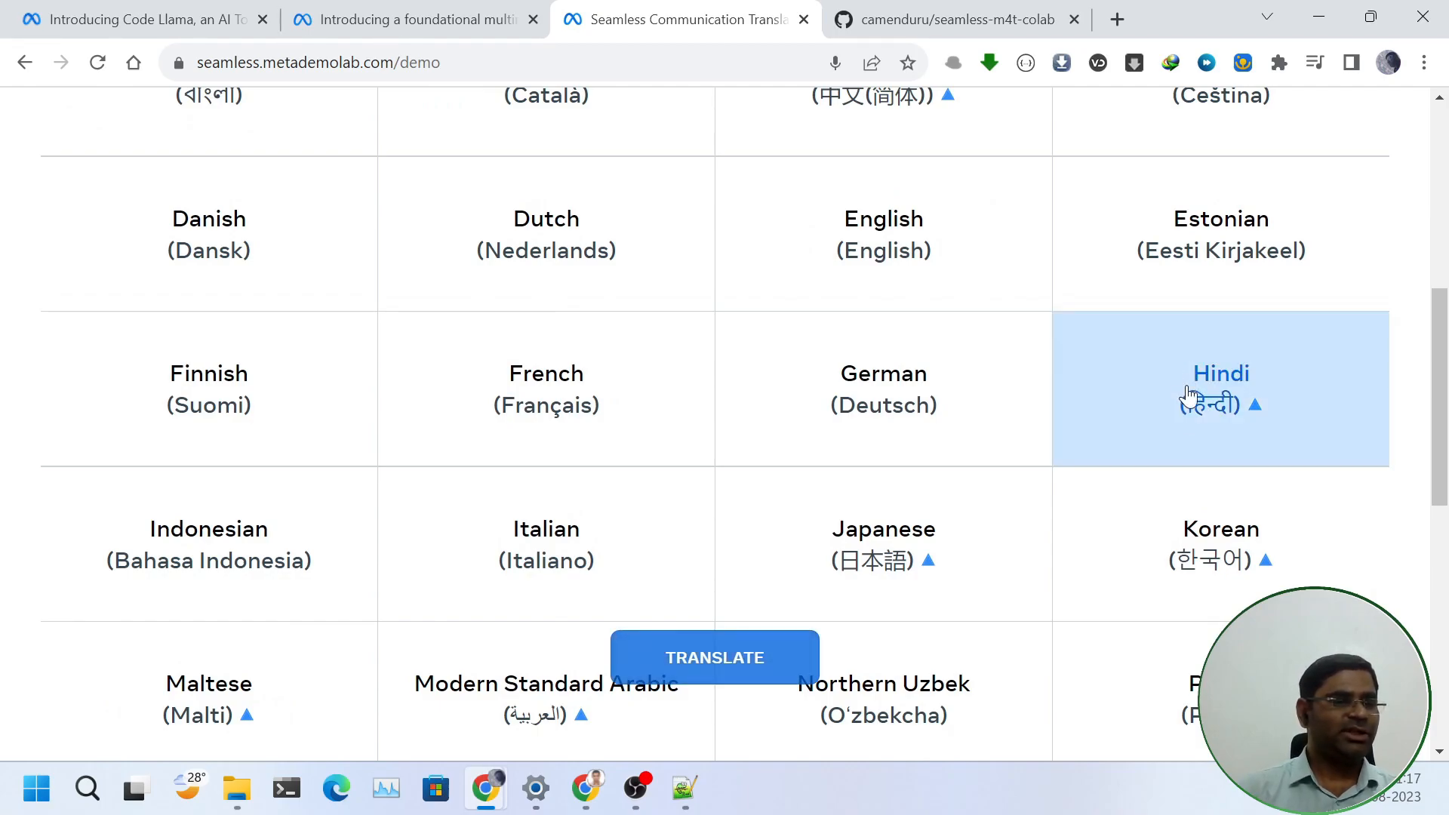
scroll("down", 3)
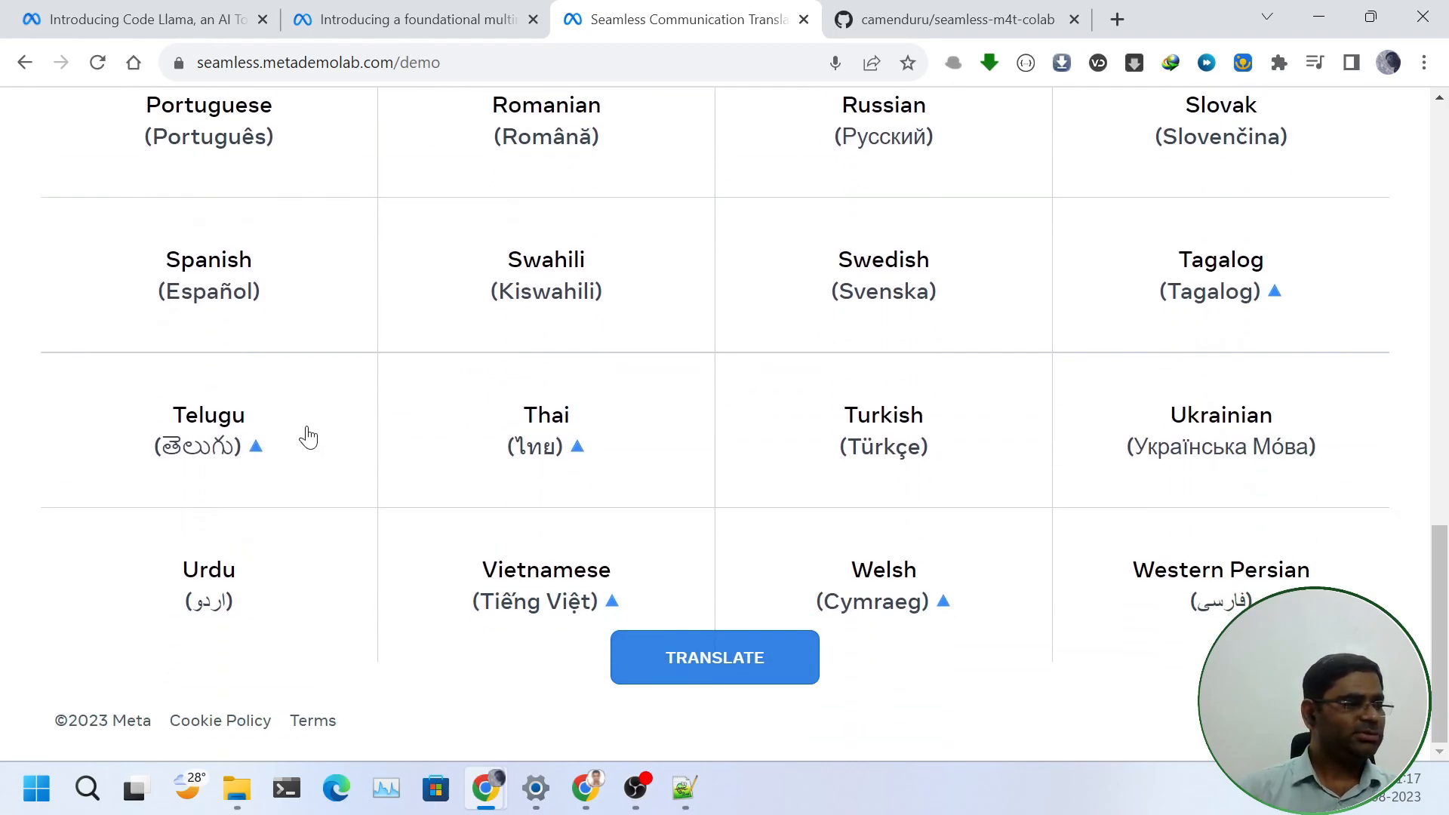
left_click(208, 431)
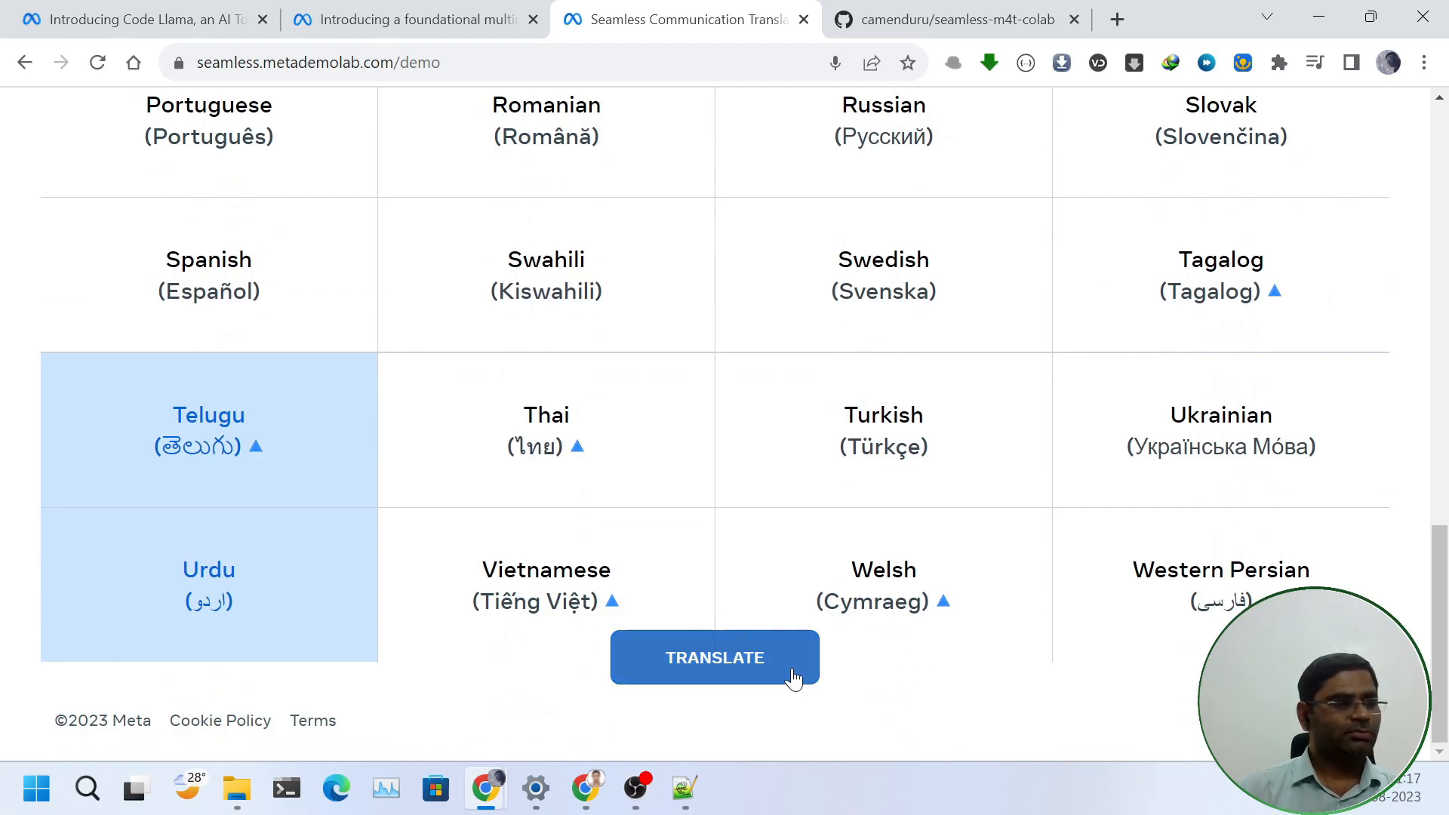
- Translate the recording and listen to the Hindi speech translation
left_click(714, 657)
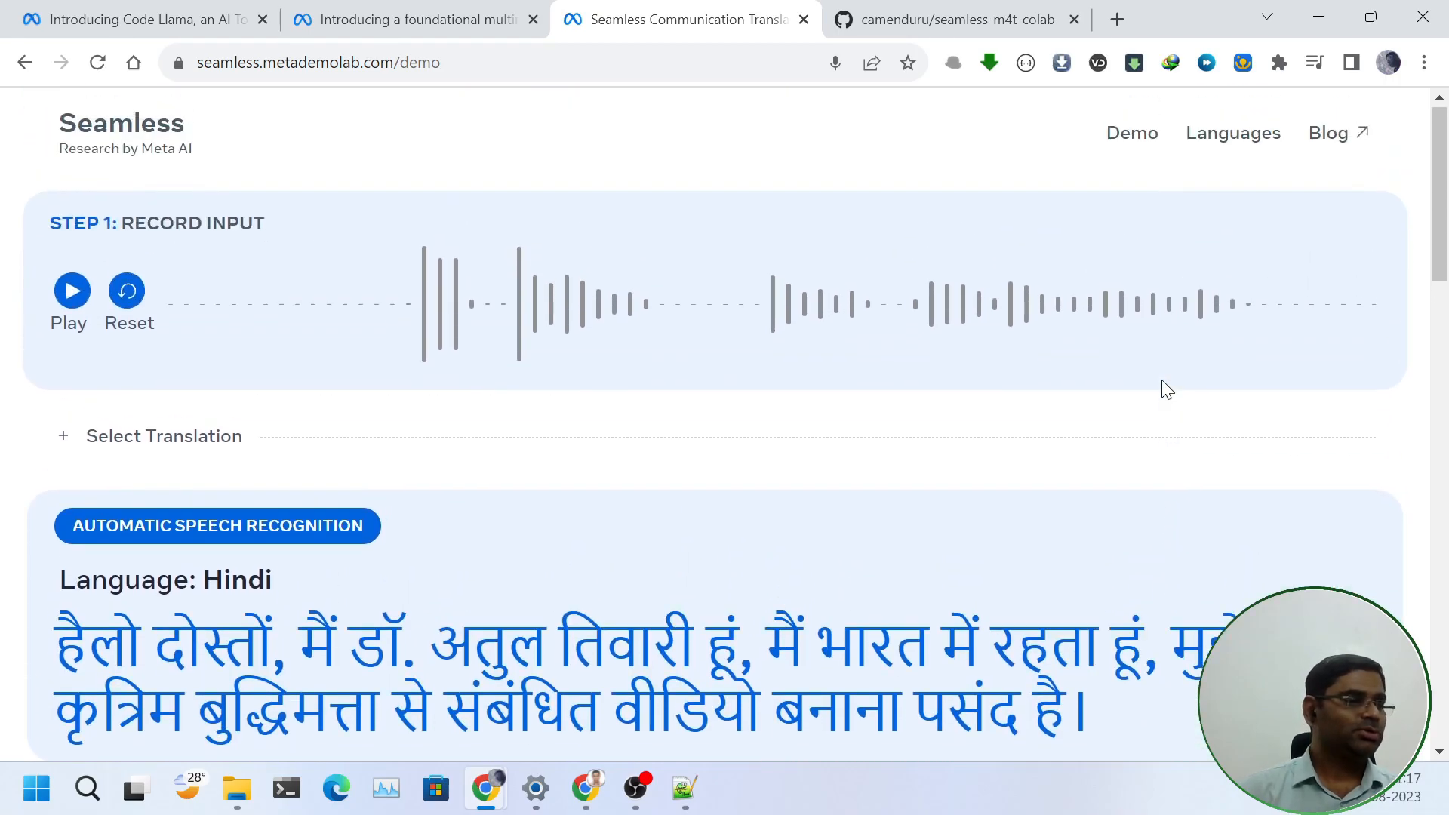
scroll("down", 3)
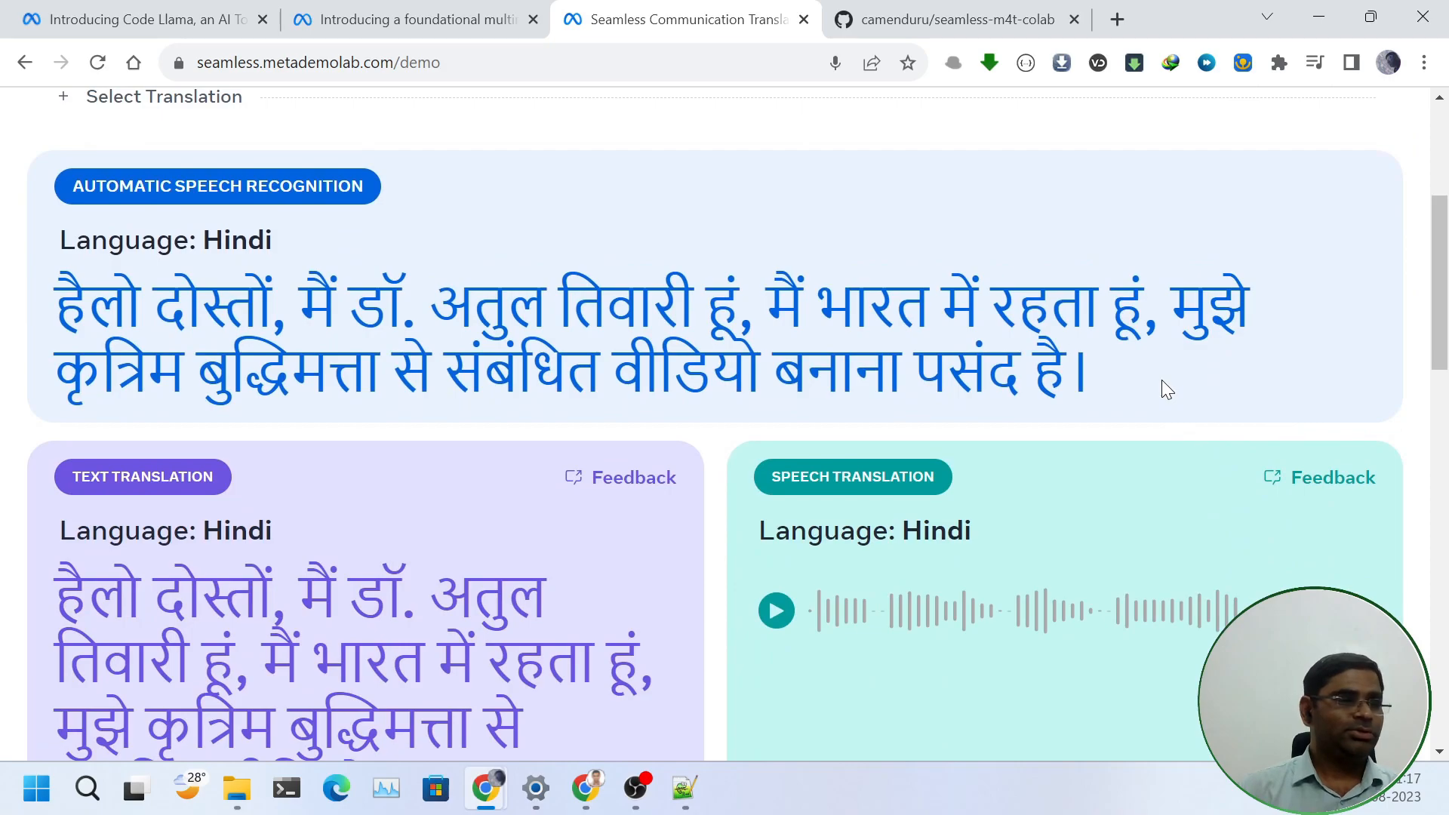
mouse_move(1158, 397)
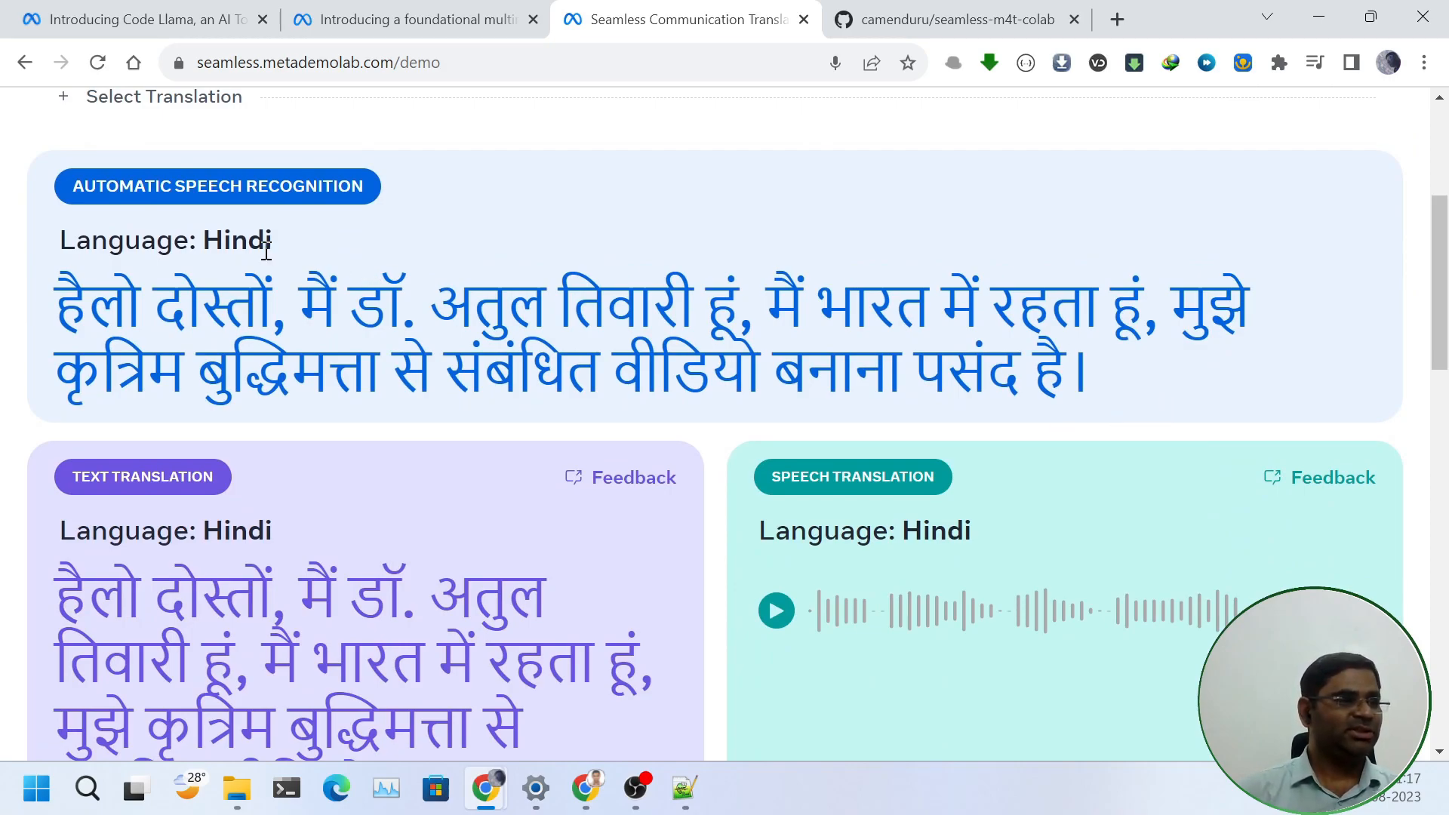
mouse_move(74, 467)
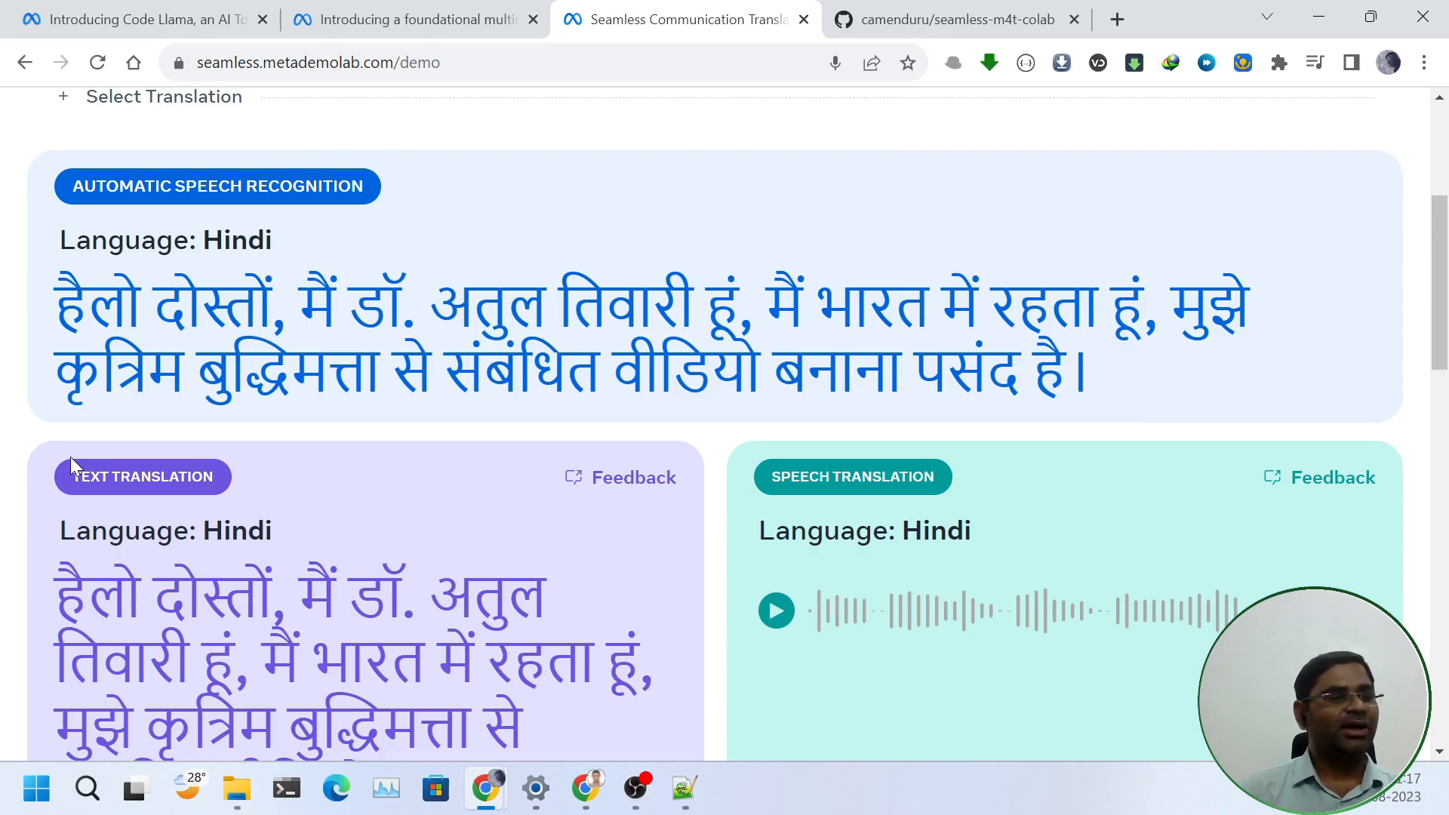
mouse_move(740, 416)
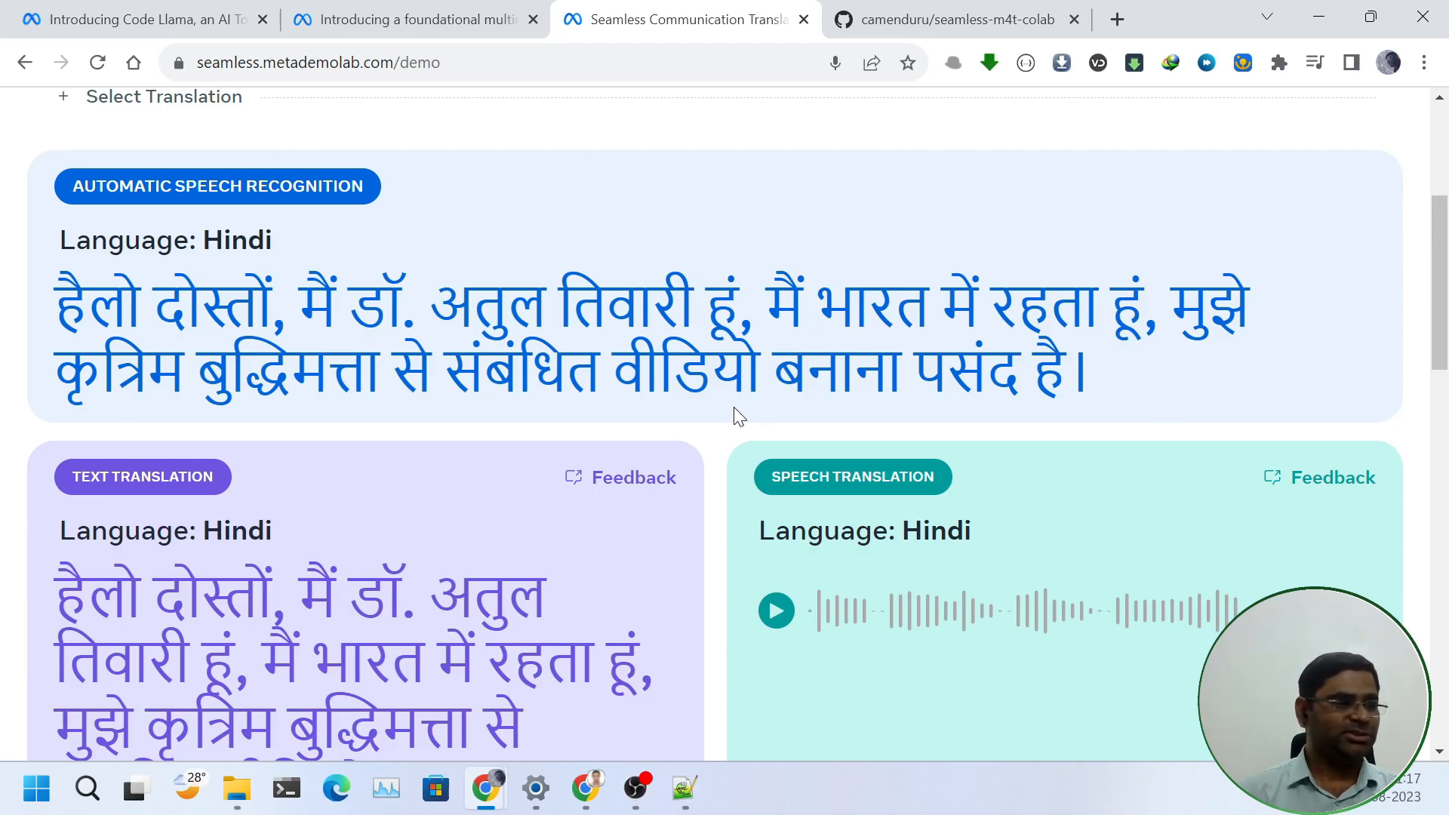
scroll("down", 3)
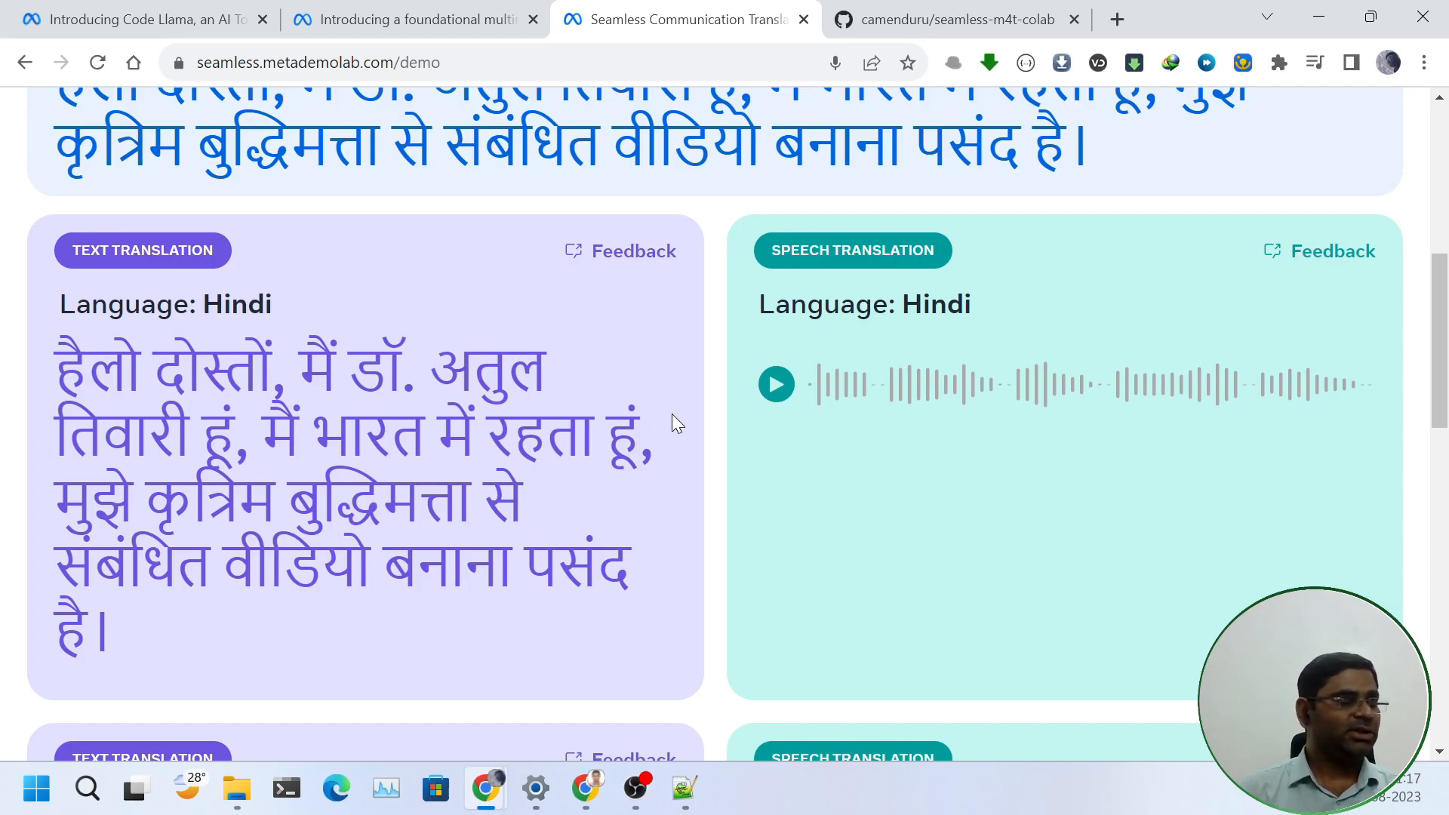
mouse_move(450, 430)
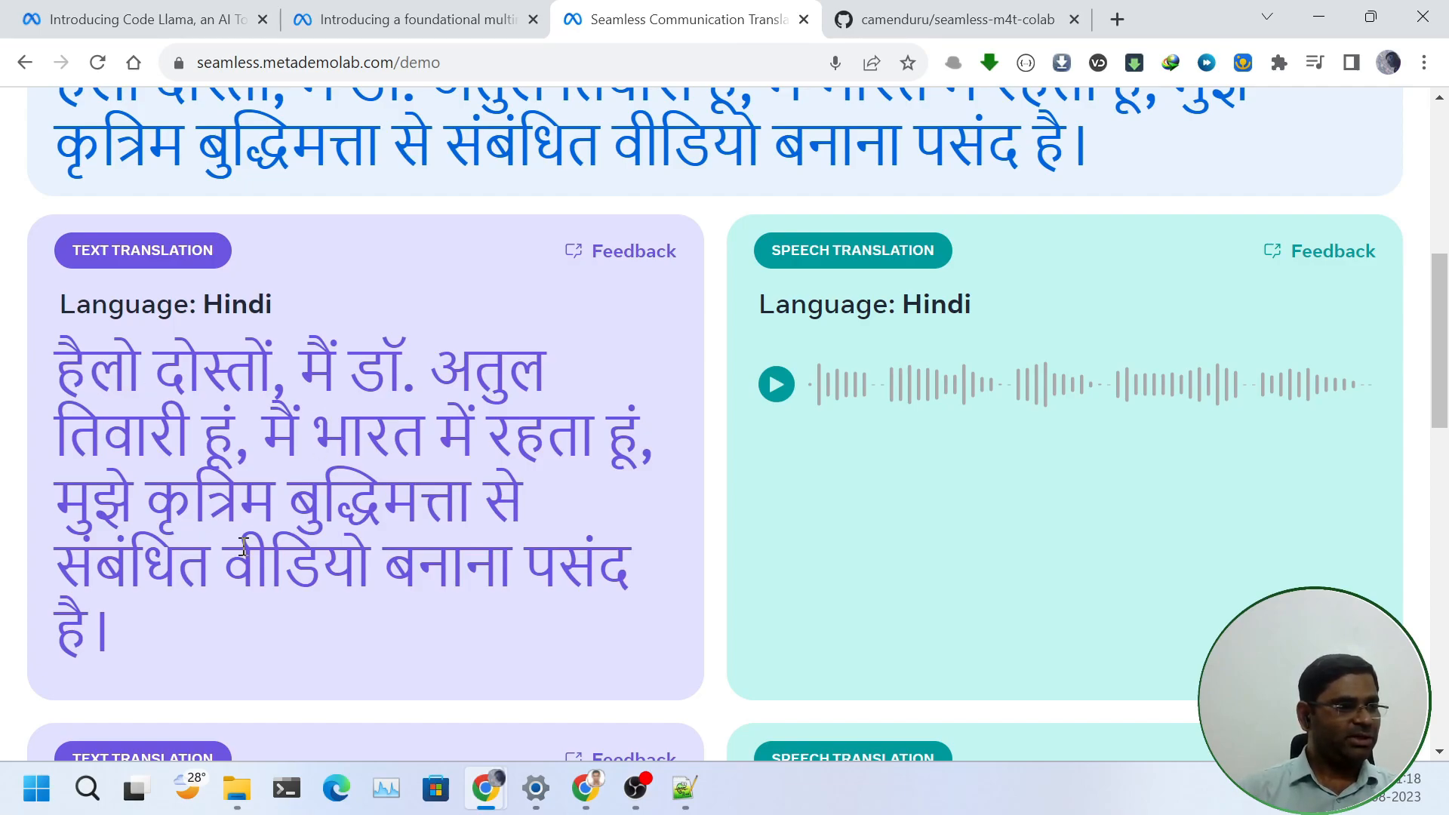
mouse_move(776, 383)
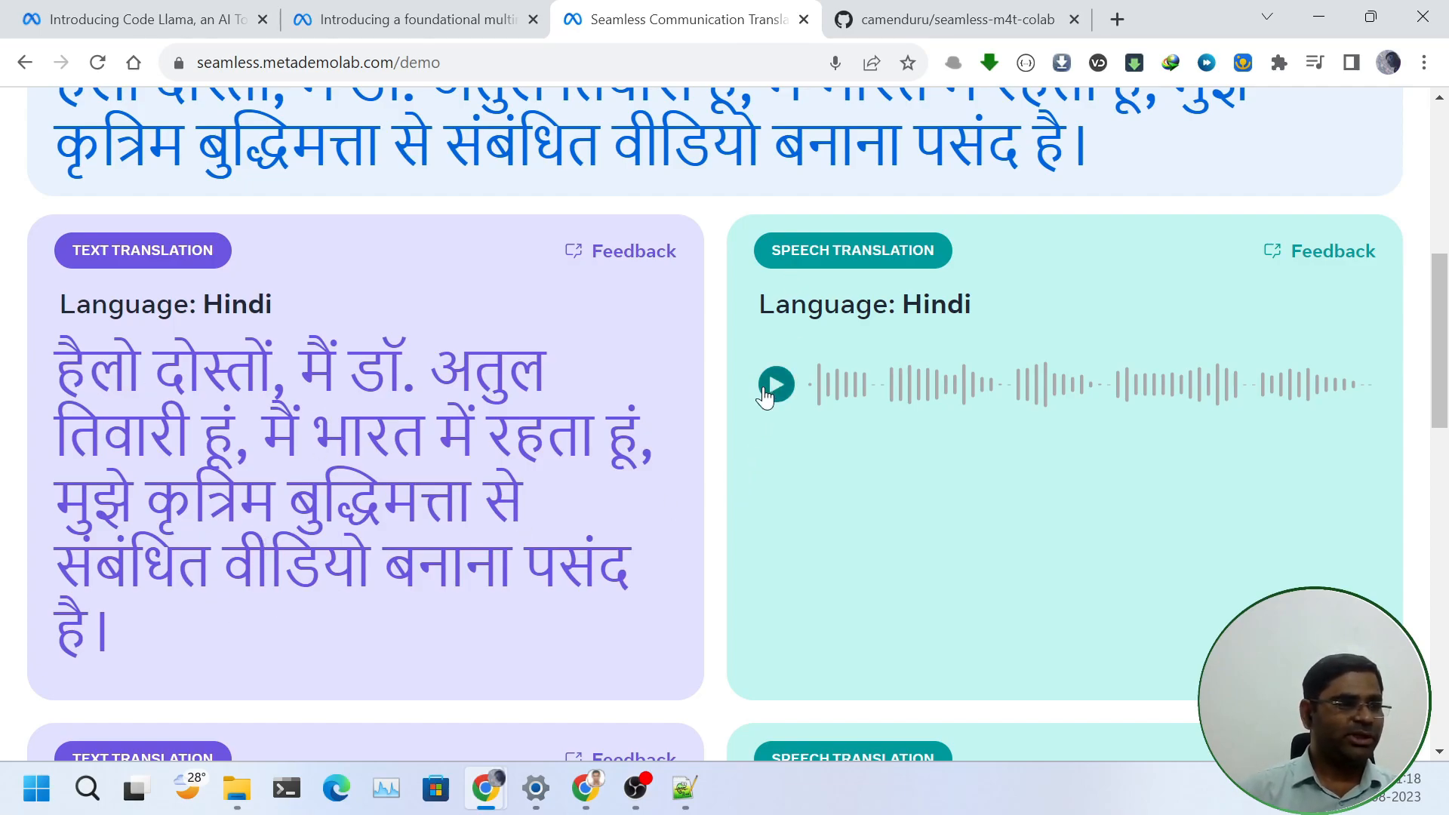
left_click(776, 383)
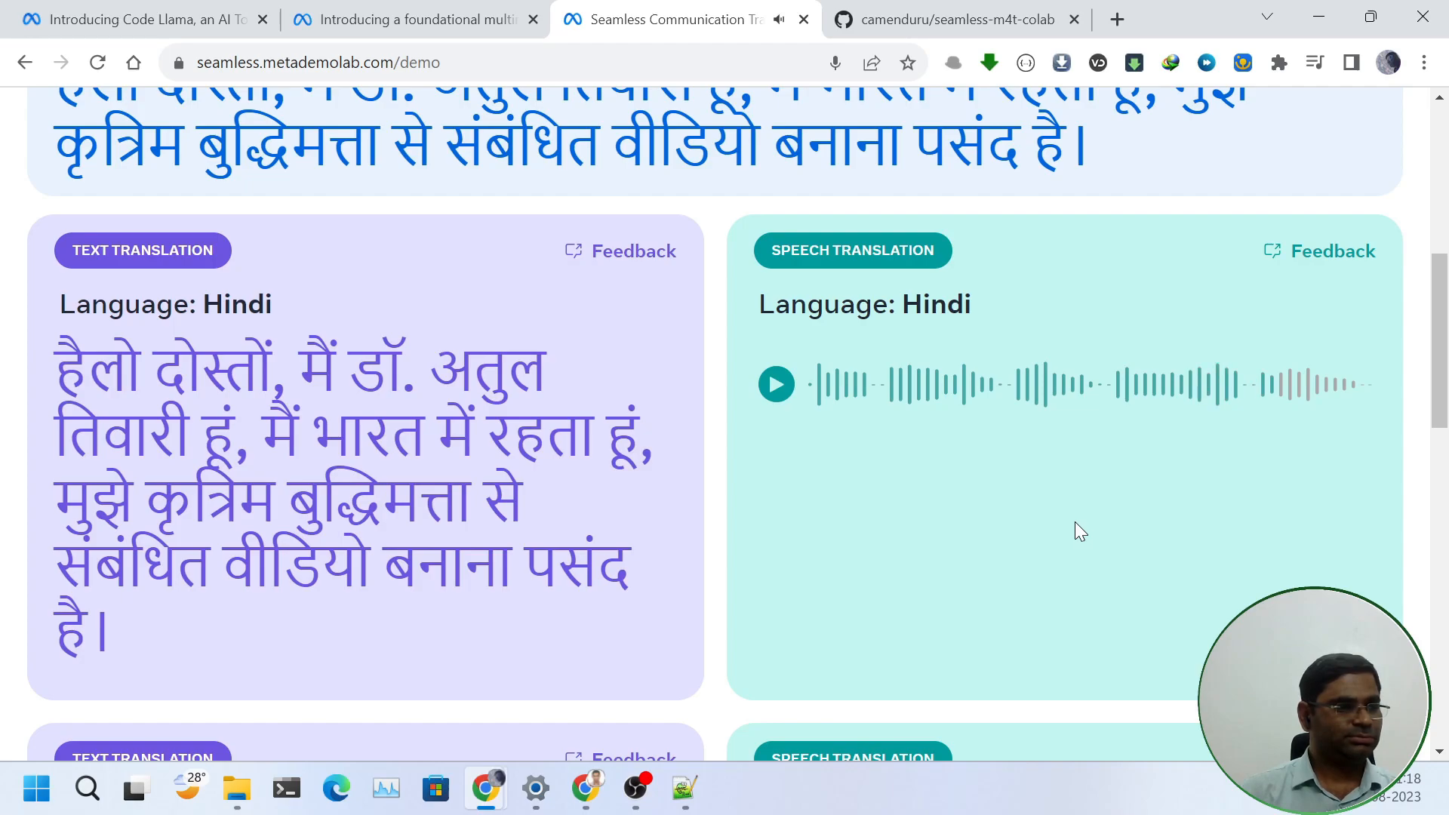
- Listen to the Telugu speech translation and review the remaining cards
scroll("down", 3)
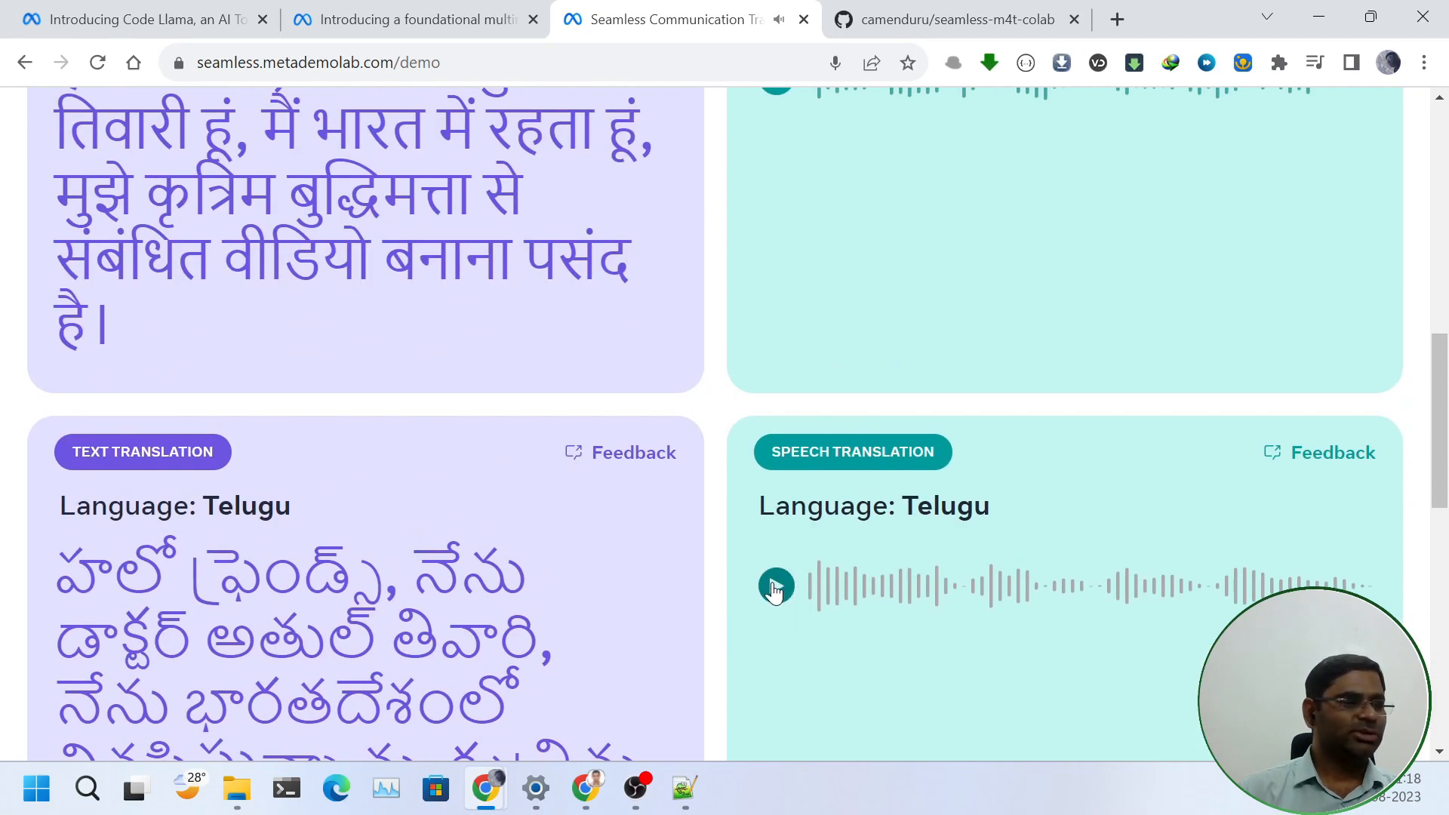
left_click(776, 586)
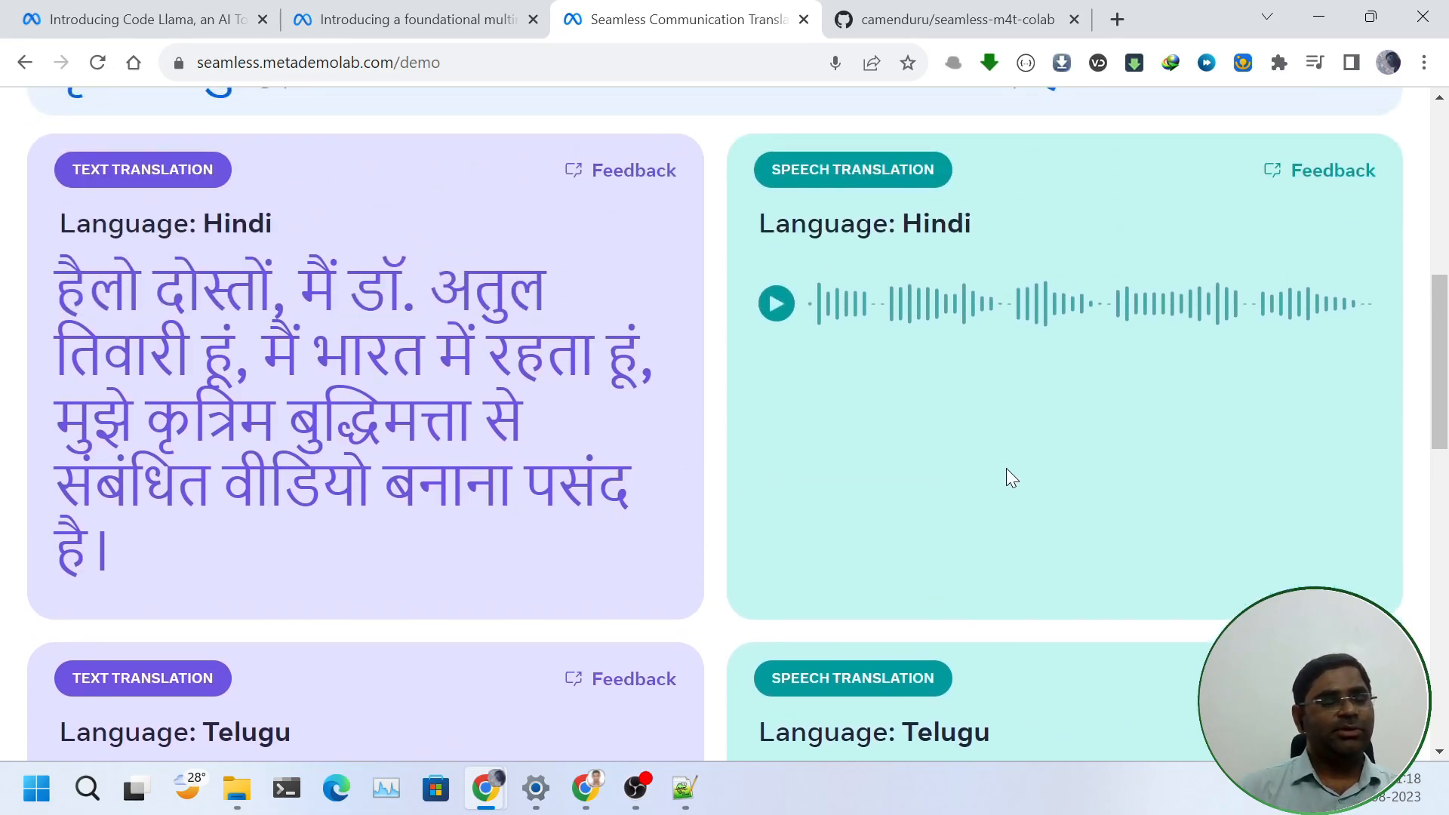
mouse_move(1016, 480)
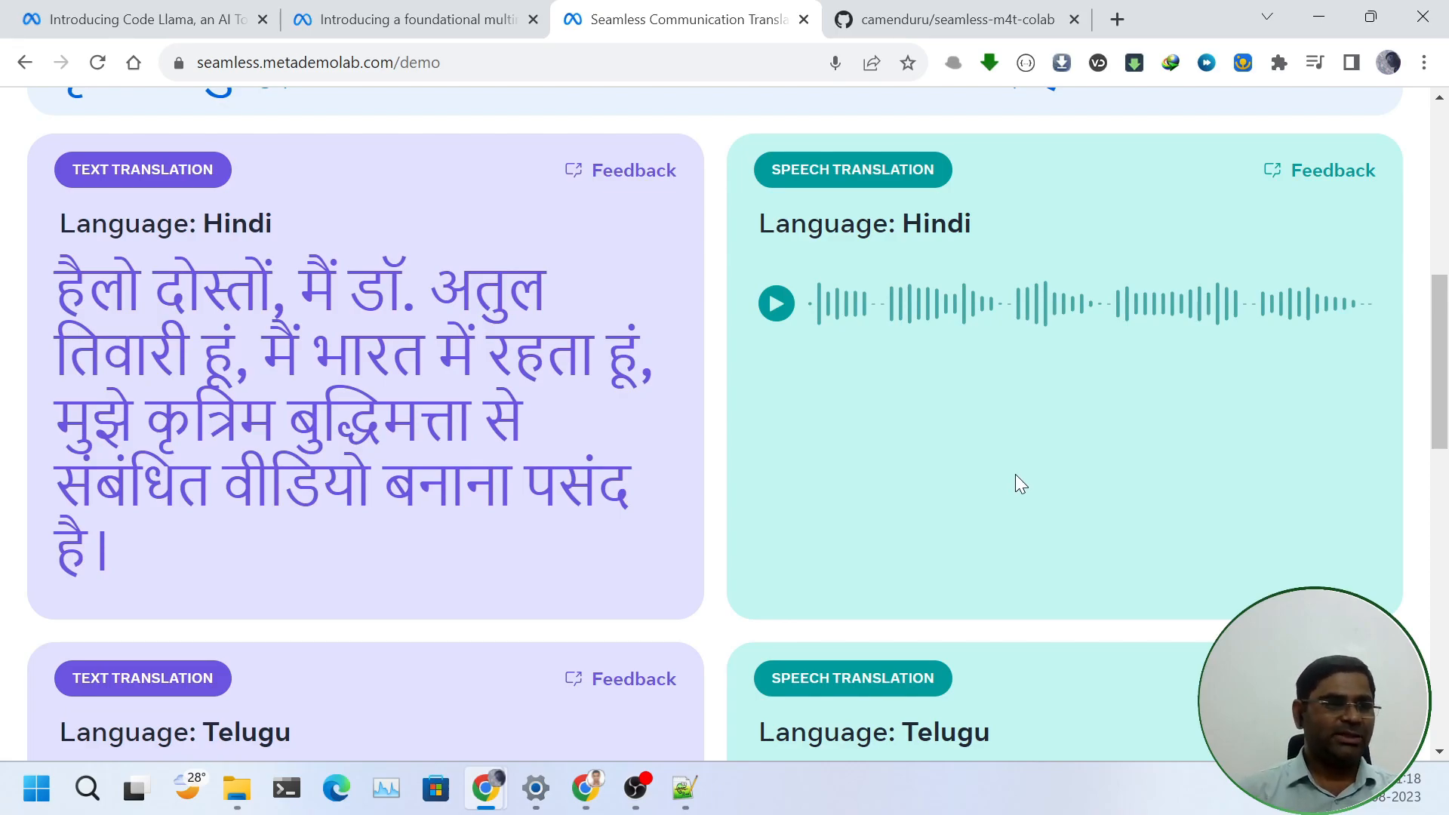
mouse_move(1031, 488)
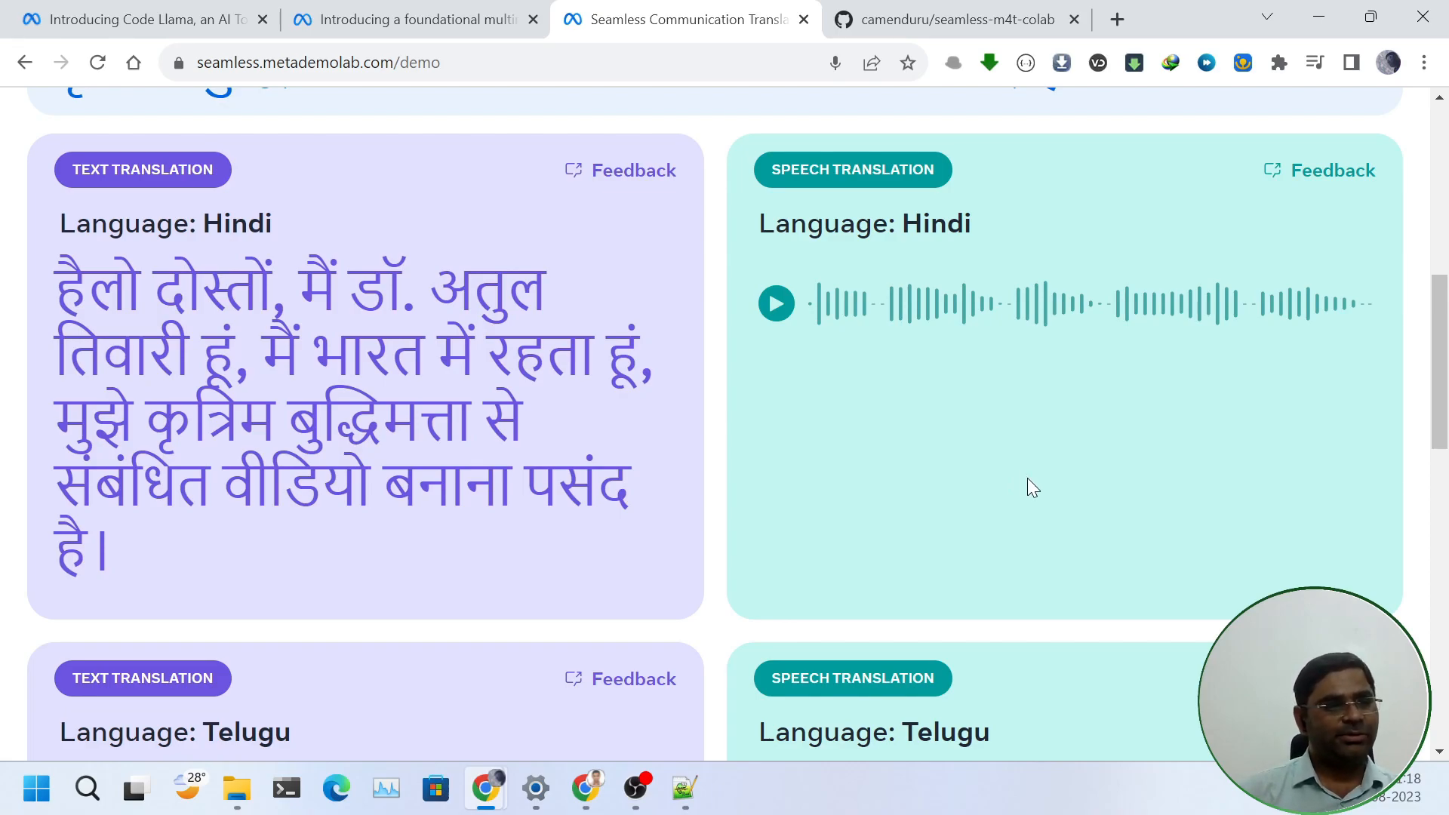
scroll("down", 3)
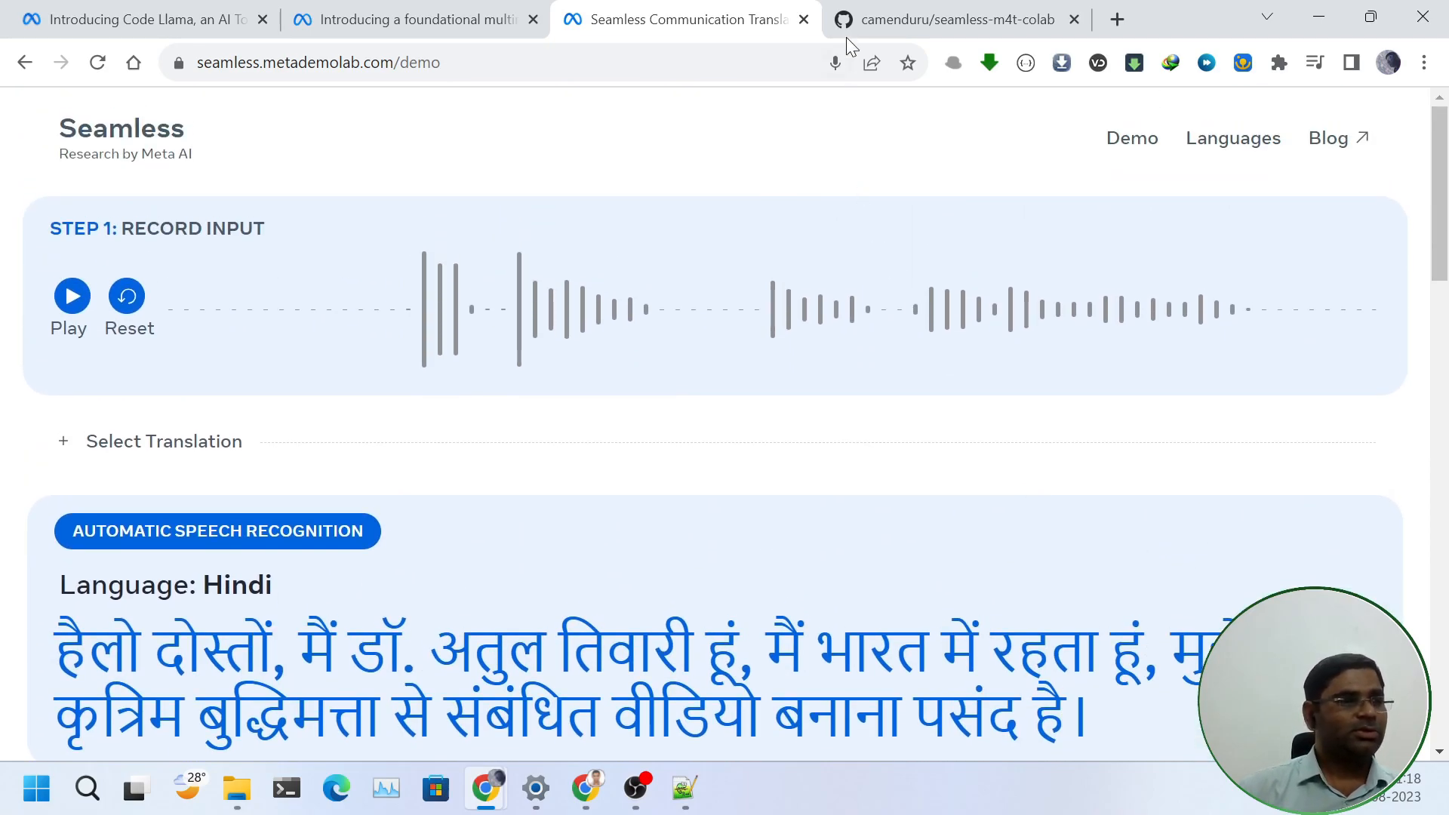
- Star the seamless-m4t-colab repository and follow its Open in Colab badge
left_click(957, 20)
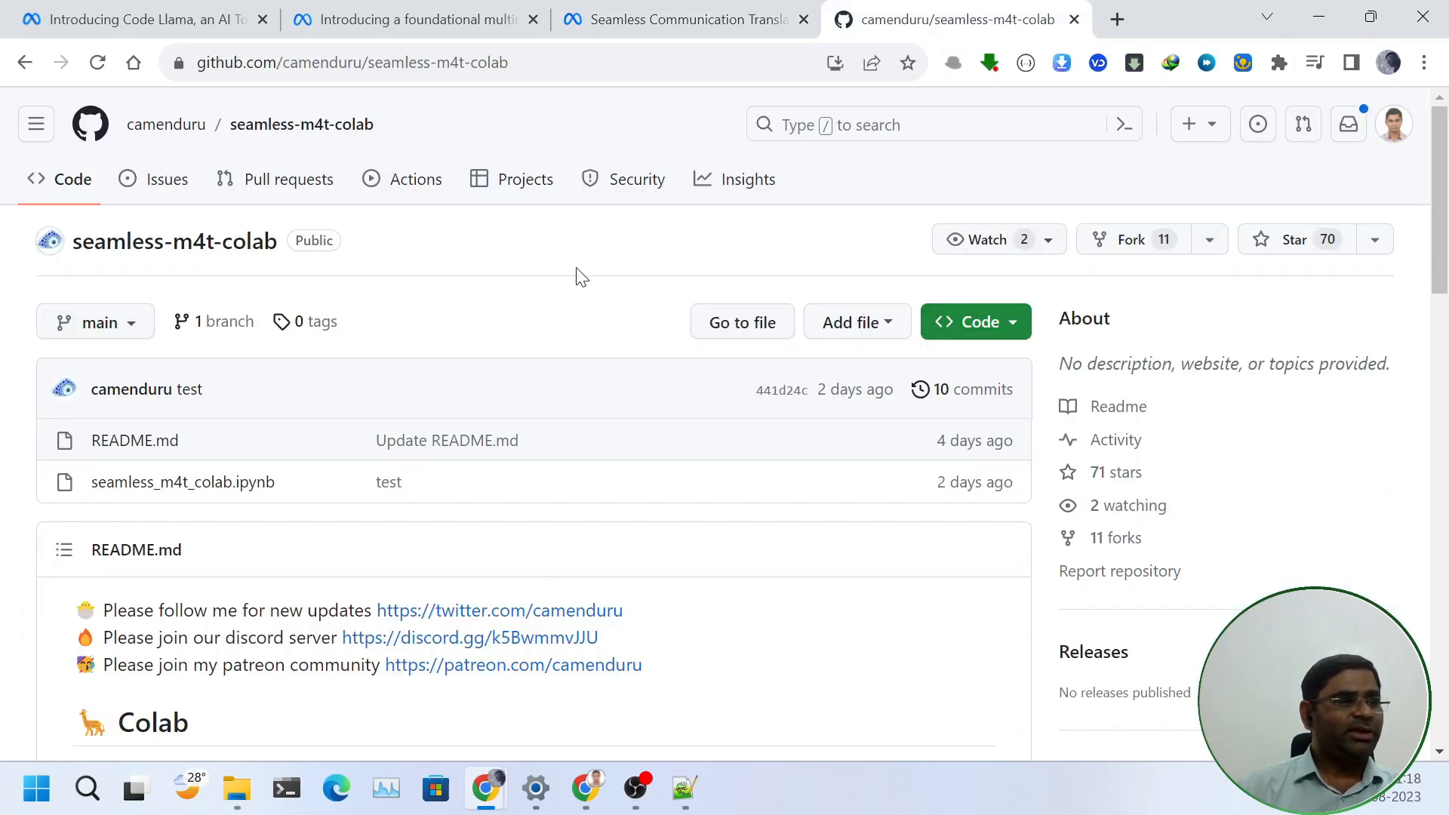
mouse_move(570, 262)
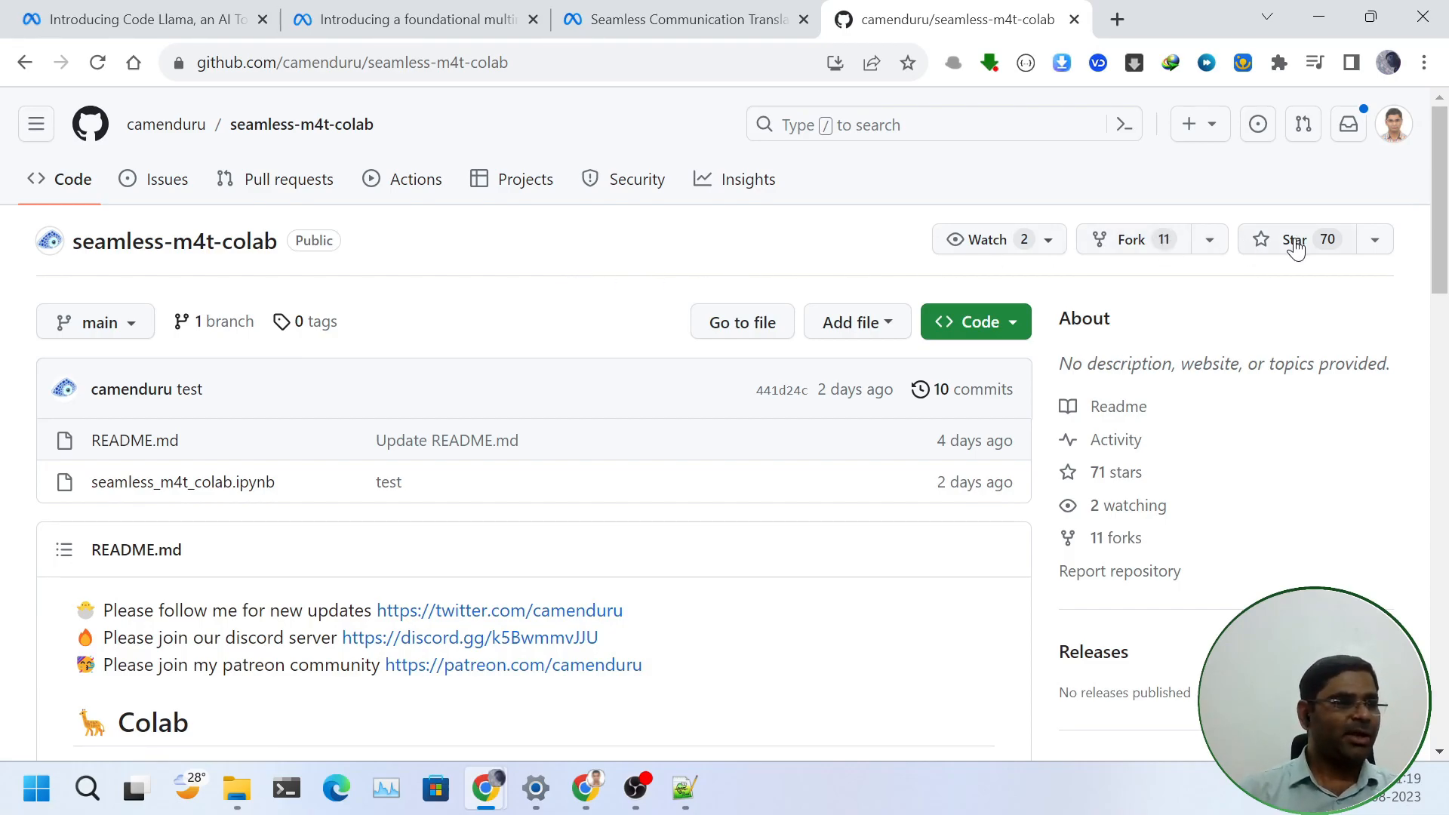
left_click(1294, 240)
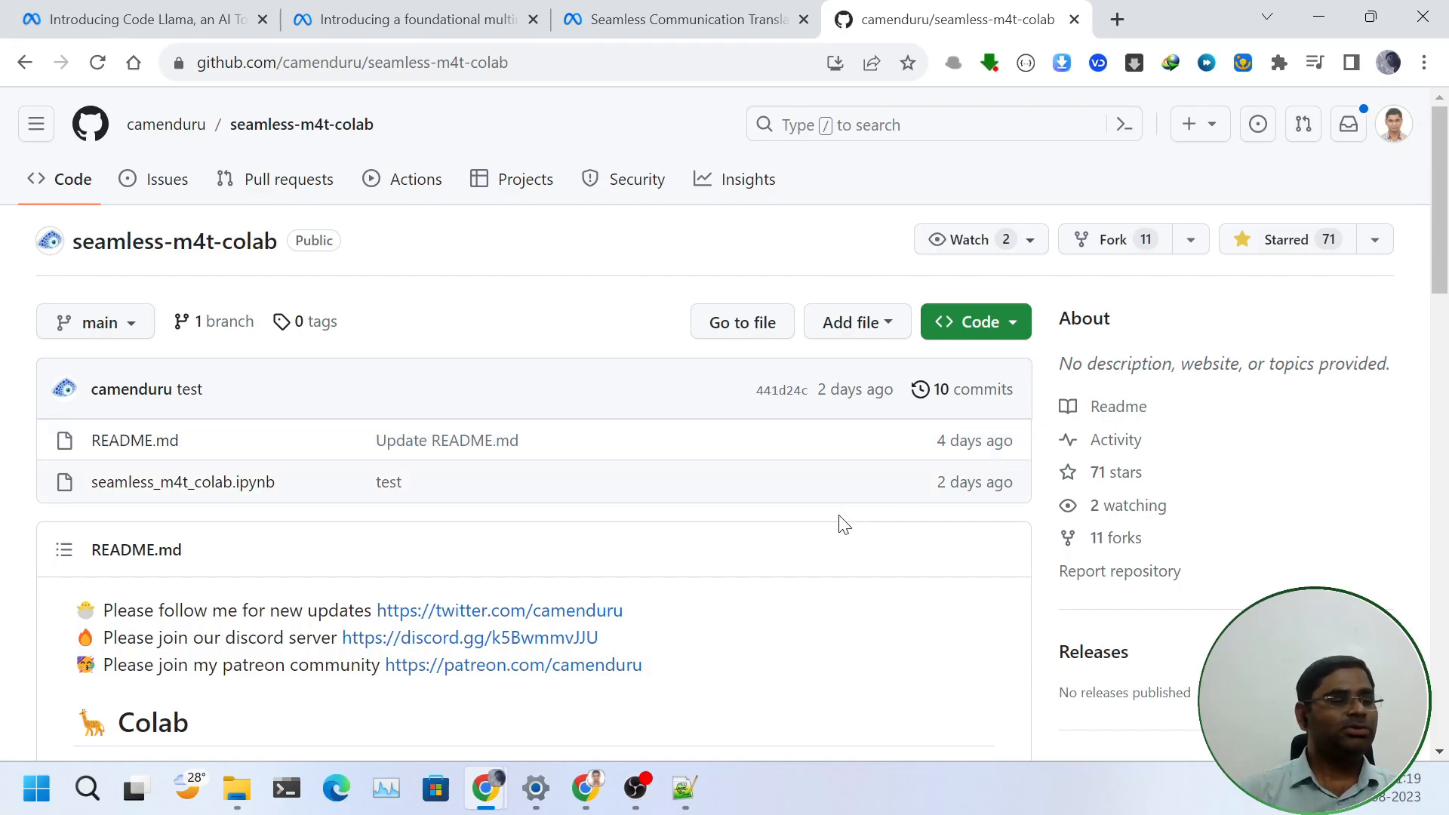
scroll("down", 3)
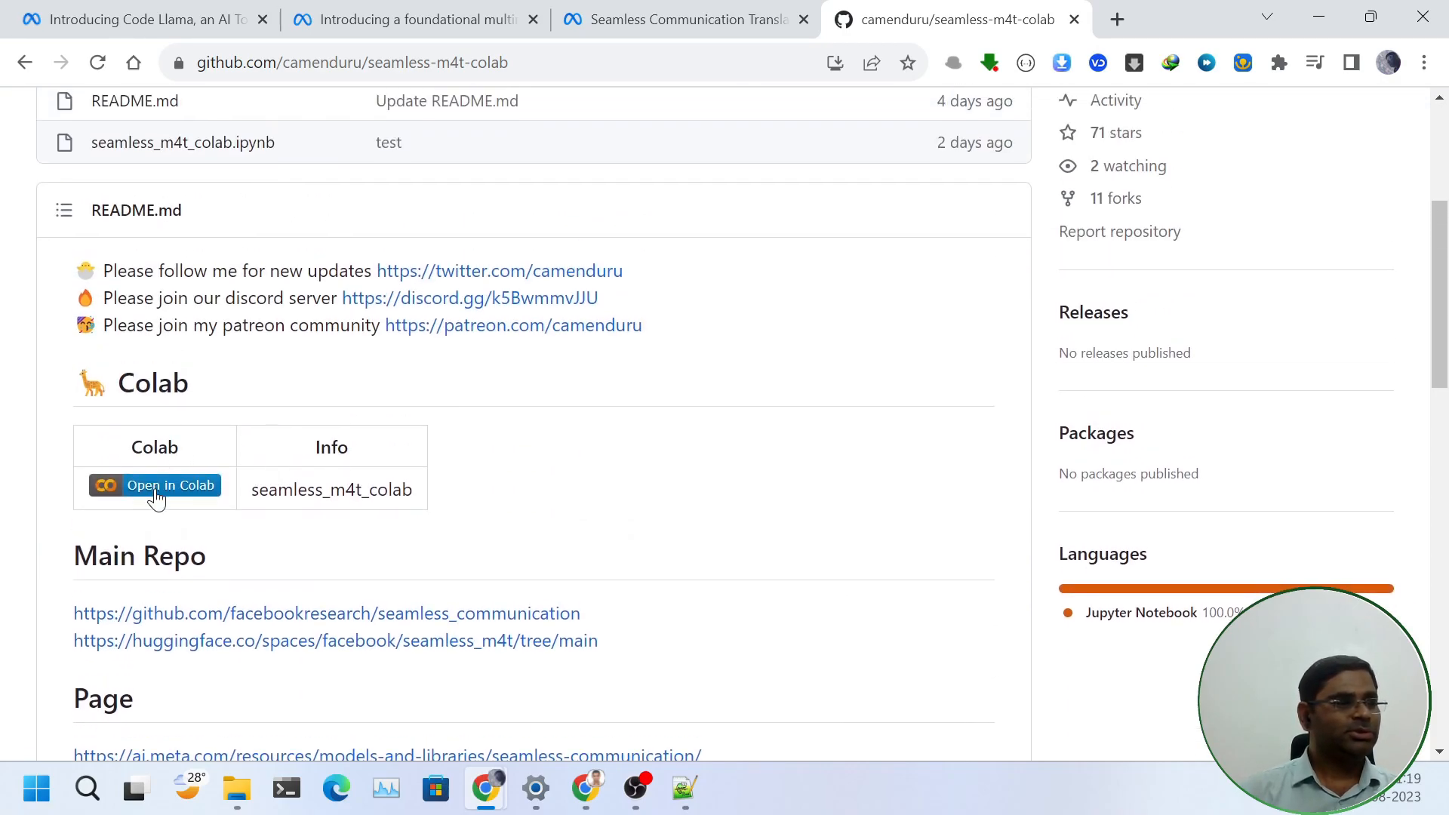
left_click(154, 484)
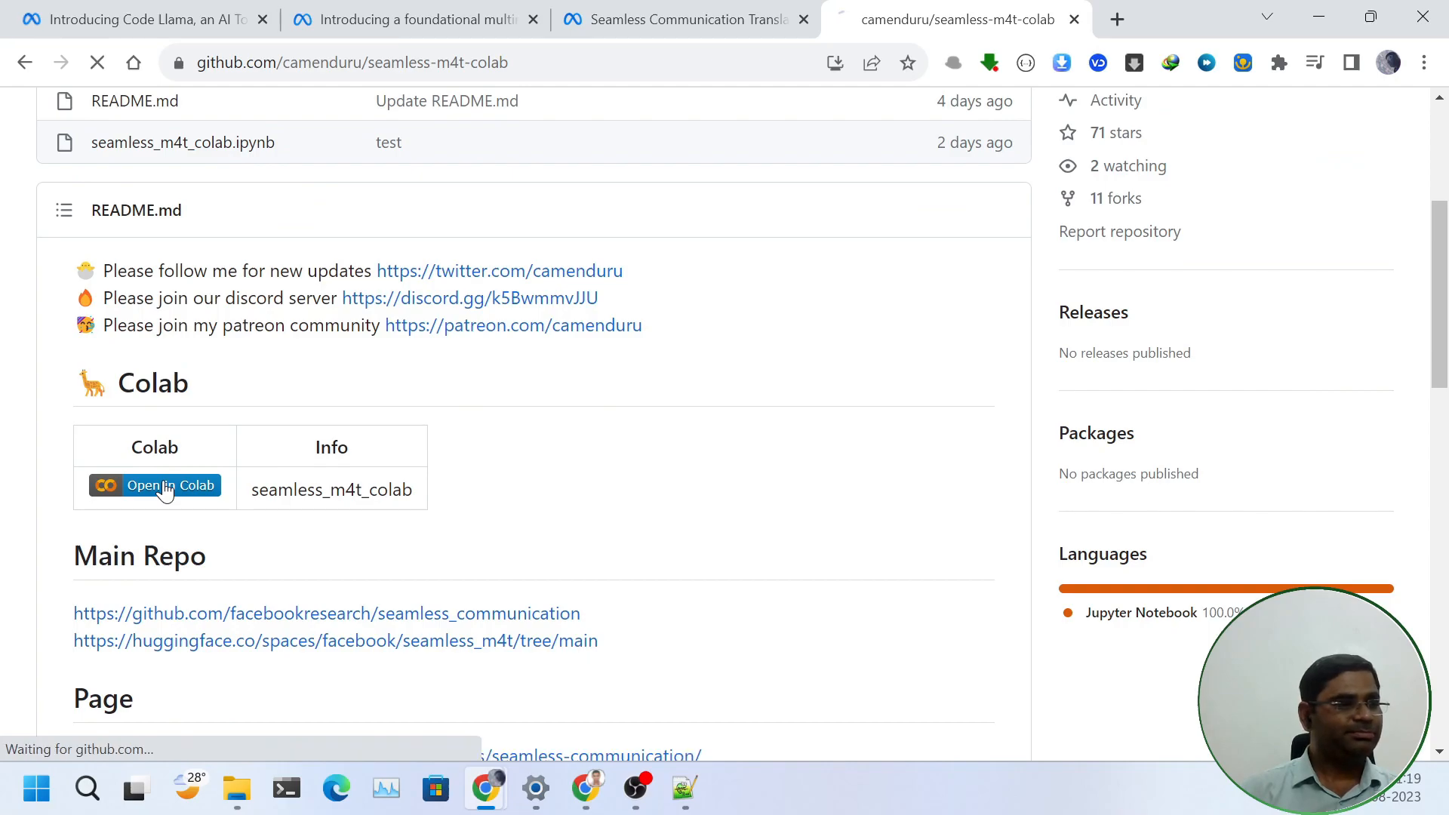
- Save T4 GPU as the notebook's hardware accelerator in Notebook settings
left_click(154, 484)
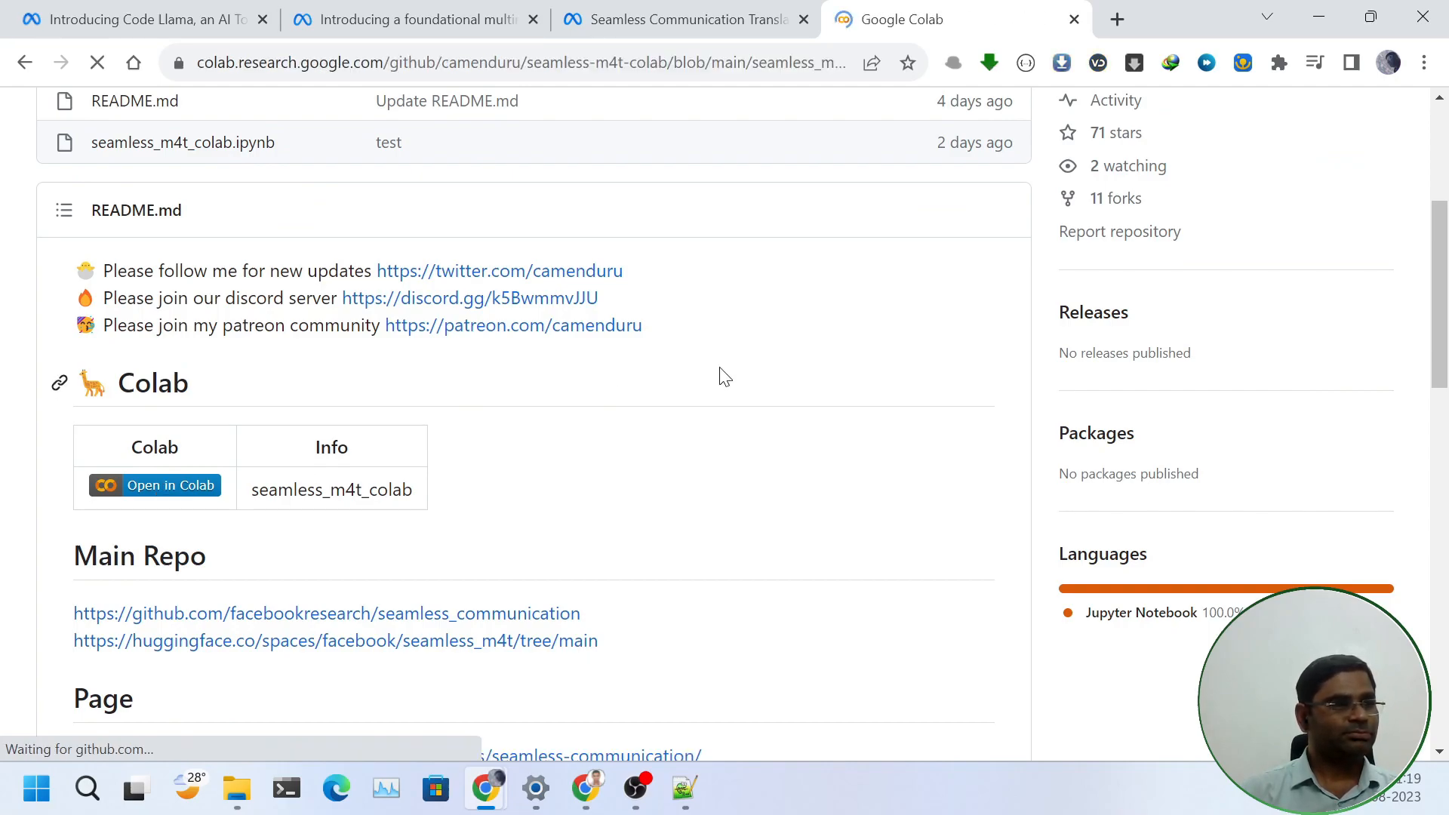
left_click(154, 484)
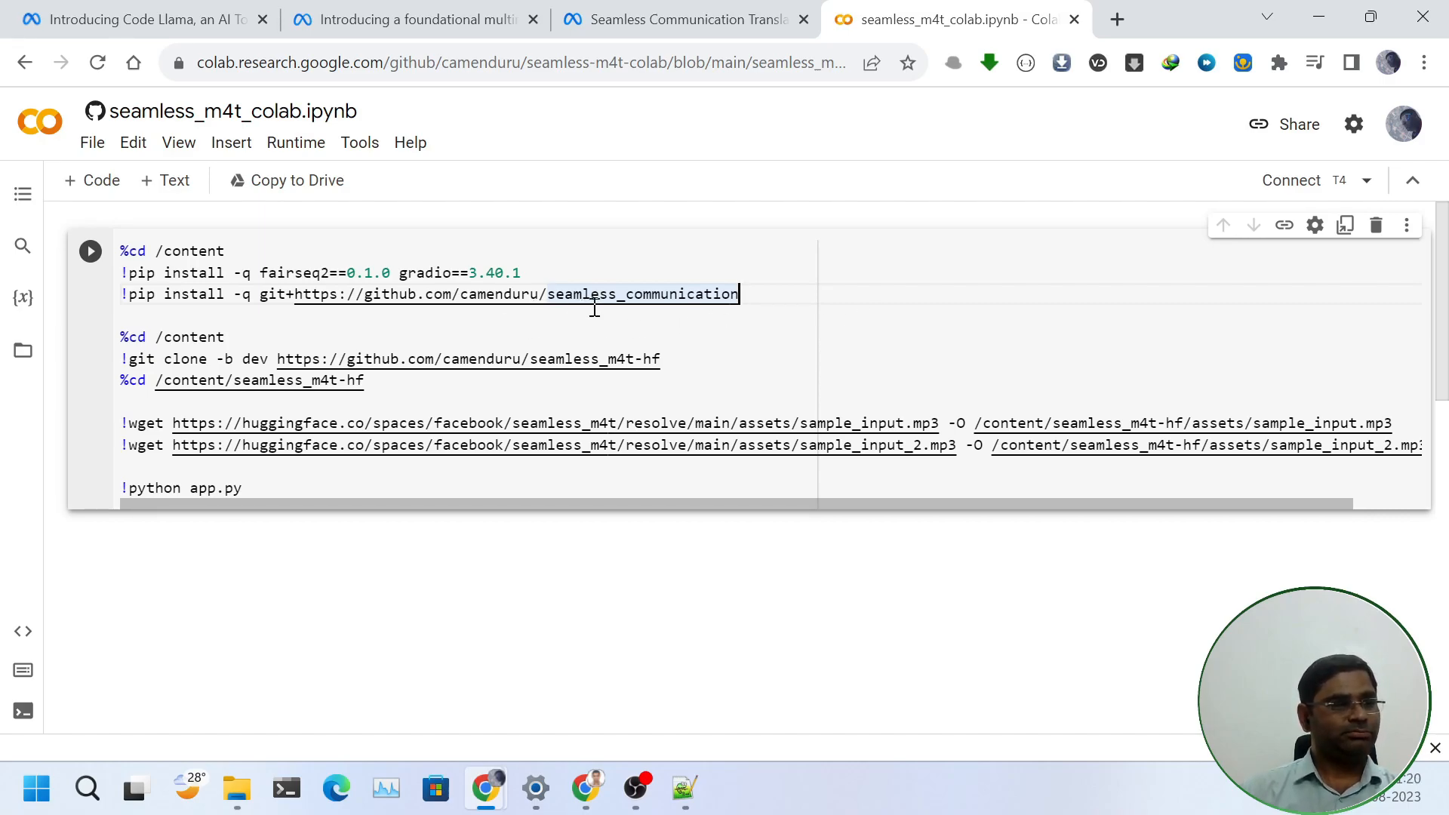
mouse_move(679, 359)
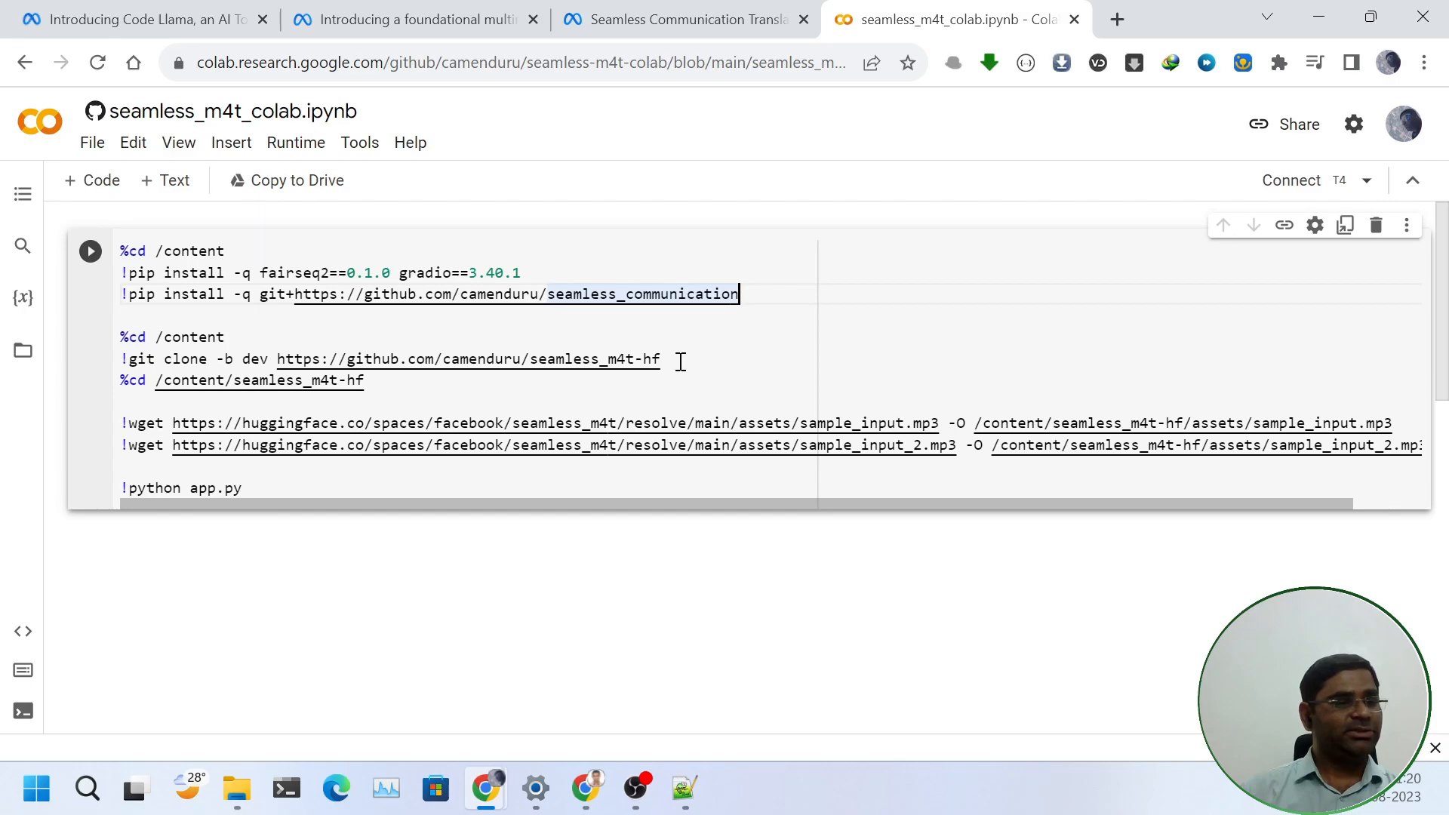
mouse_move(686, 373)
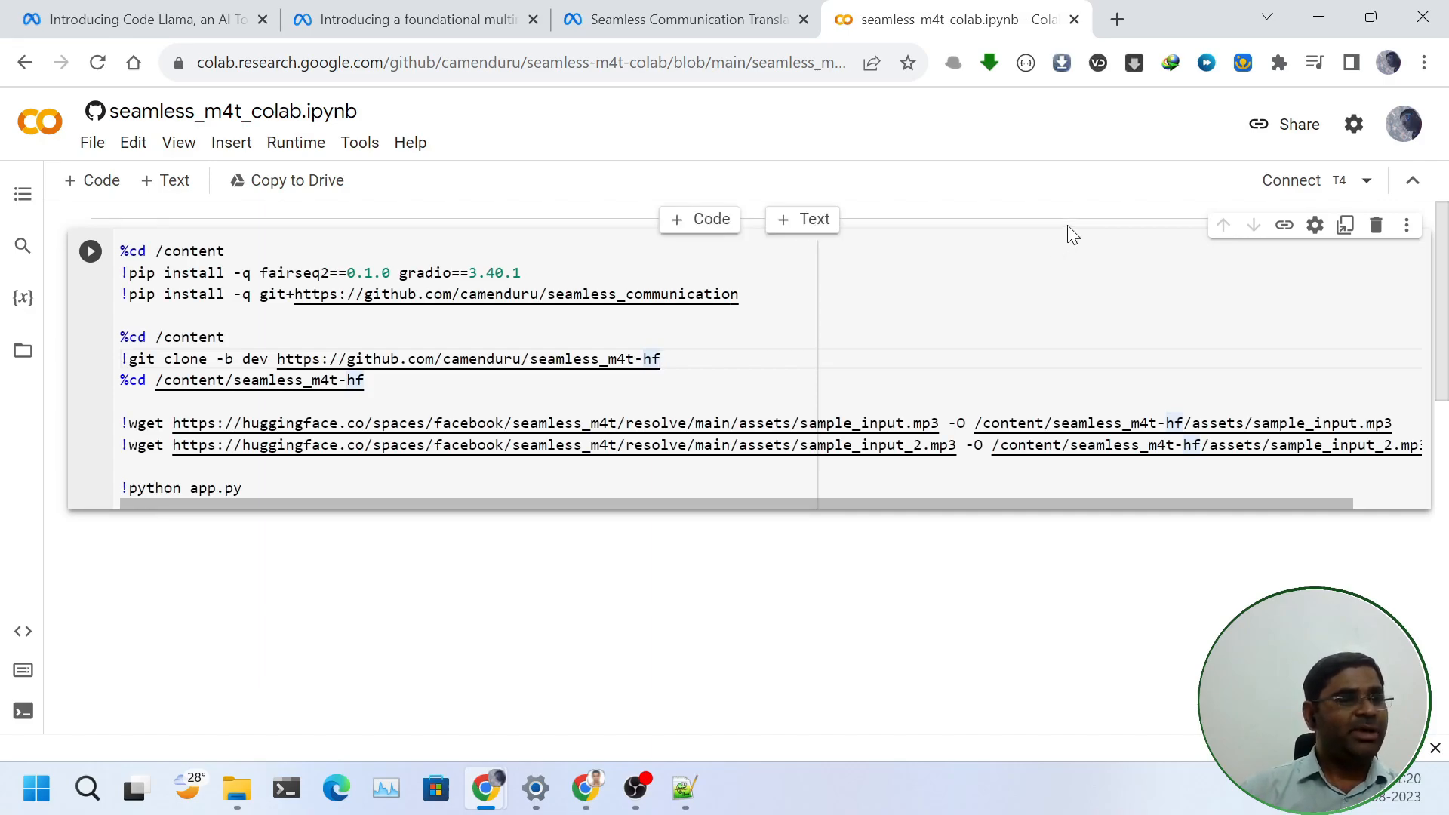
mouse_move(1305, 179)
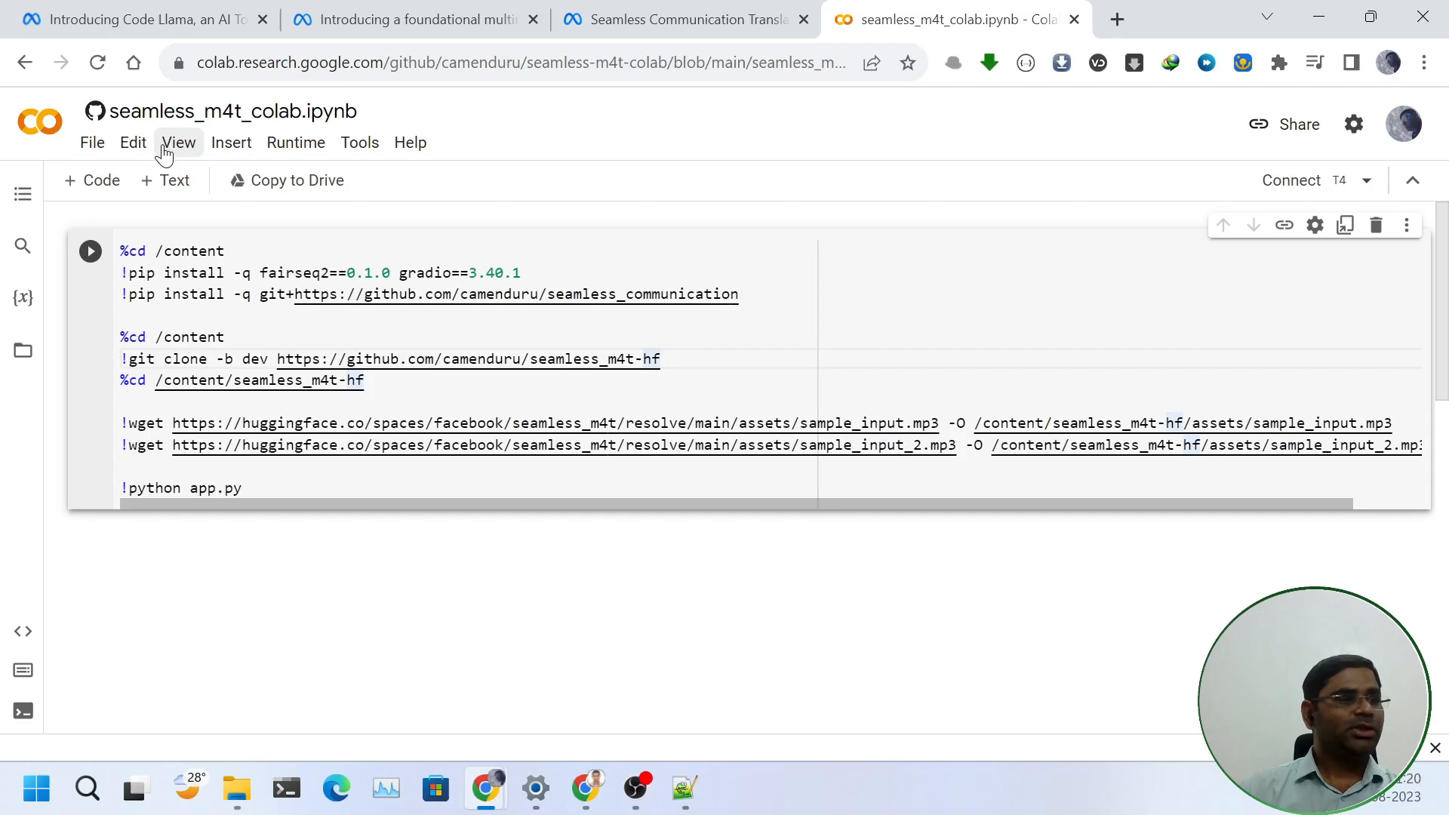
left_click(133, 142)
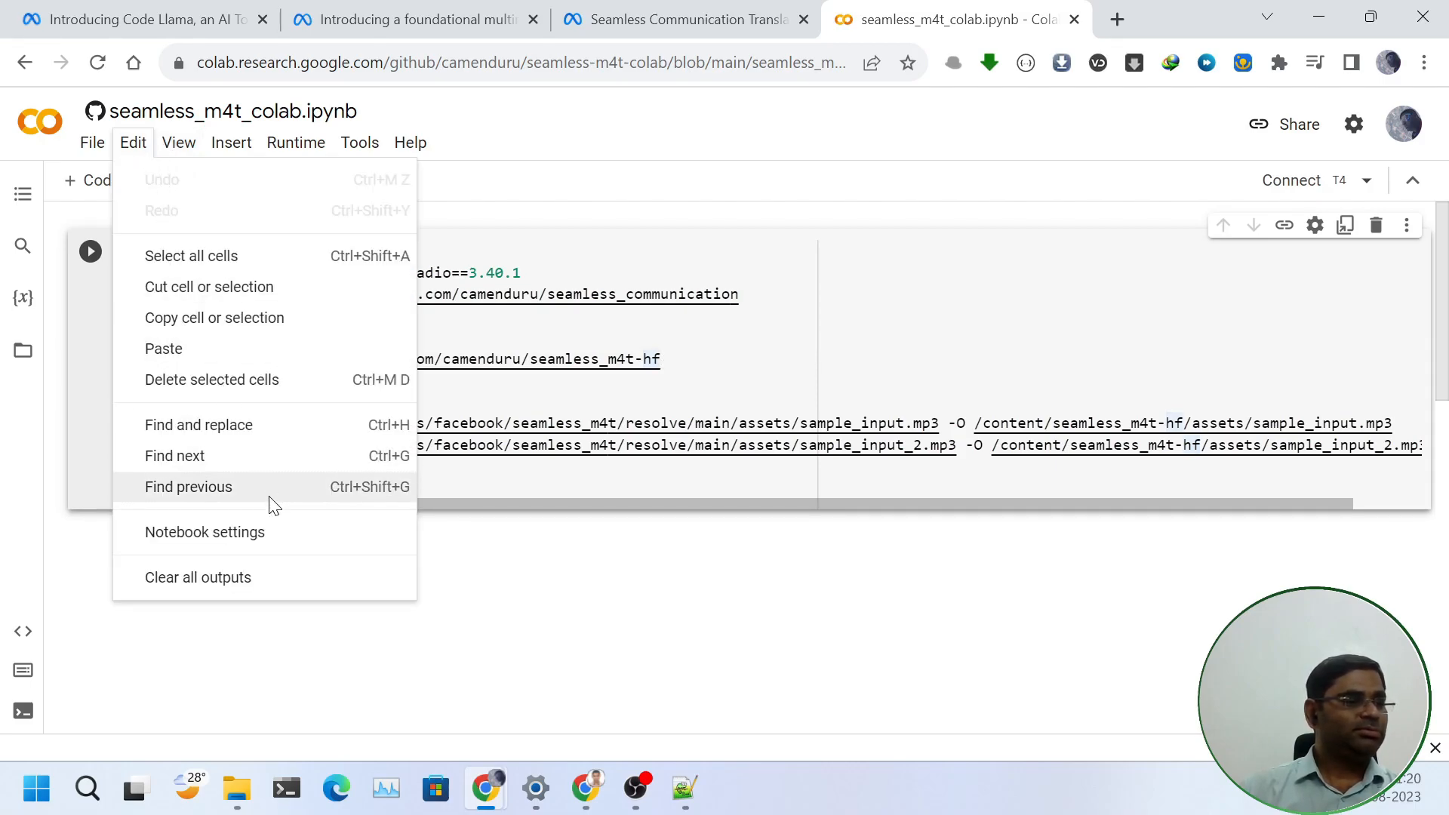
left_click(203, 531)
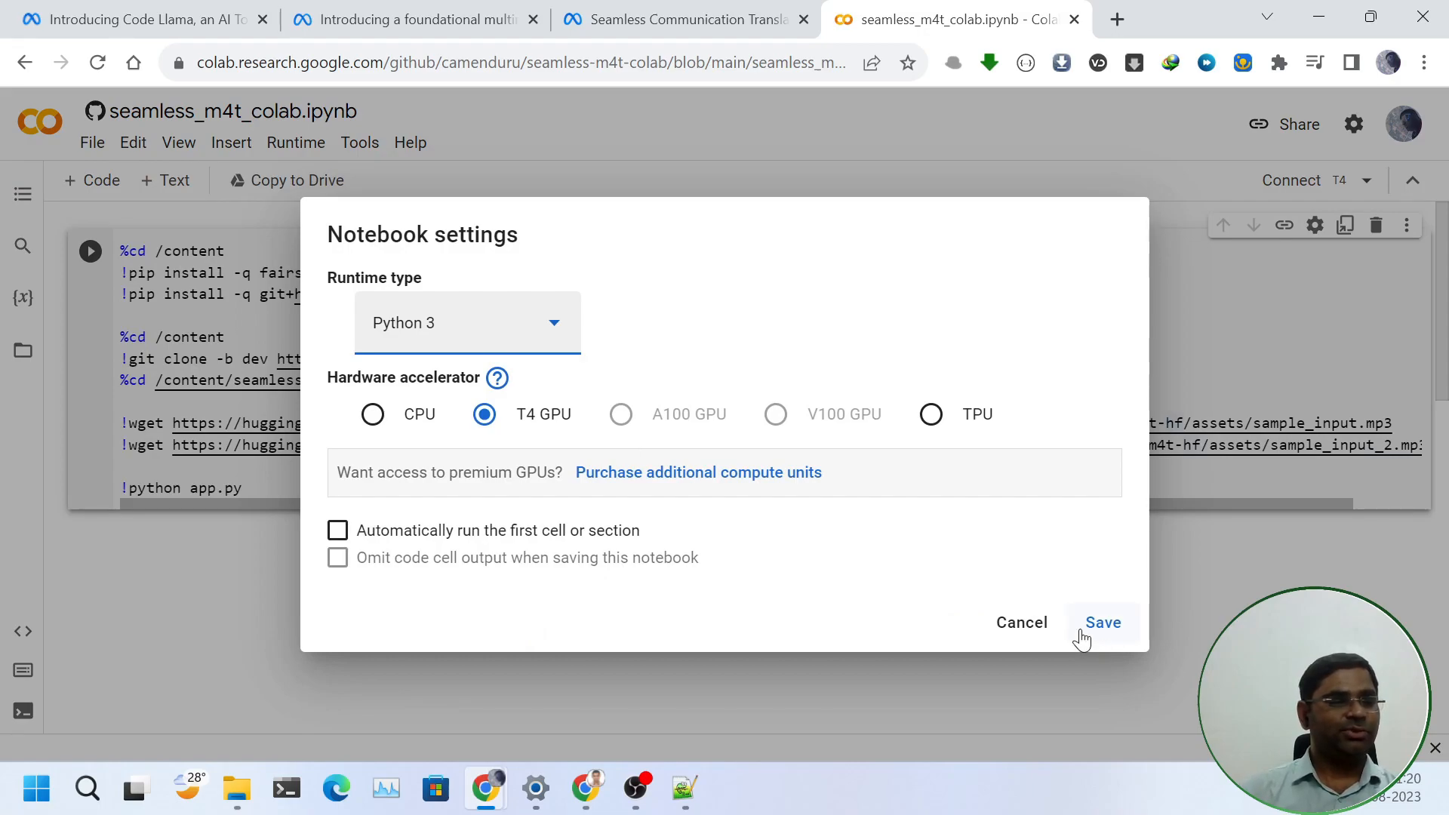
left_click(1102, 622)
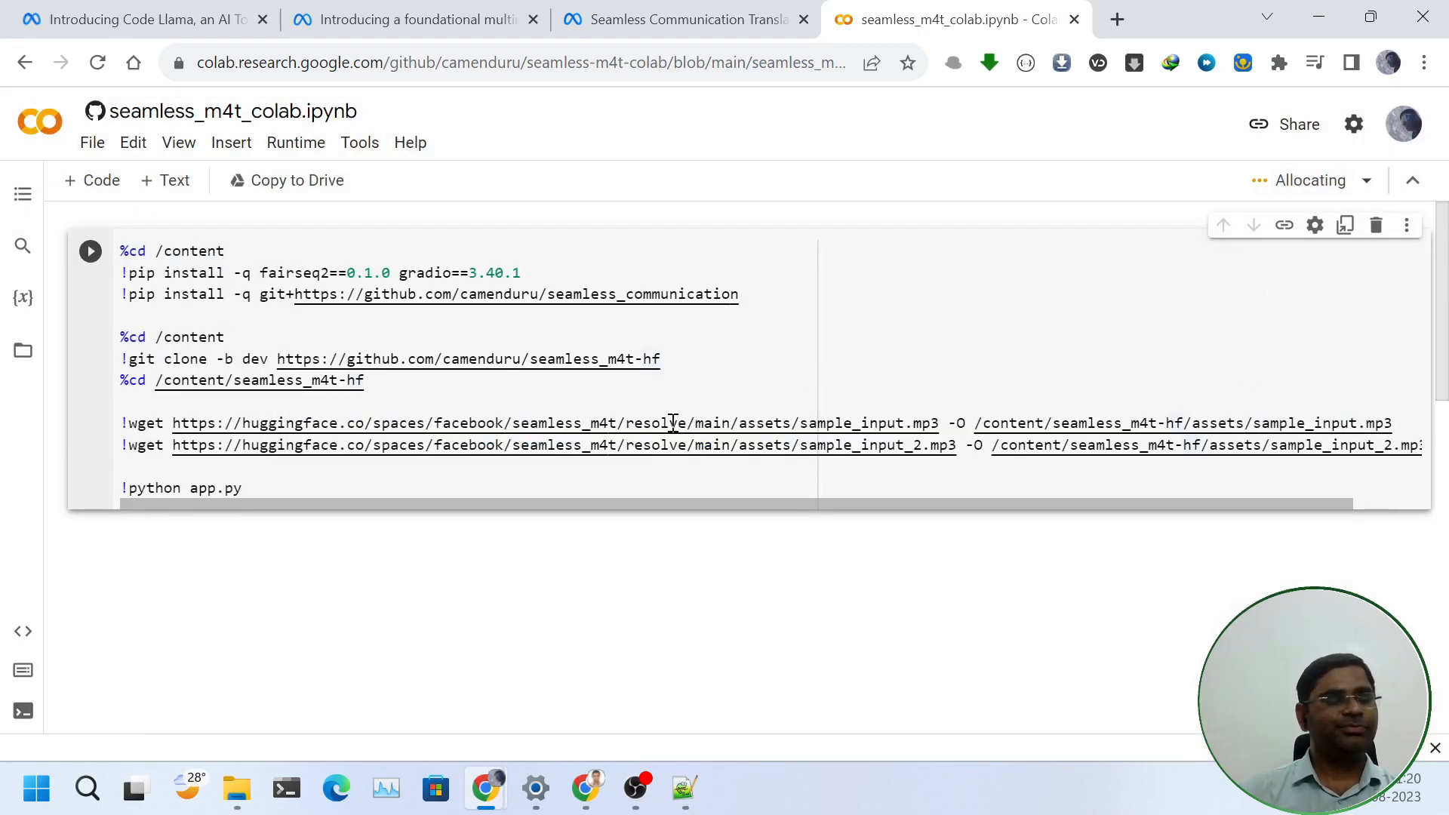
mouse_move(732, 249)
type("!n")
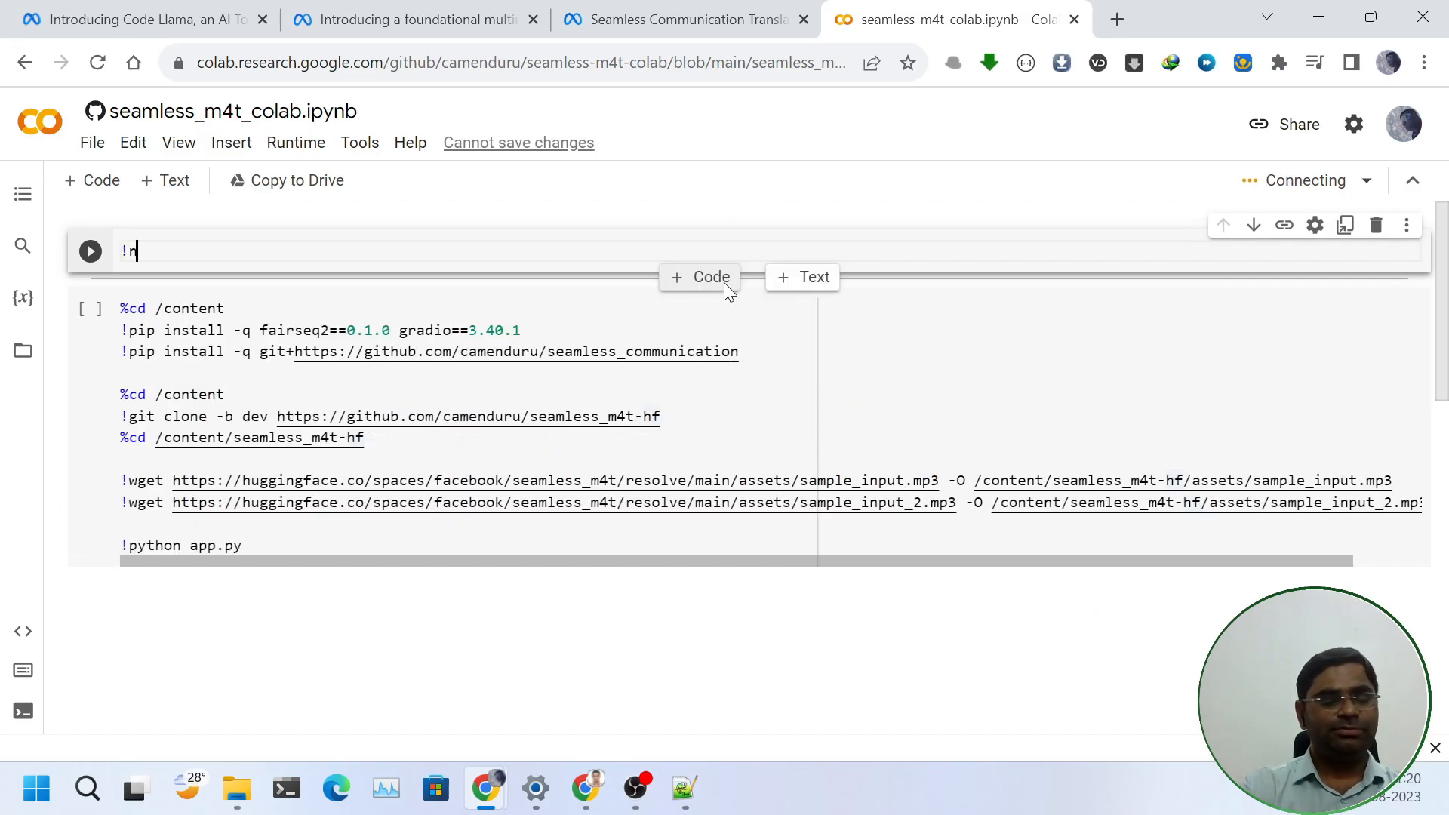
- Run an !nvidia-smi cell to check the GPU, accepting the GitHub-notebook warning
type("vid")
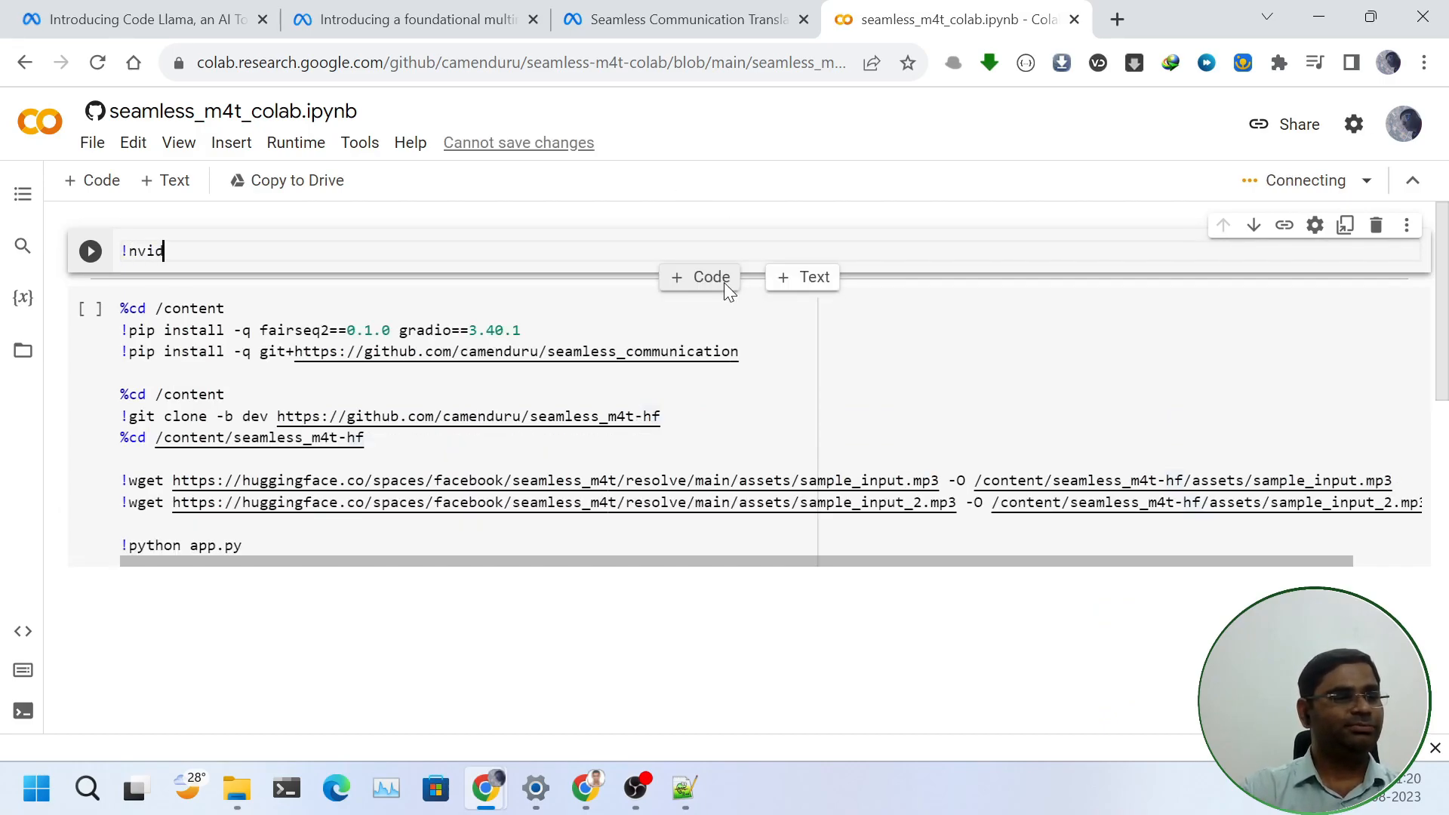
type("via-smi")
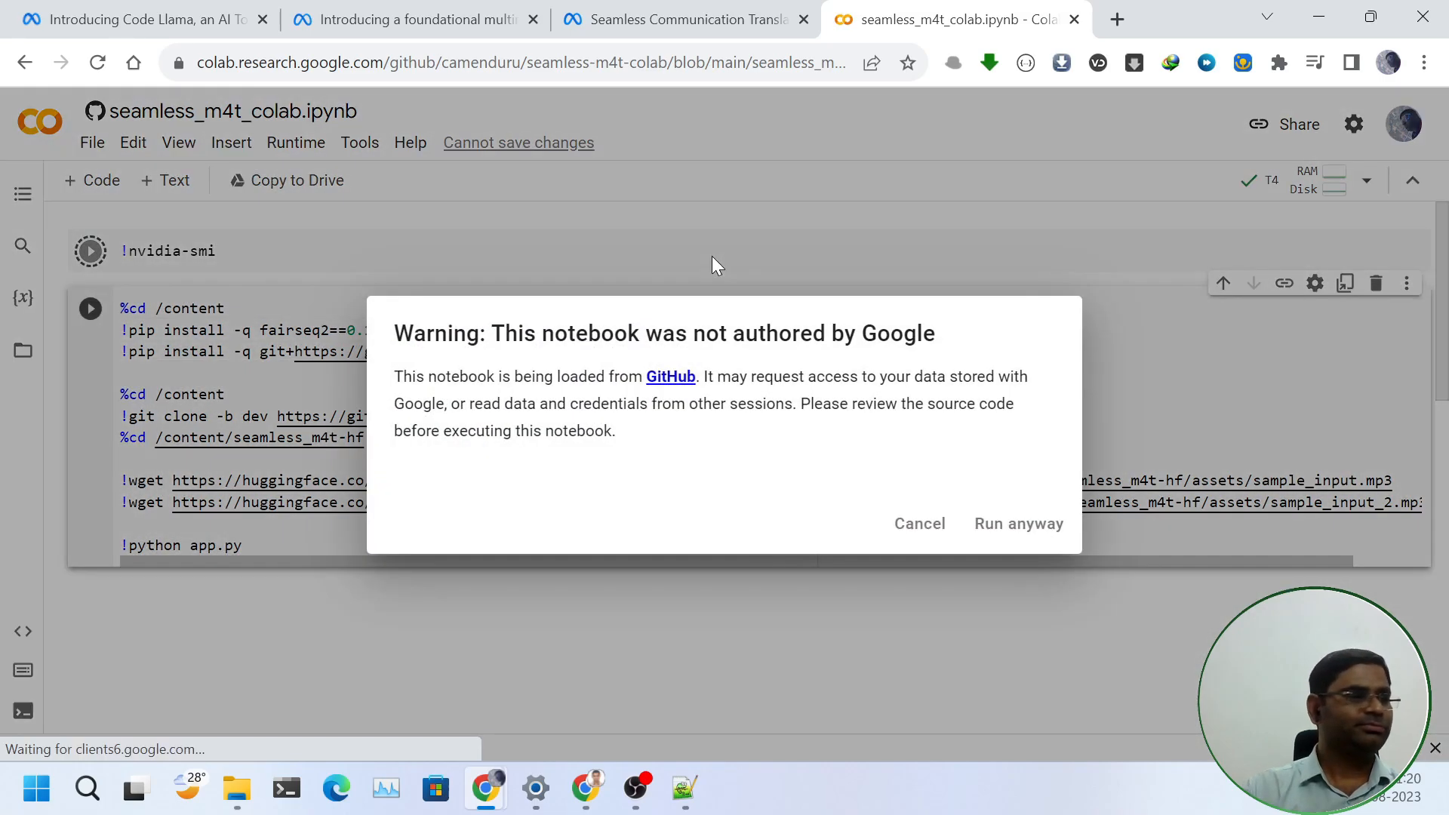
left_click(1018, 524)
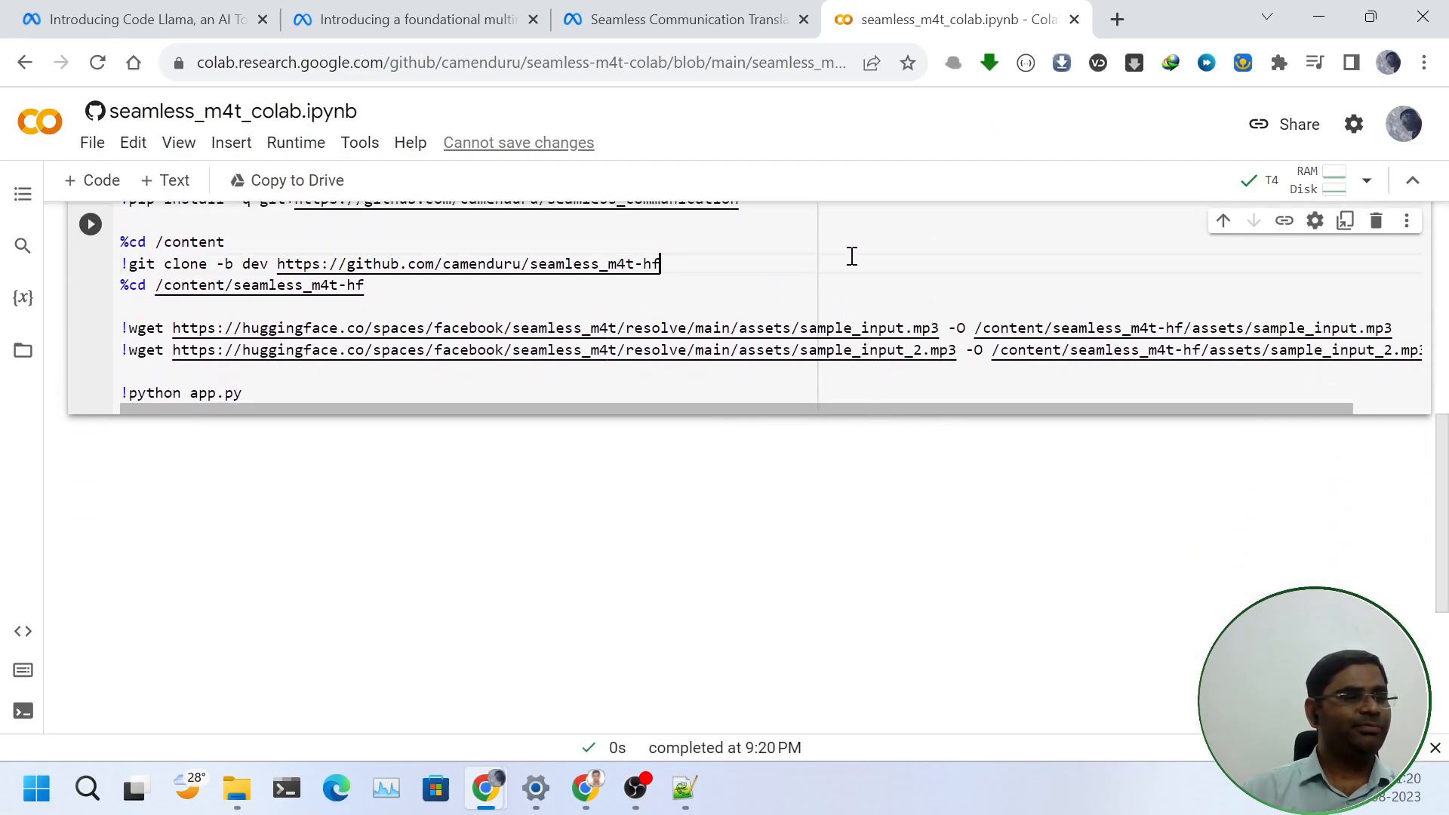
scroll("down", 3)
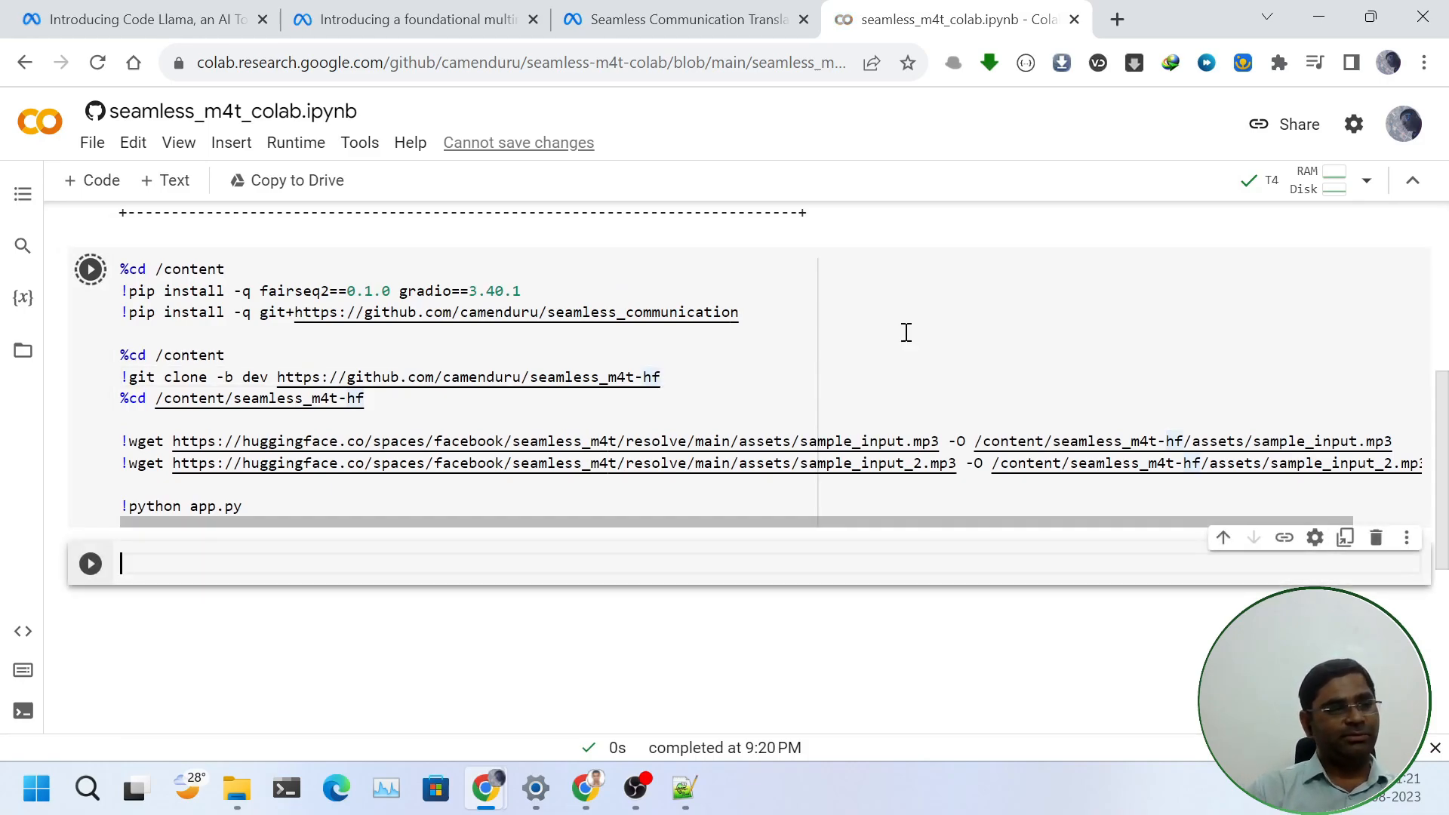
- Run the setup cell that installs packages, downloads seamlessM4T_large and launches the app
left_click(89, 269)
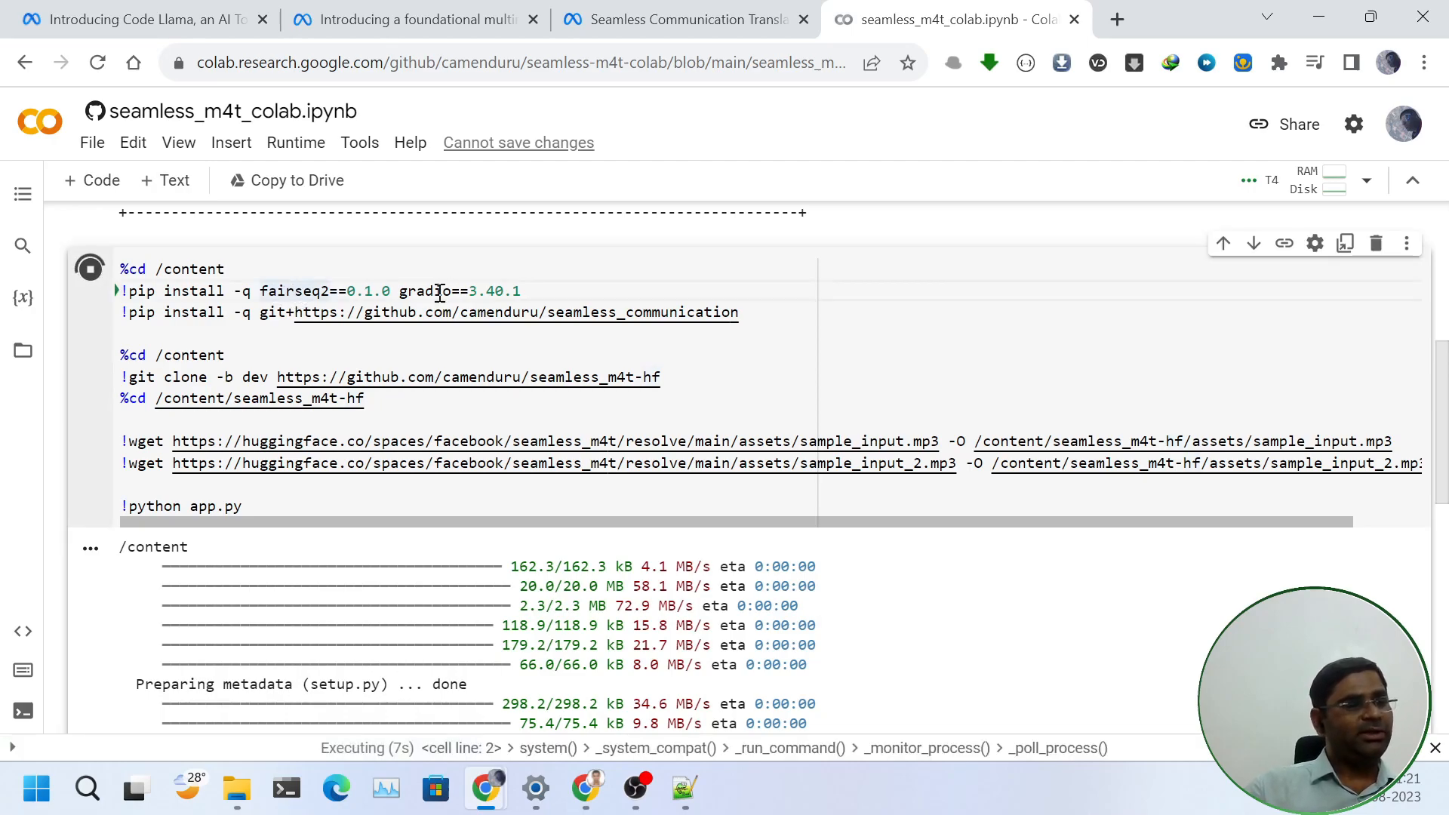
mouse_move(554, 364)
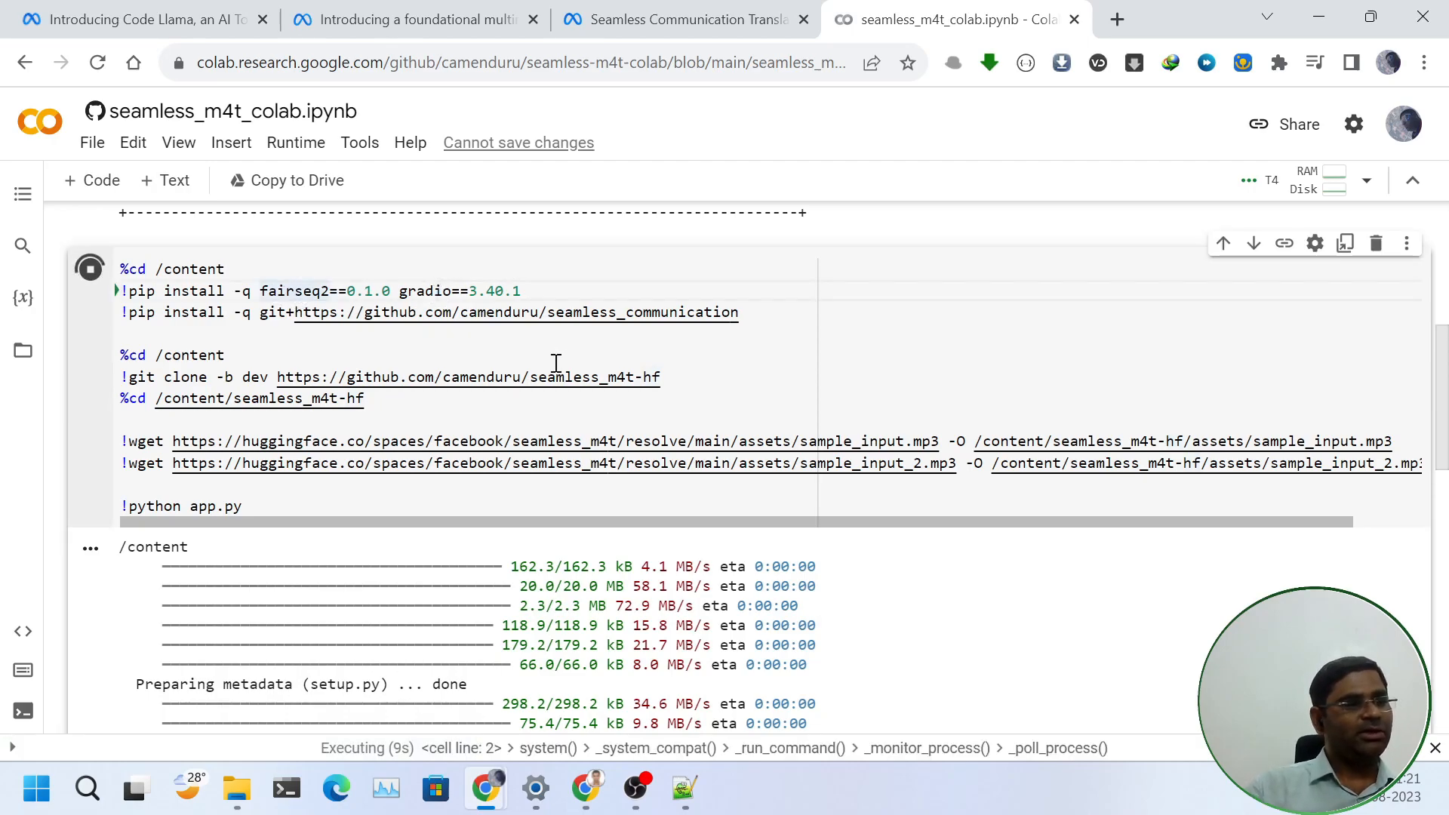
mouse_move(845, 321)
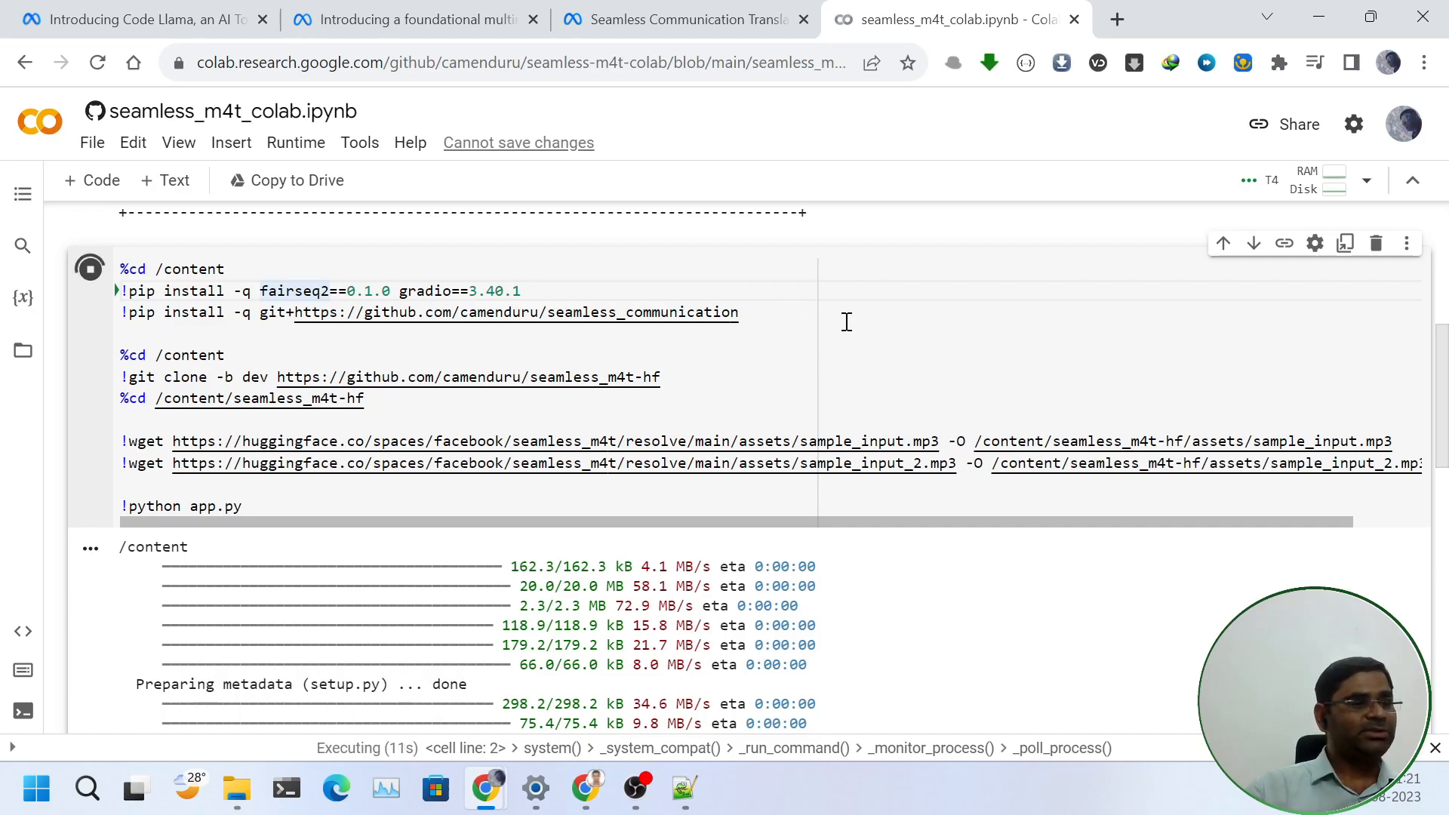
mouse_move(699, 421)
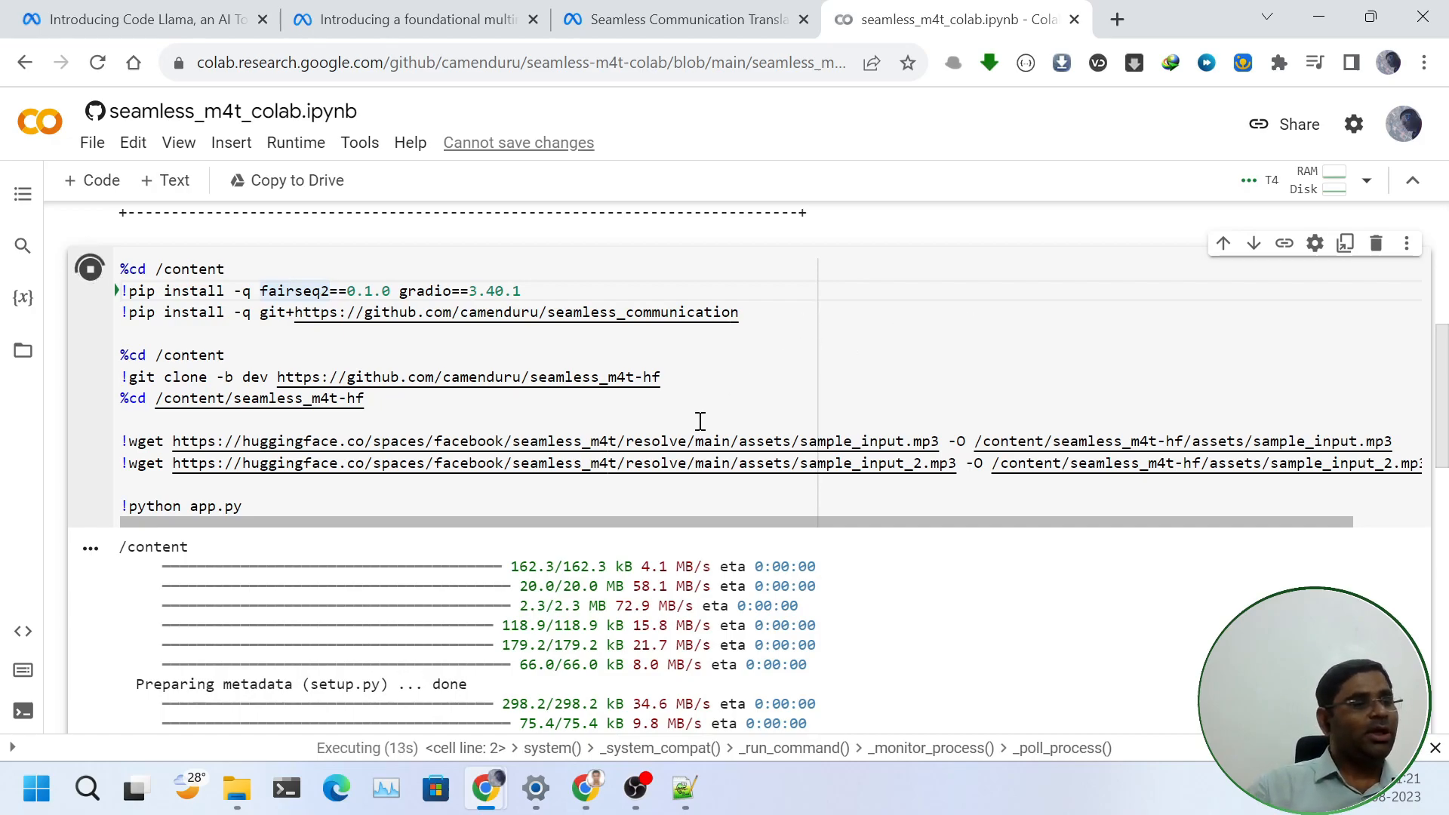
mouse_move(578, 392)
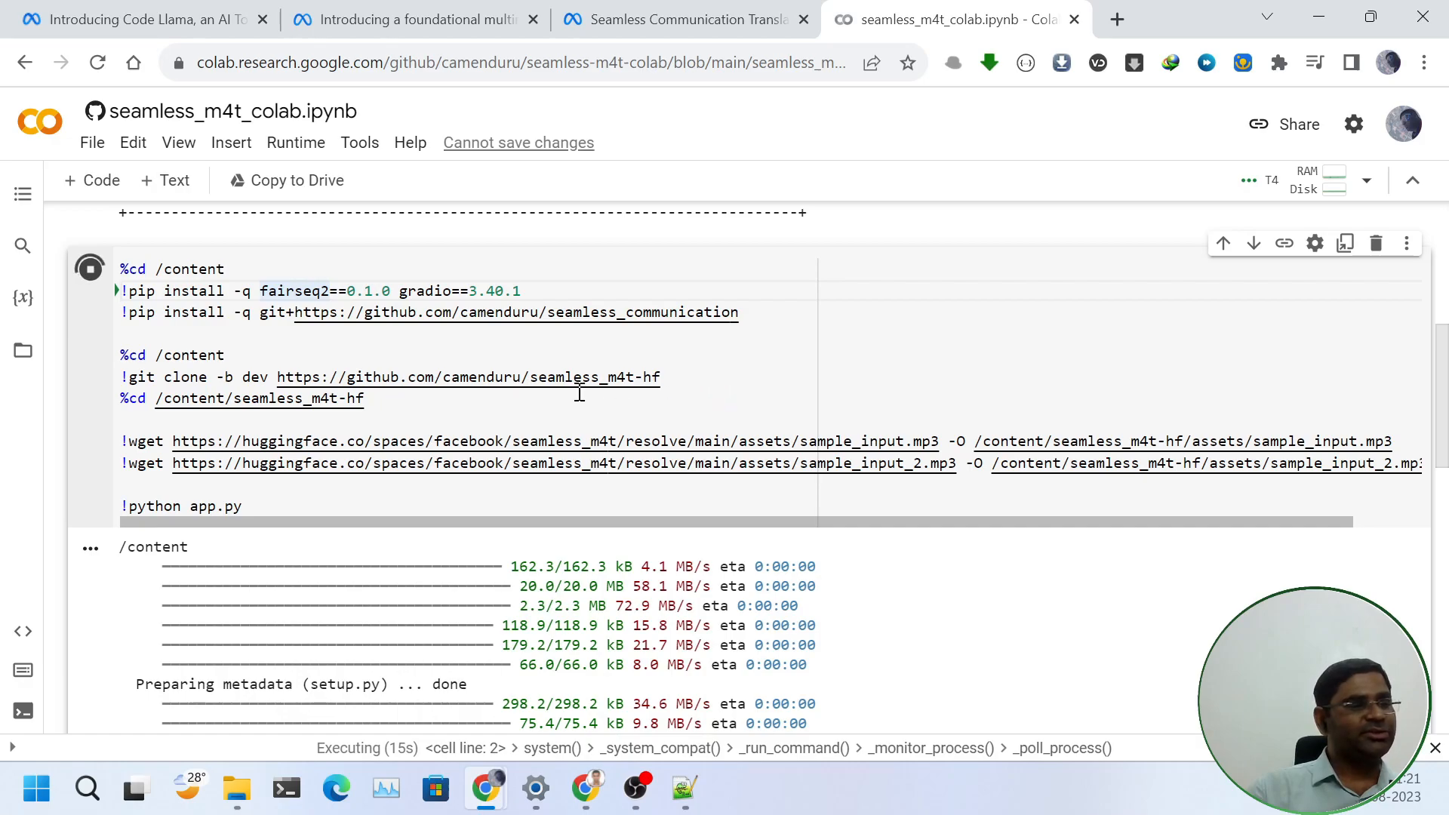
mouse_move(919, 360)
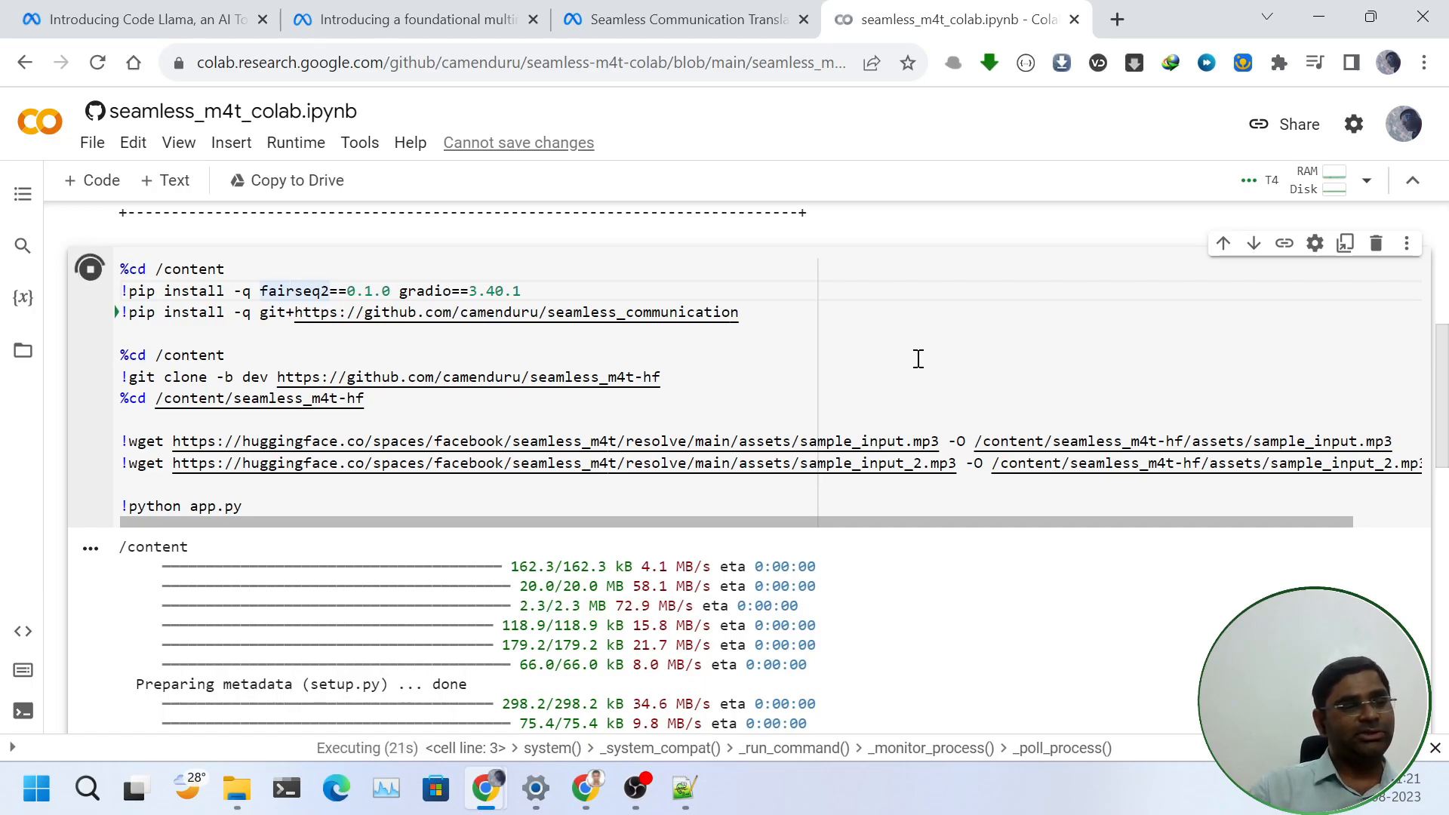
mouse_move(469, 347)
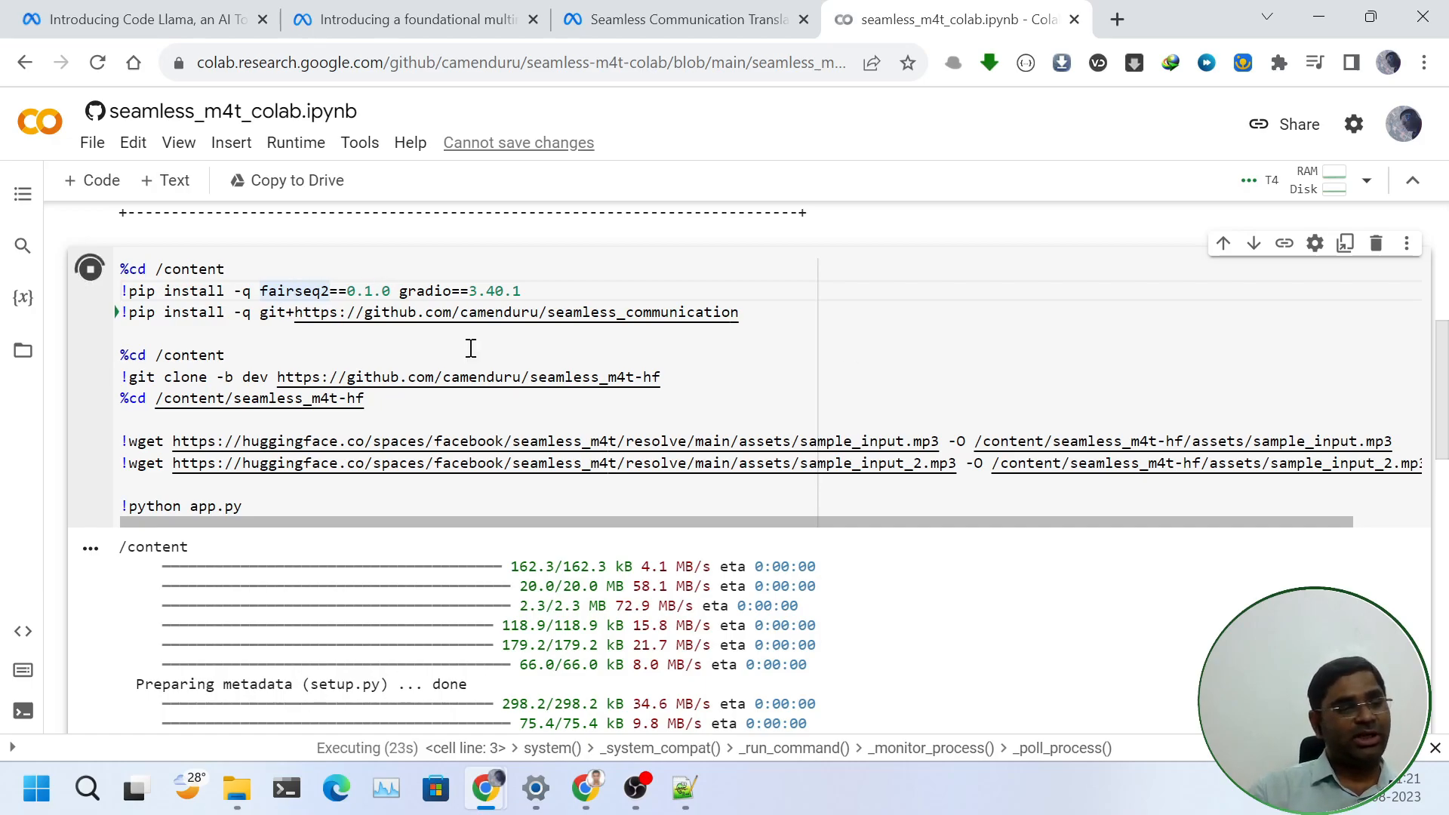
mouse_move(789, 402)
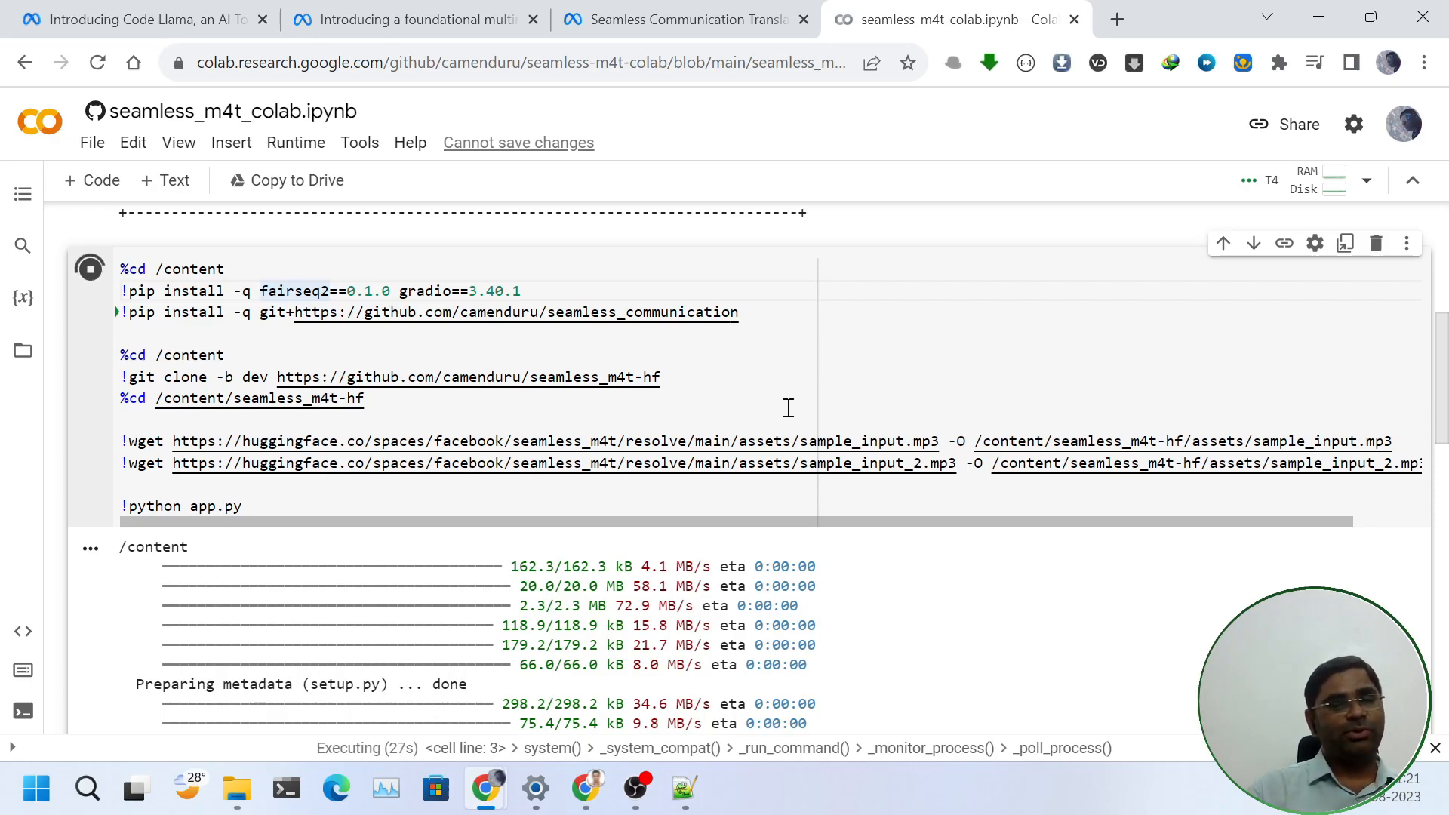
mouse_move(756, 418)
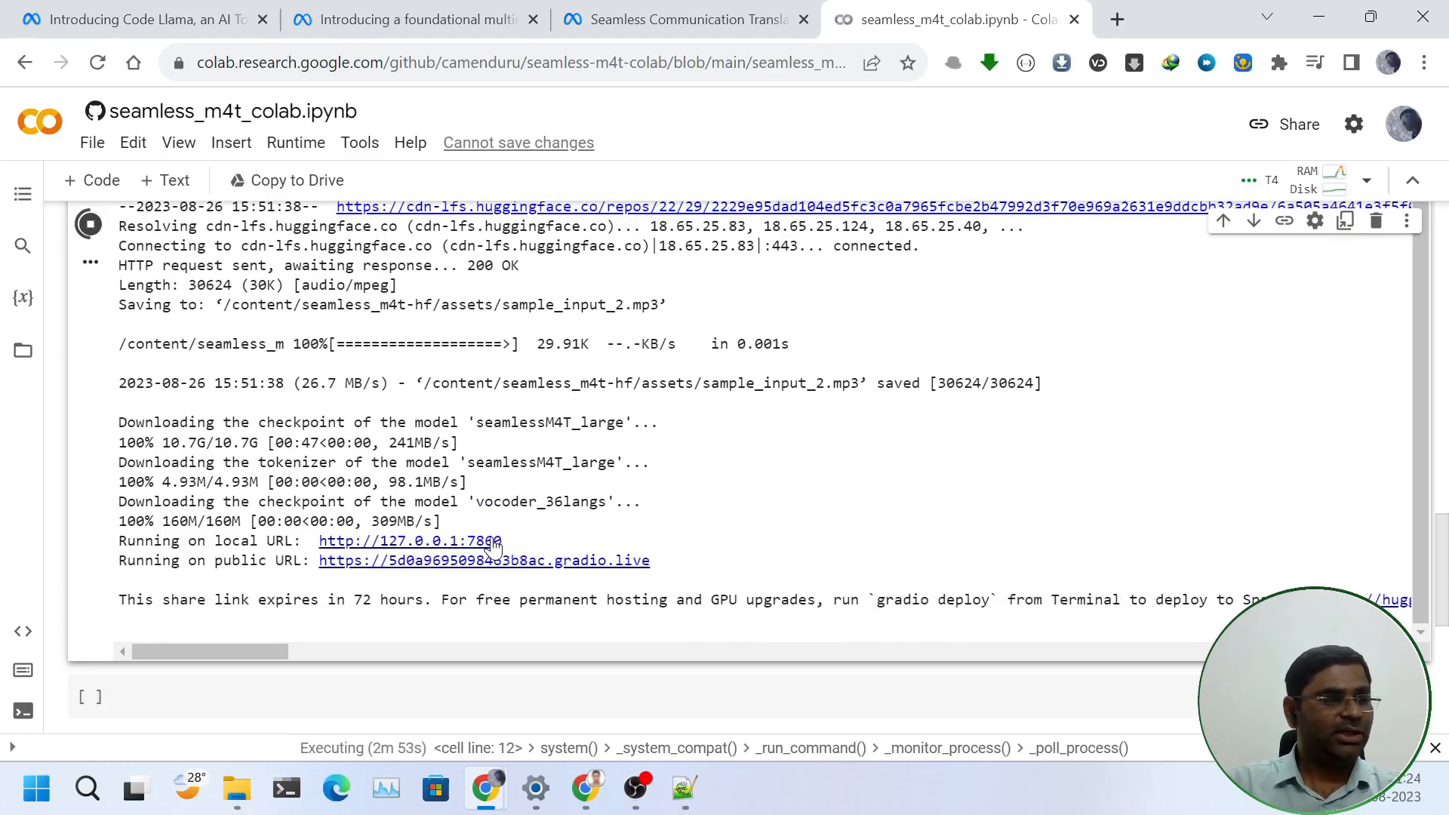
- Open the gradio.live public URL from the cell output in a new tab
right_click(483, 562)
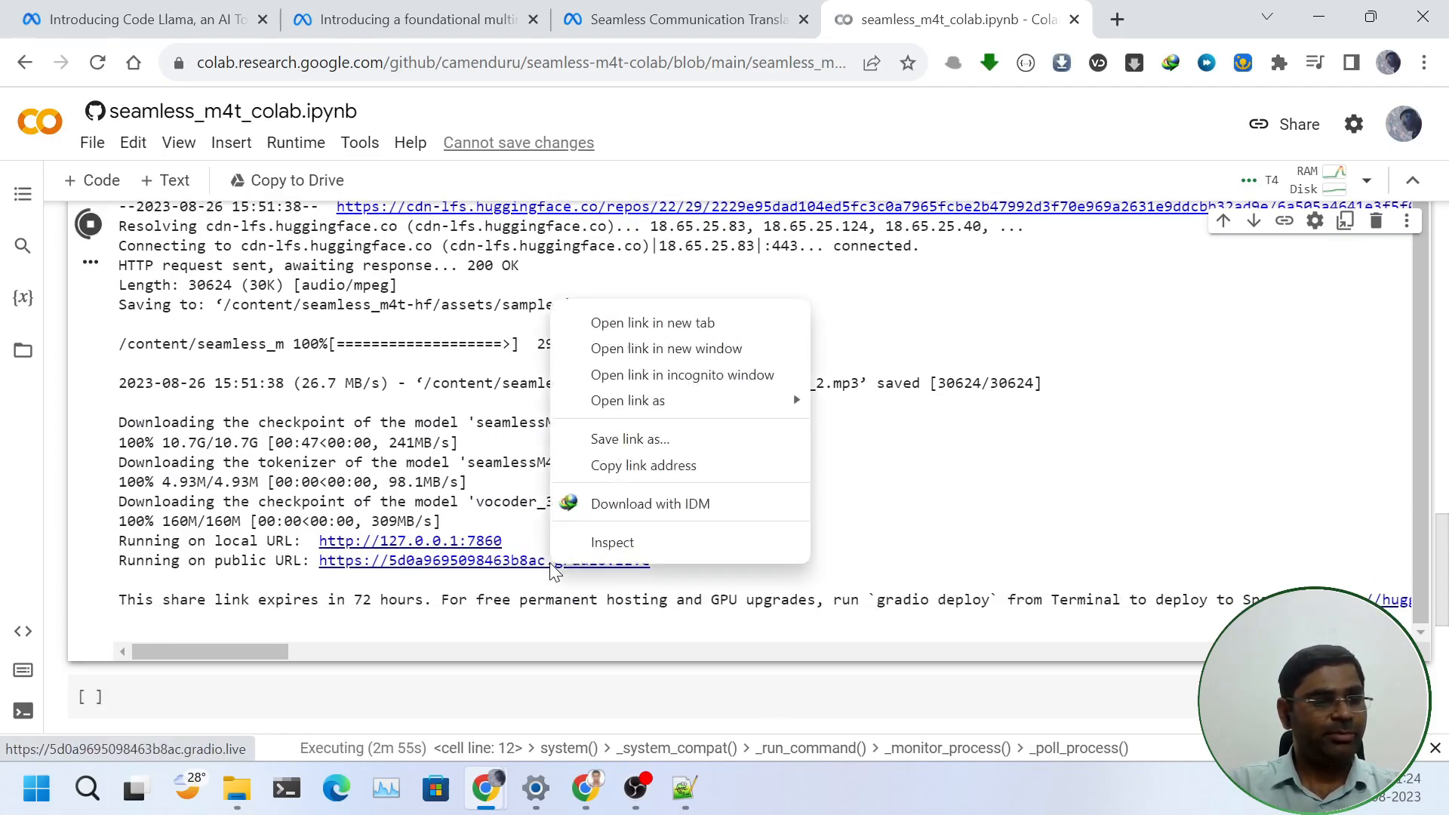
left_click(652, 323)
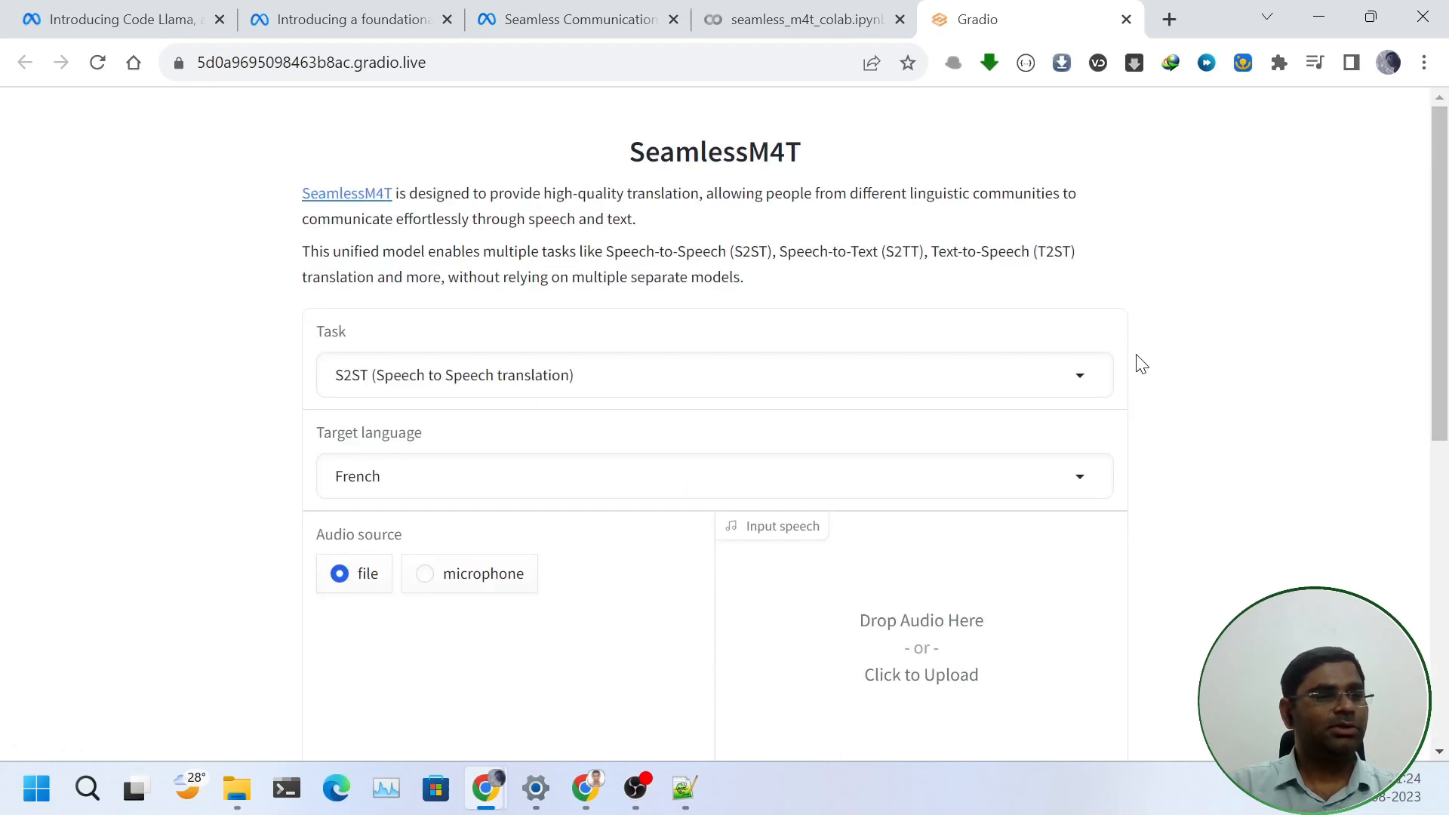
scroll("down", 3)
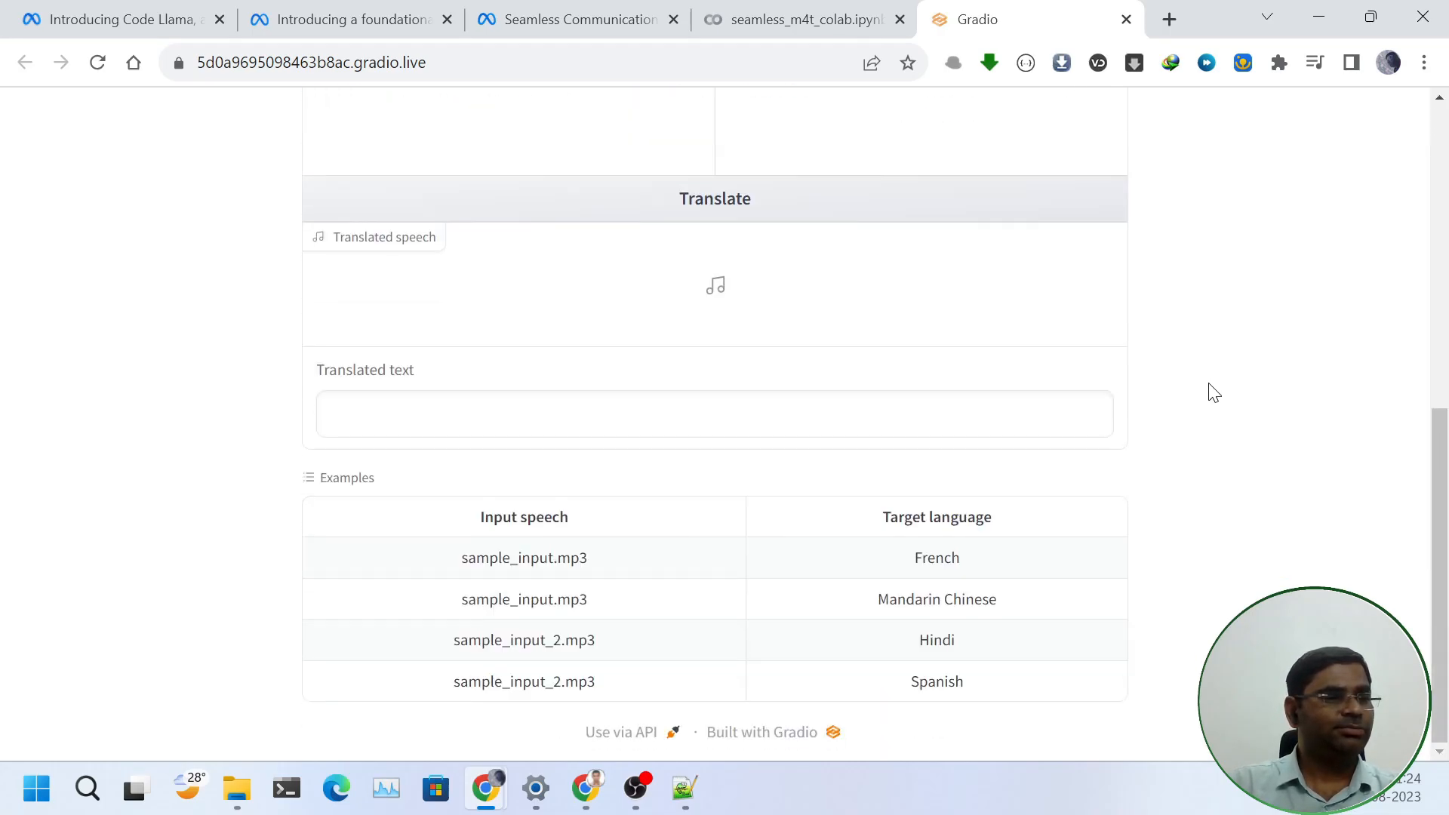
scroll("up", 3)
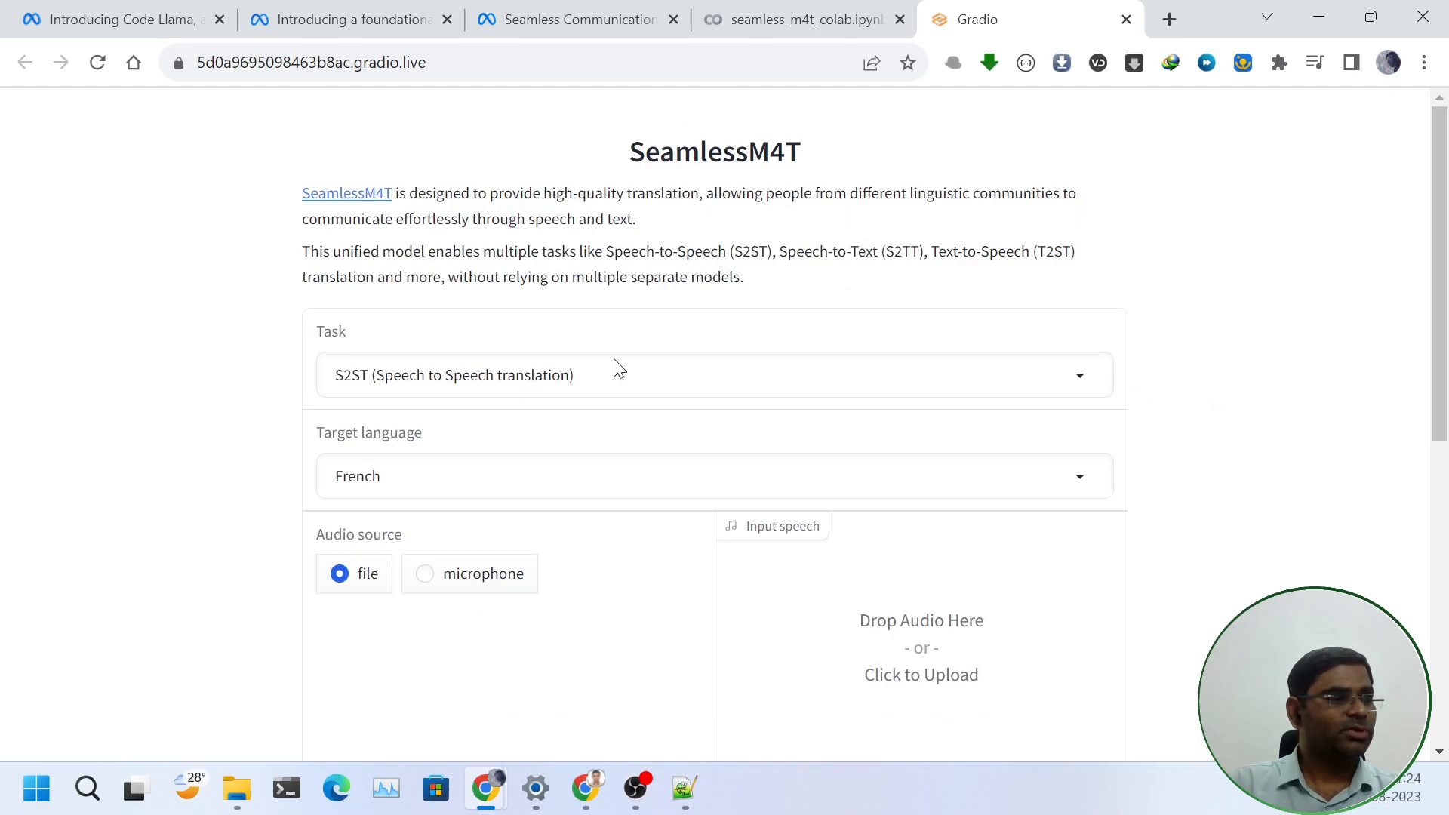
scroll("down", 3)
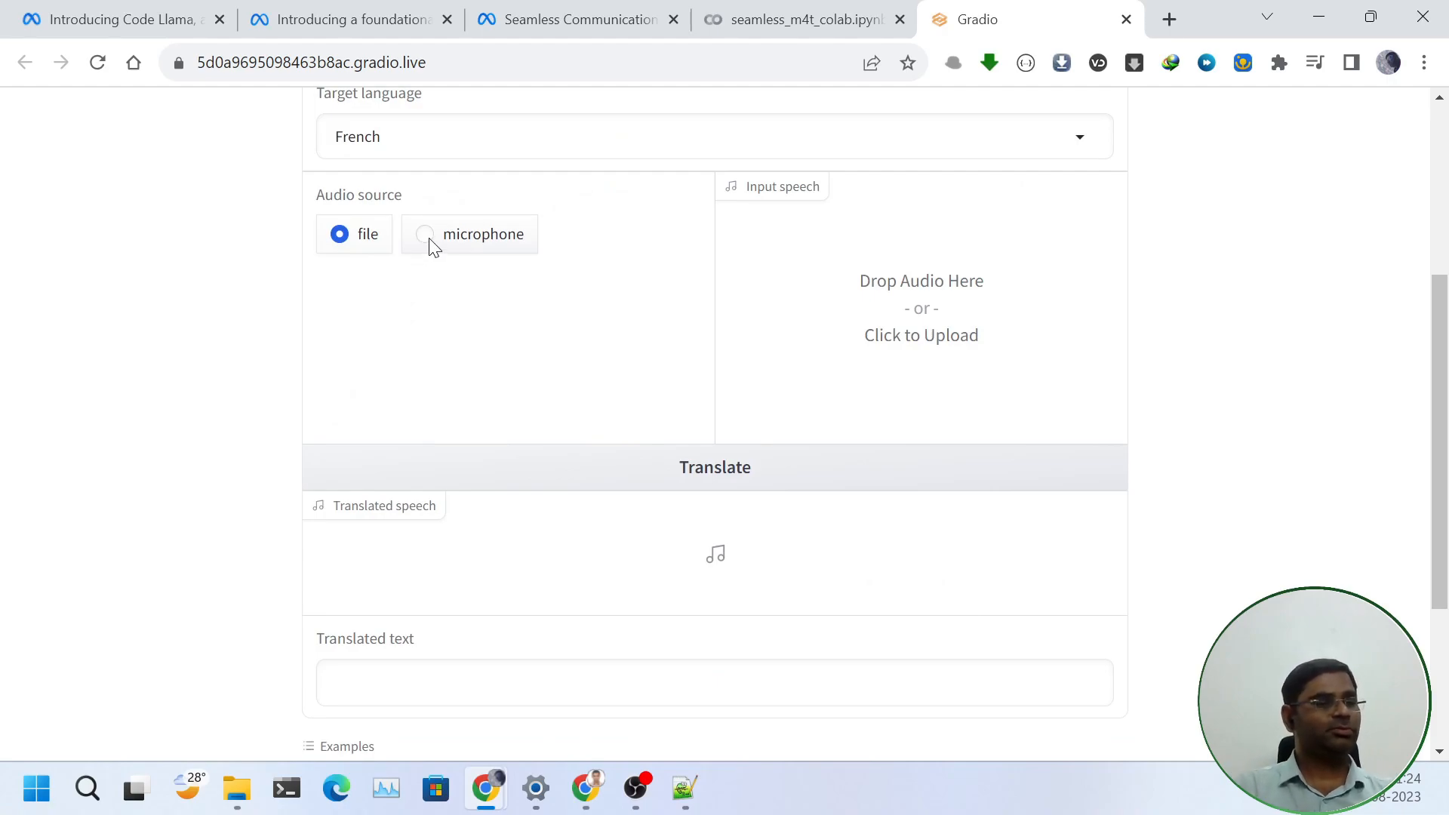
- Record an 8-second microphone clip, granting mic access, and play it back
left_click(424, 234)
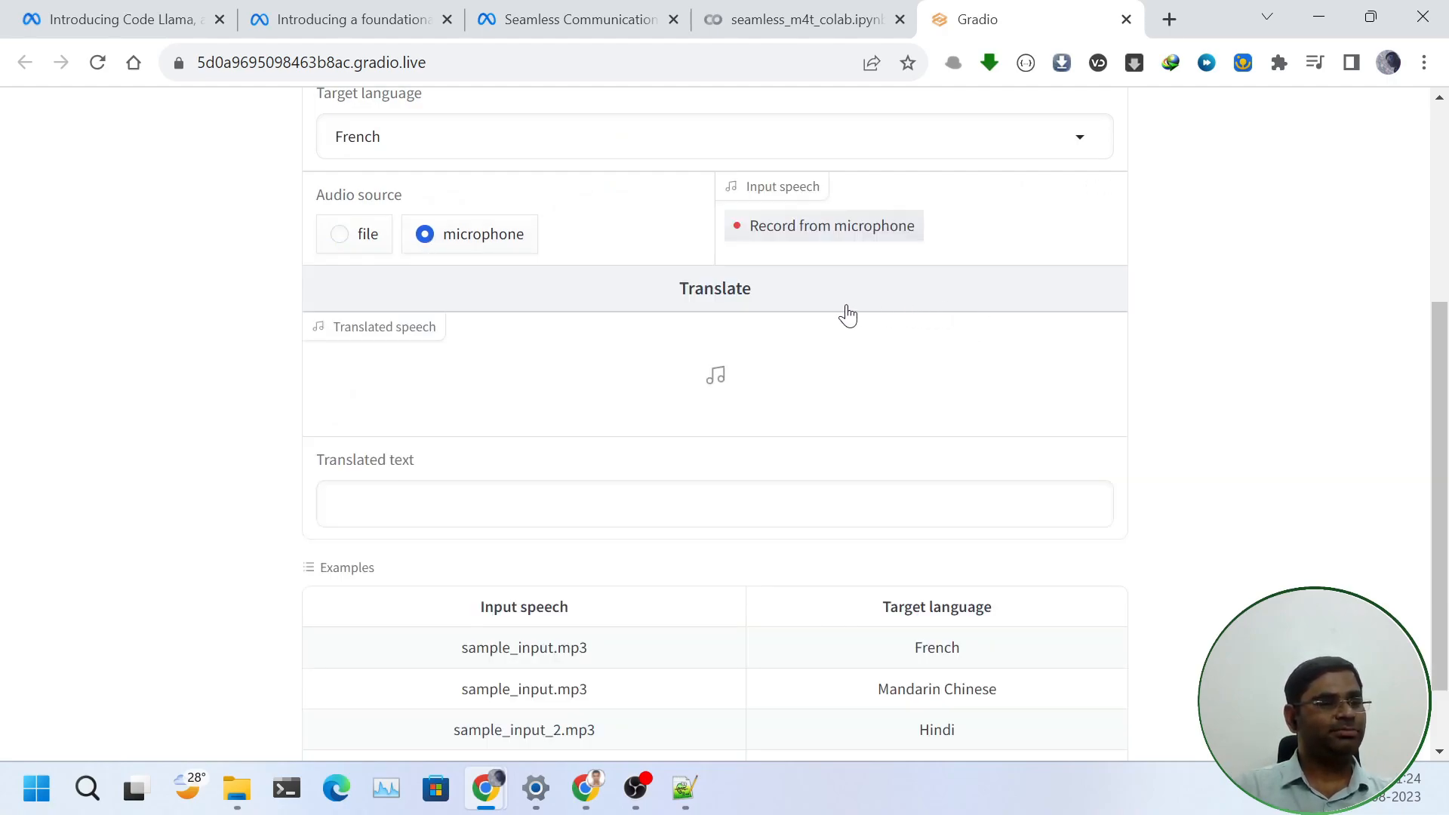
mouse_move(830, 225)
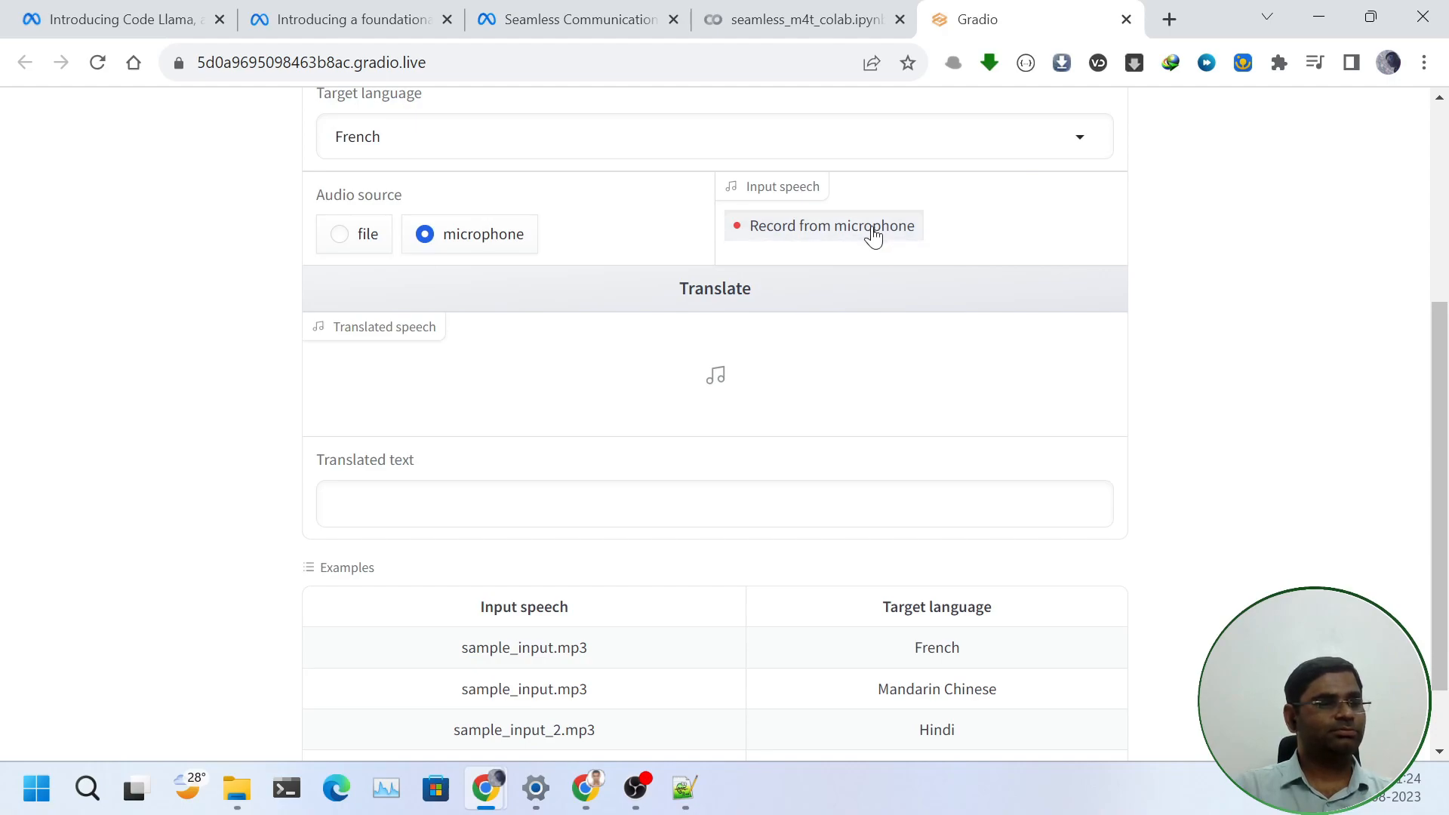
left_click(830, 225)
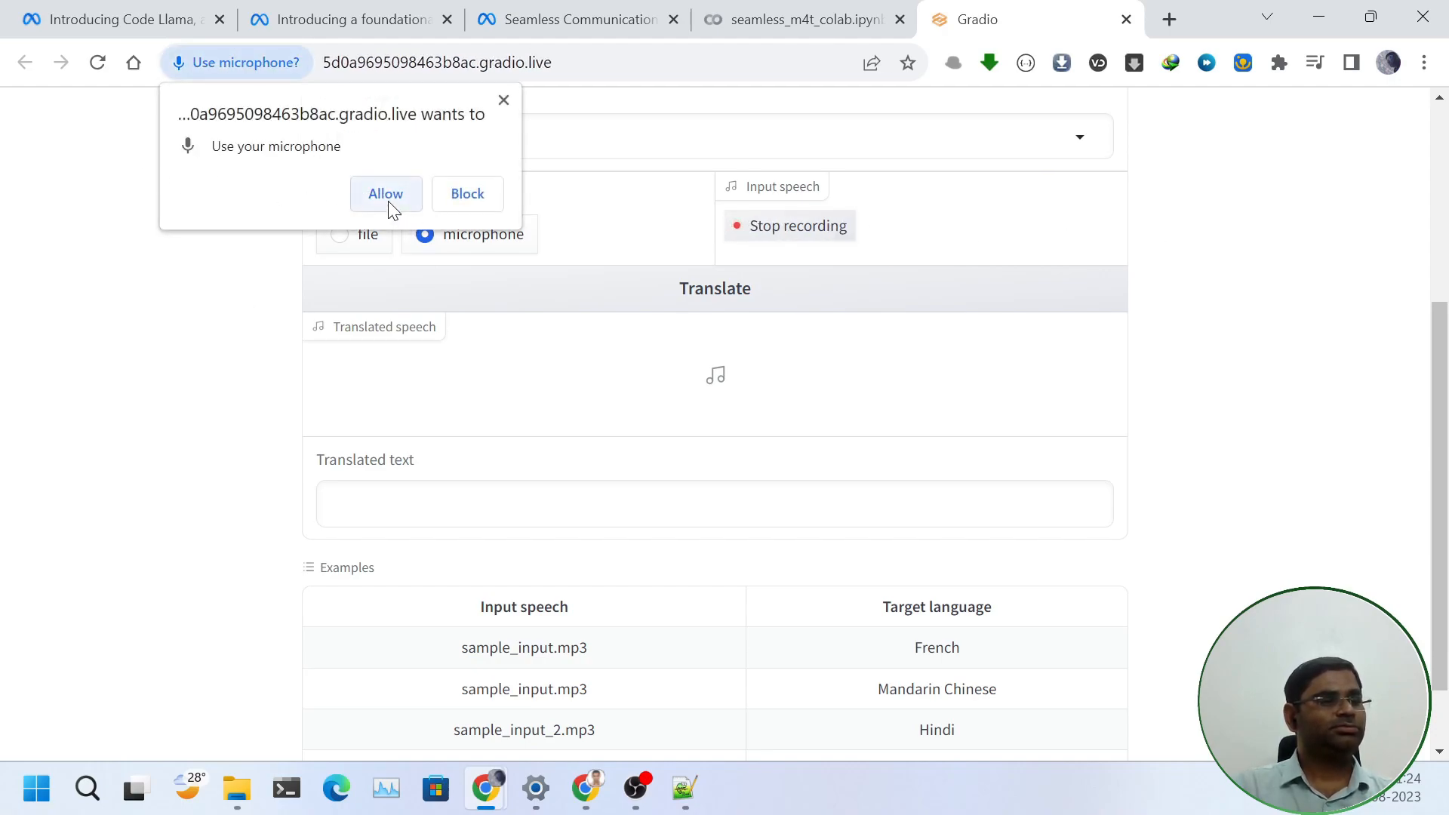
left_click(385, 193)
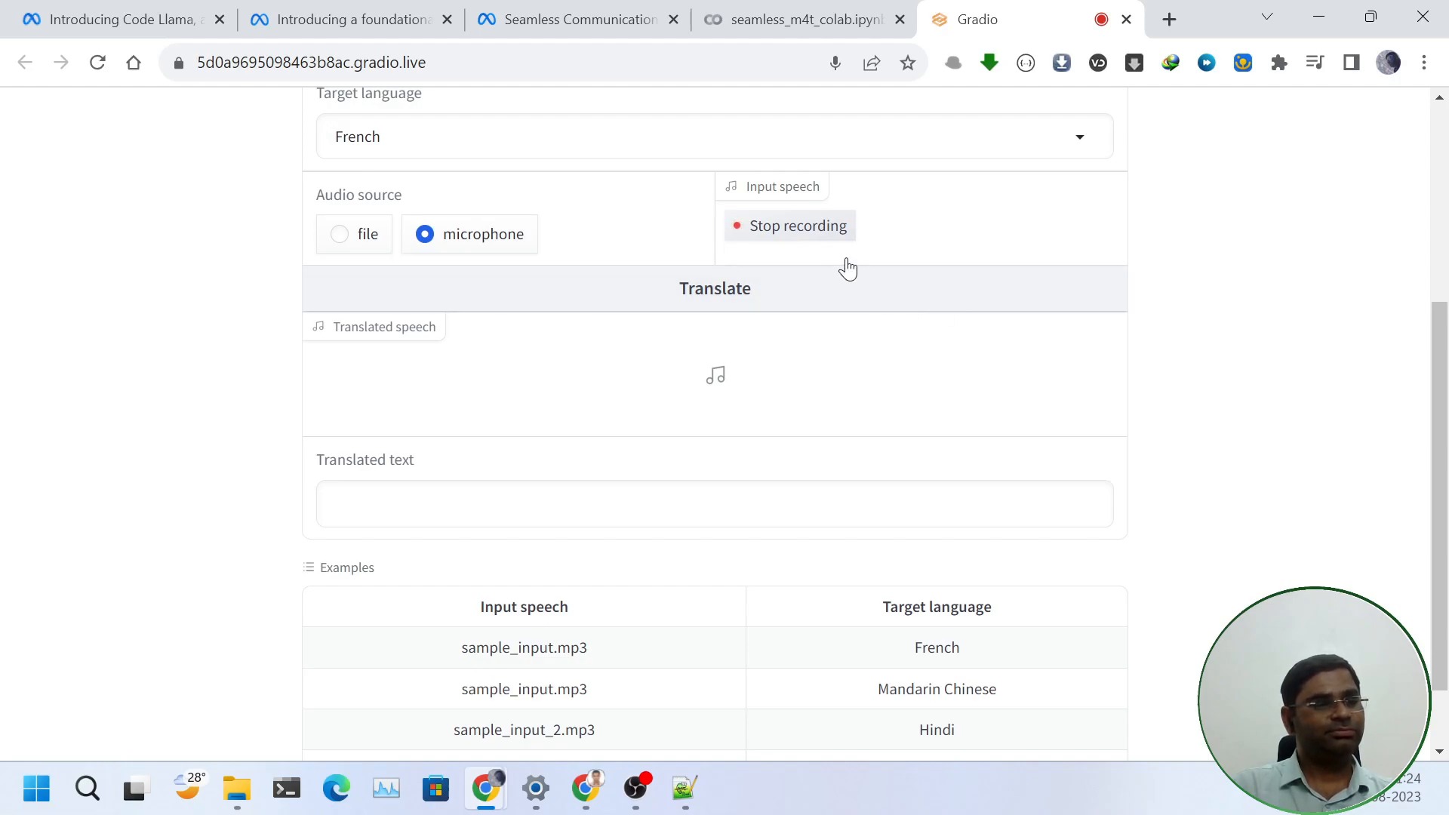
left_click(797, 225)
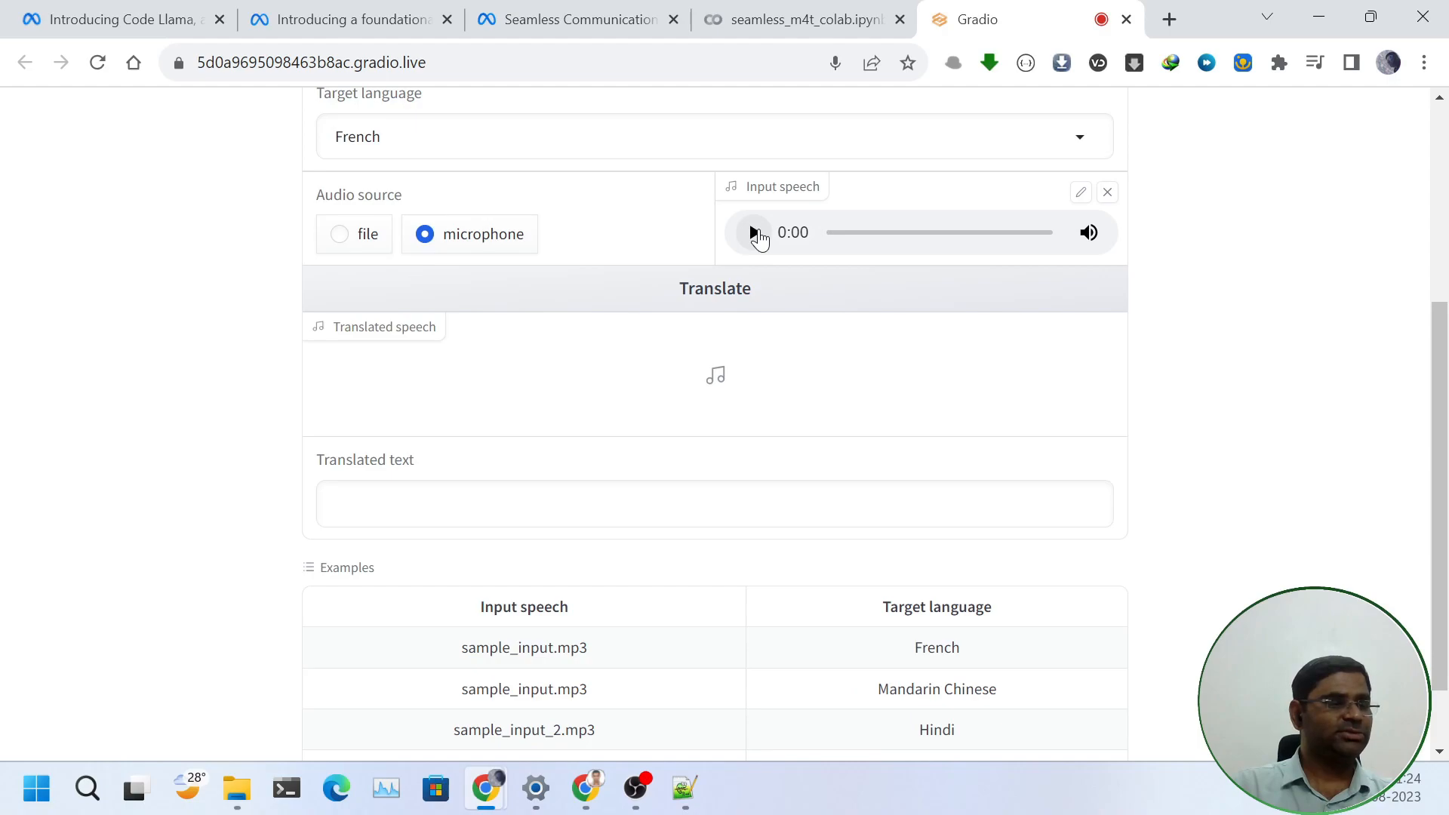
left_click(754, 233)
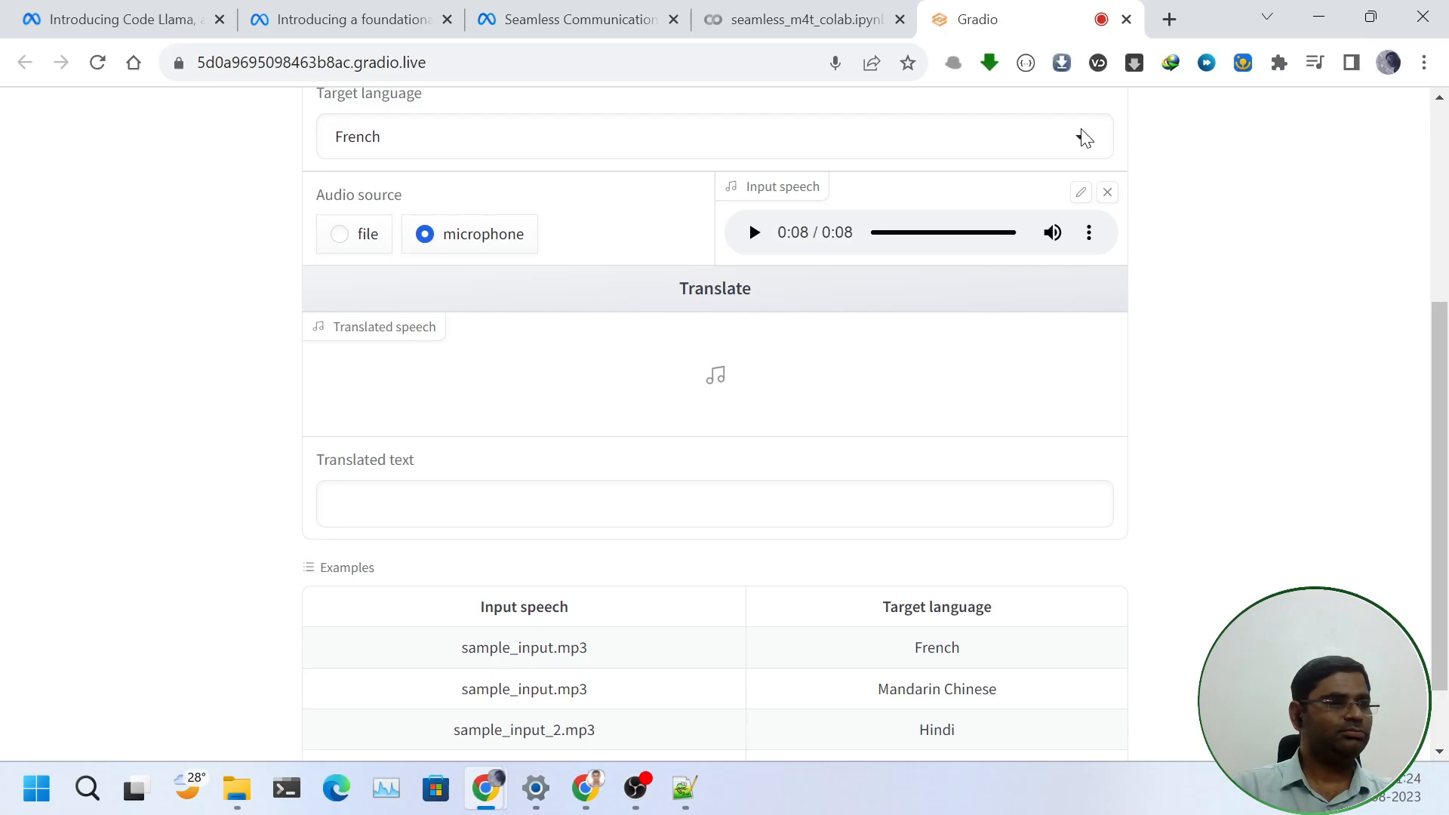
left_click(714, 136)
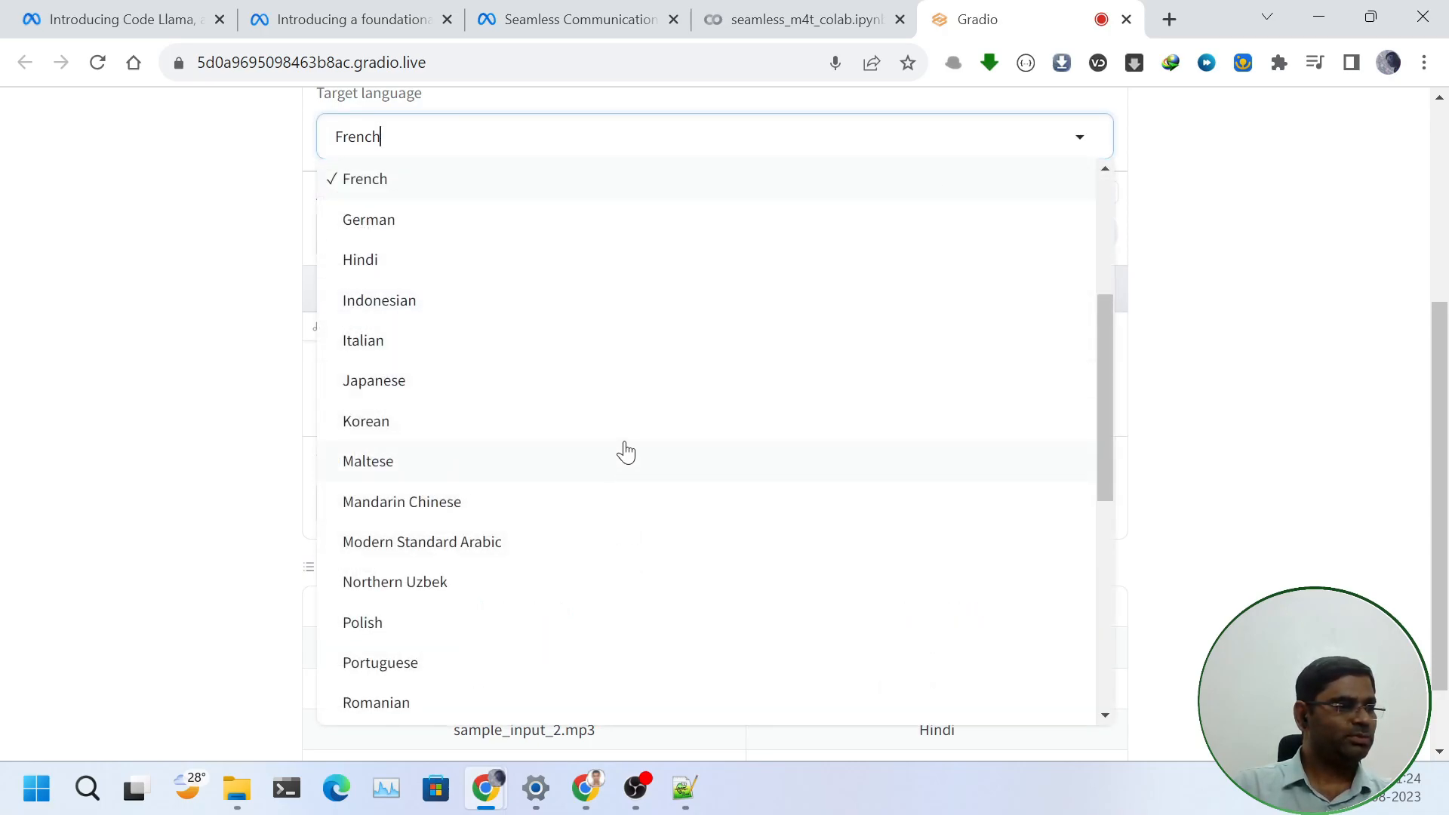
- Translate the recorded clip into Hindi speech and text
left_click(359, 259)
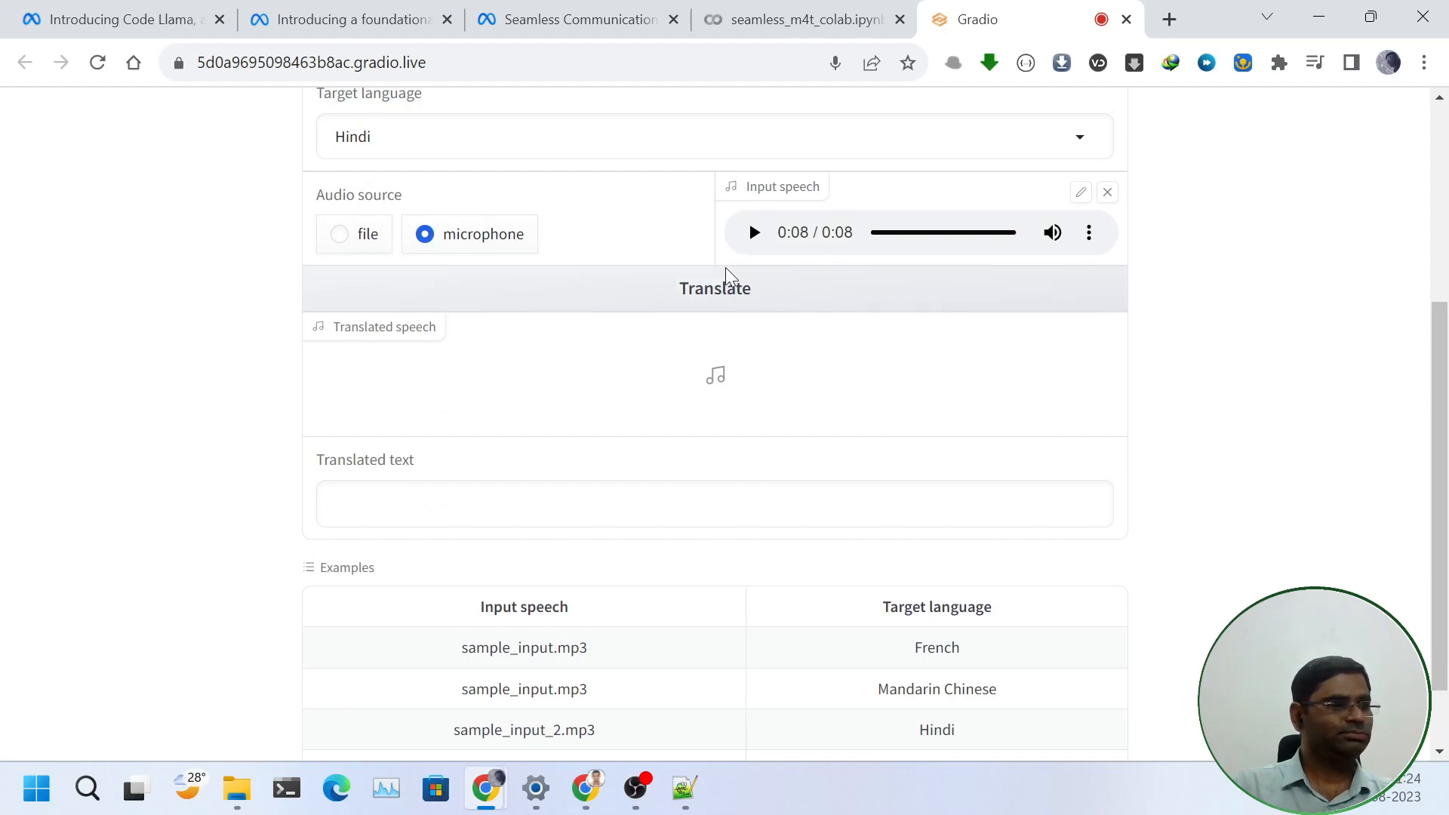
left_click(714, 286)
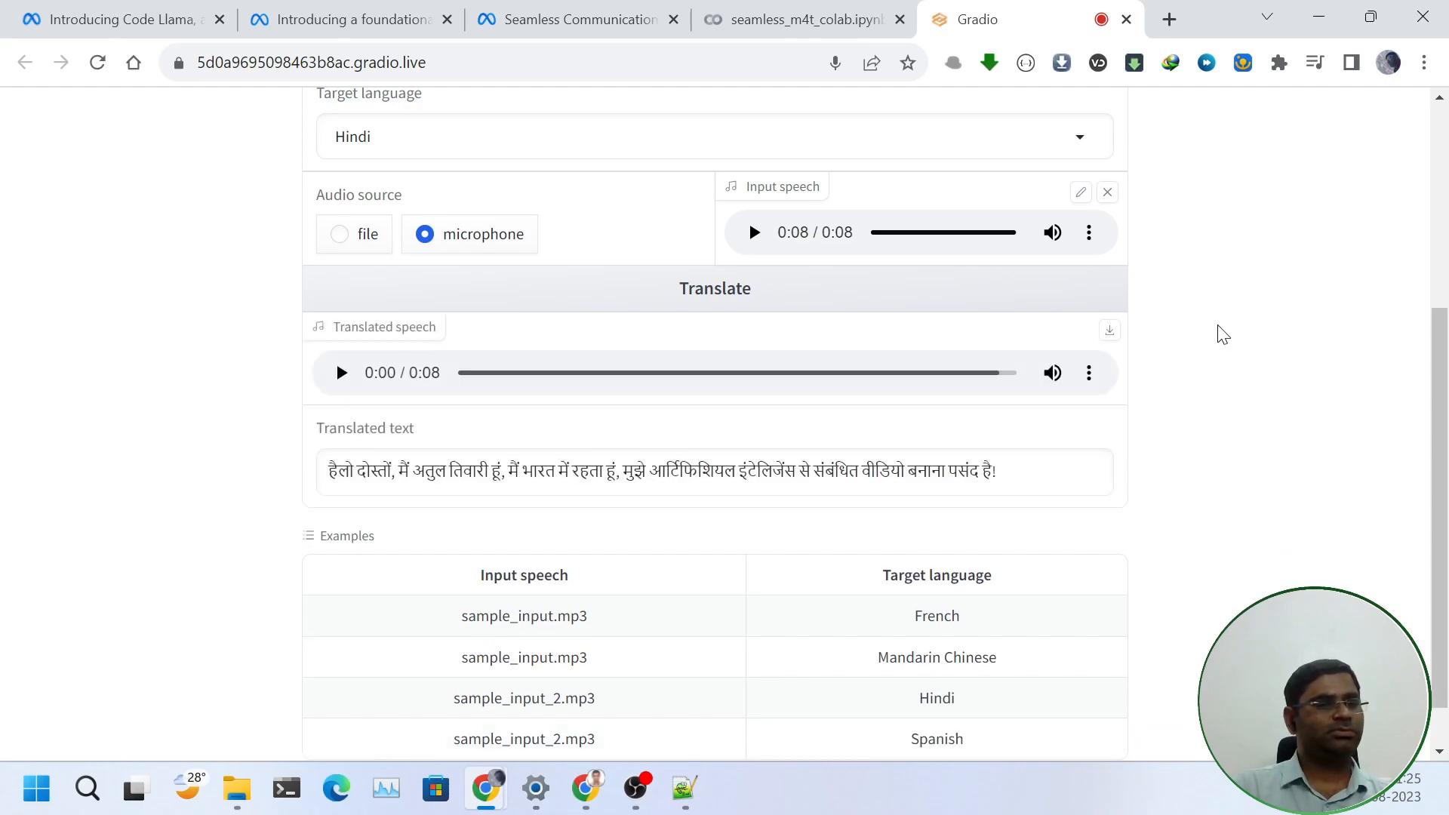
mouse_move(653, 332)
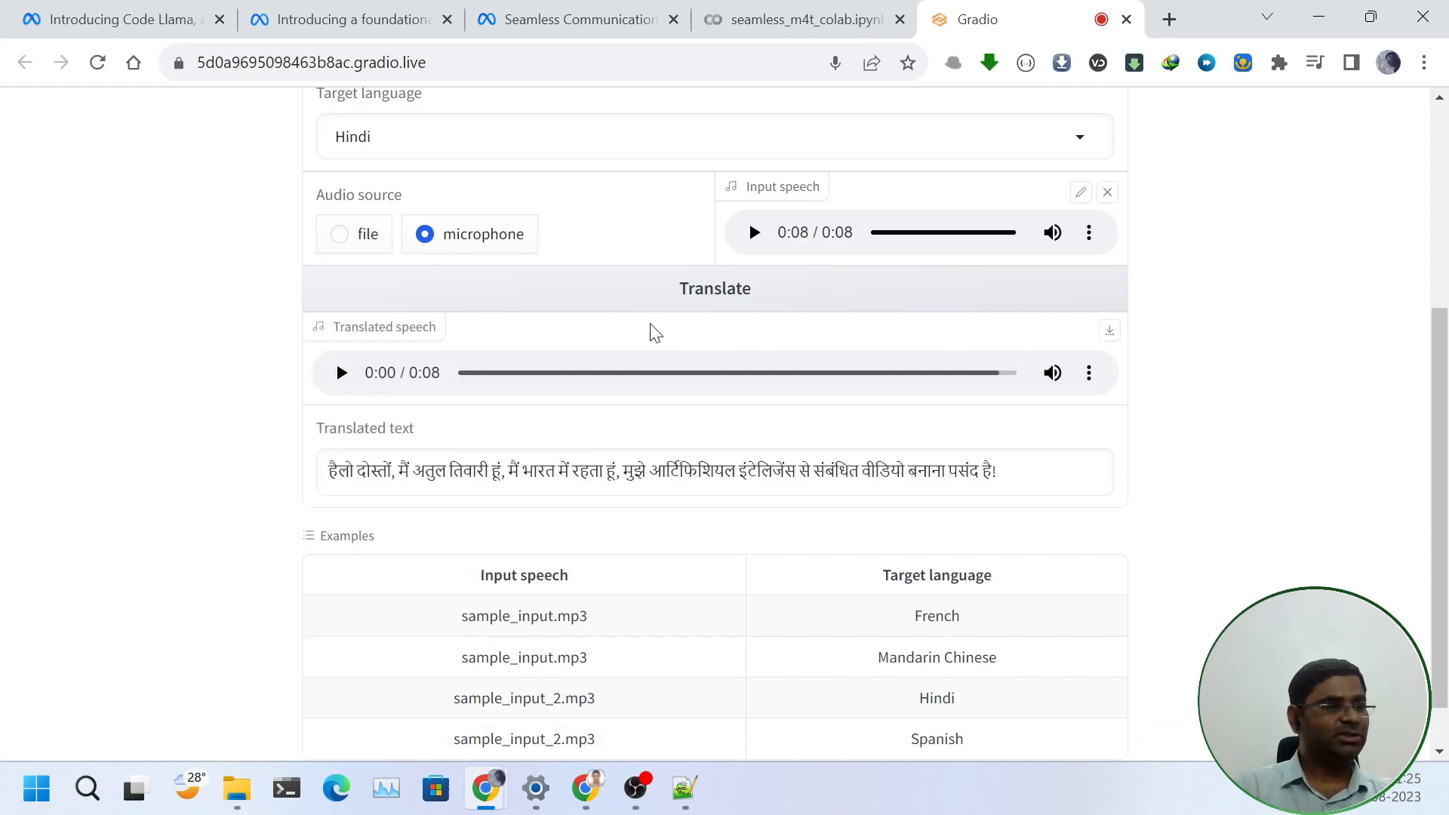
left_click(341, 373)
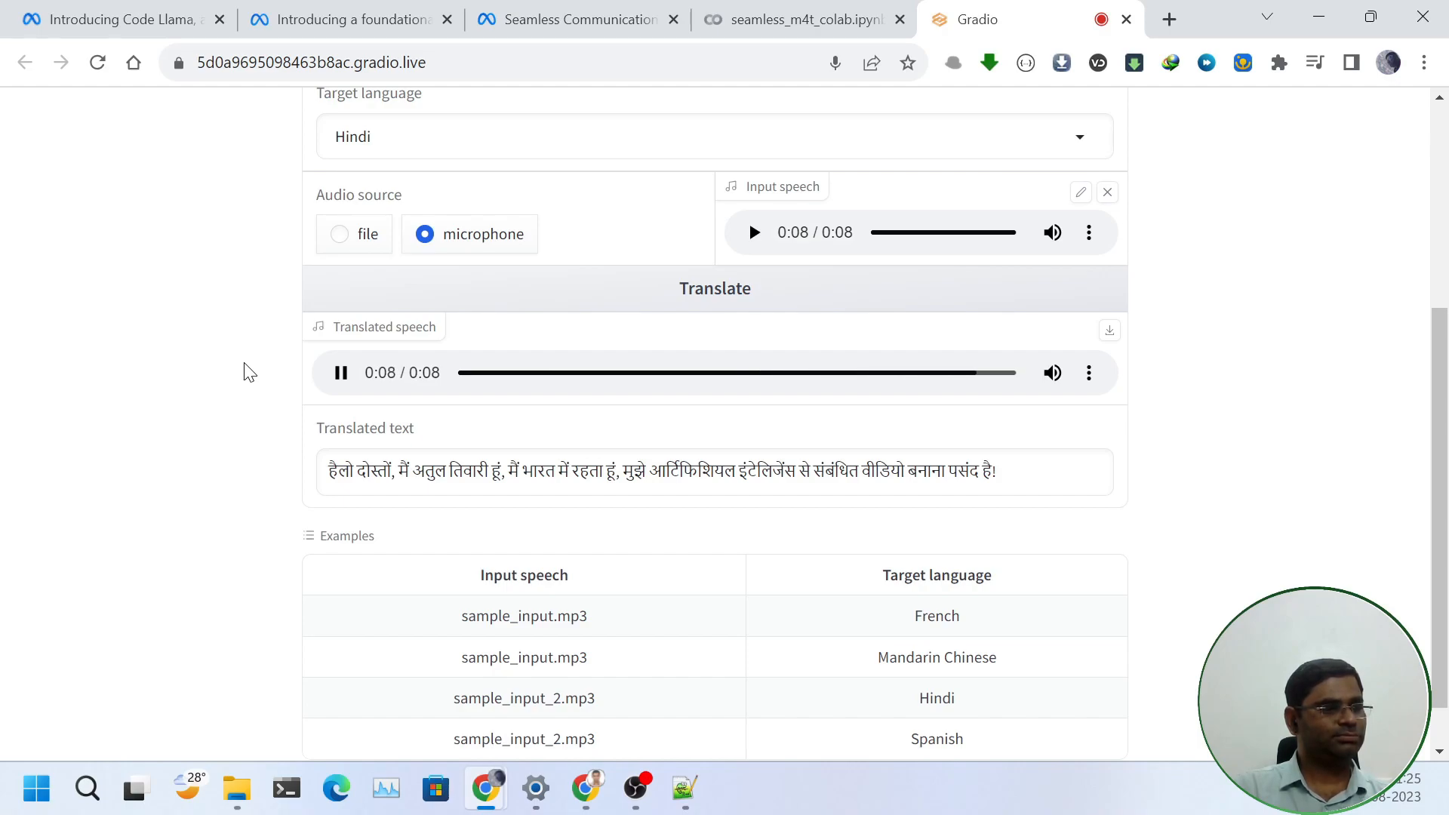
left_click(340, 372)
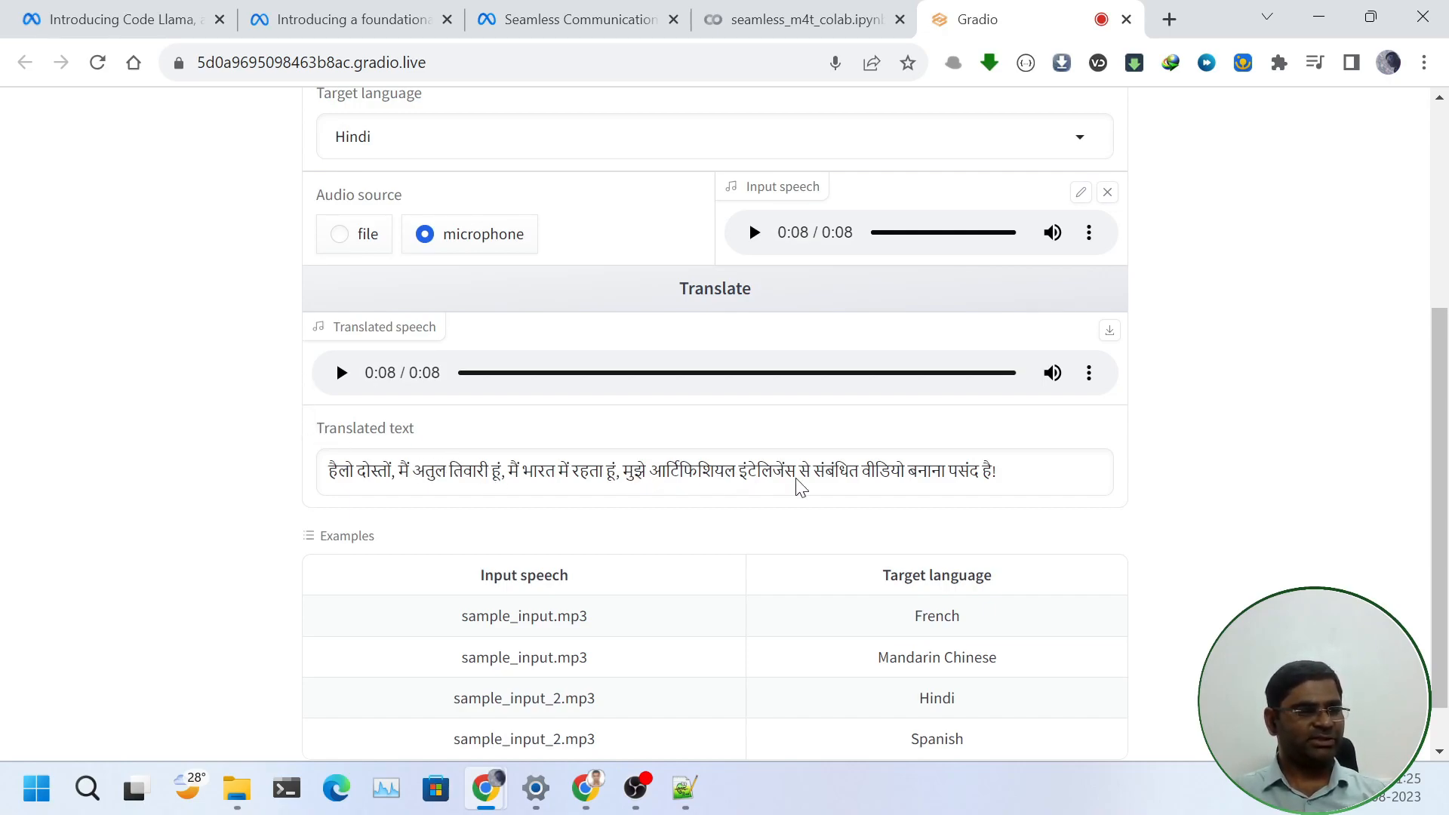
mouse_move(827, 480)
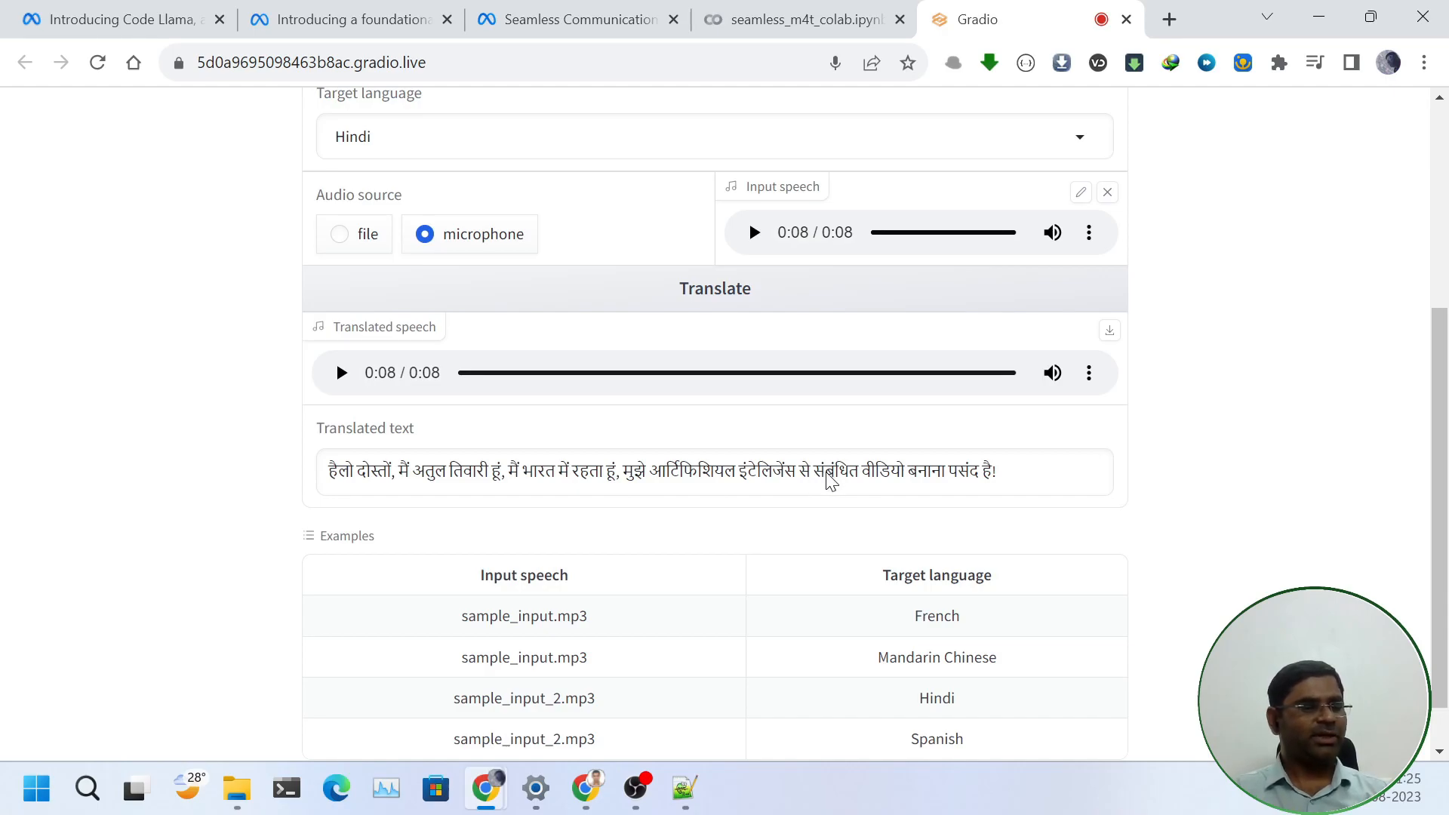
double_click(835, 471)
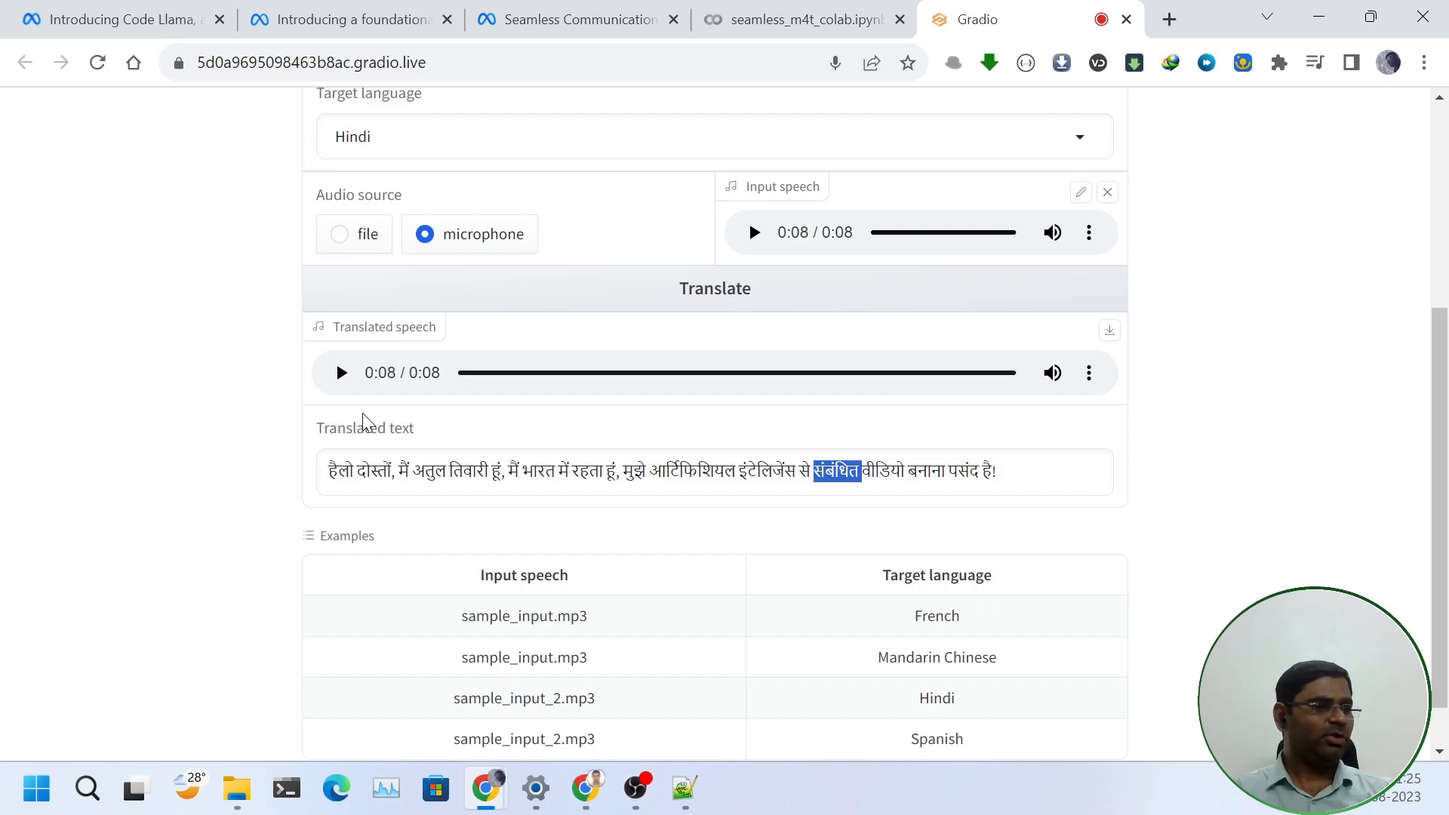
mouse_move(1187, 444)
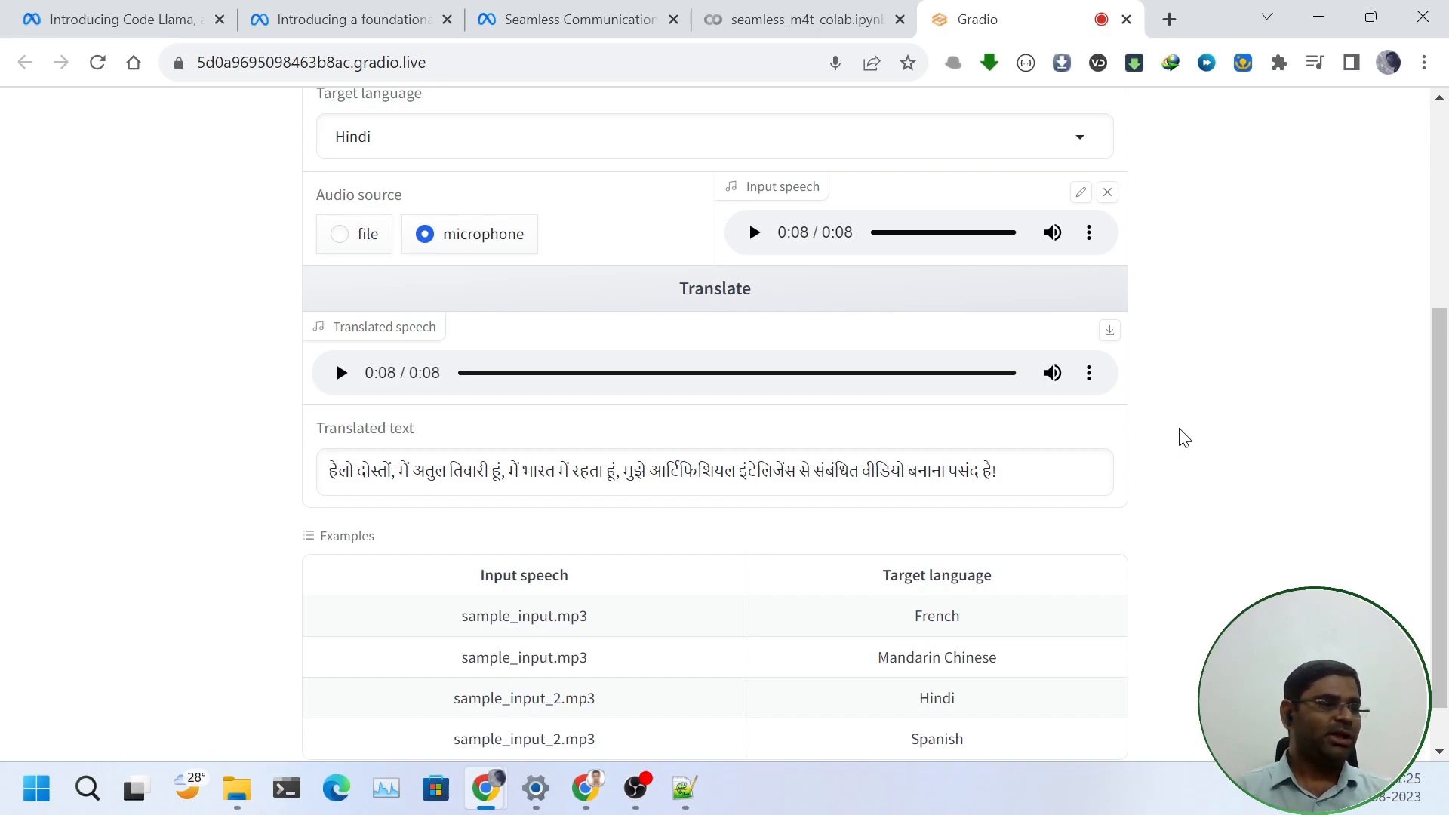
mouse_move(1197, 440)
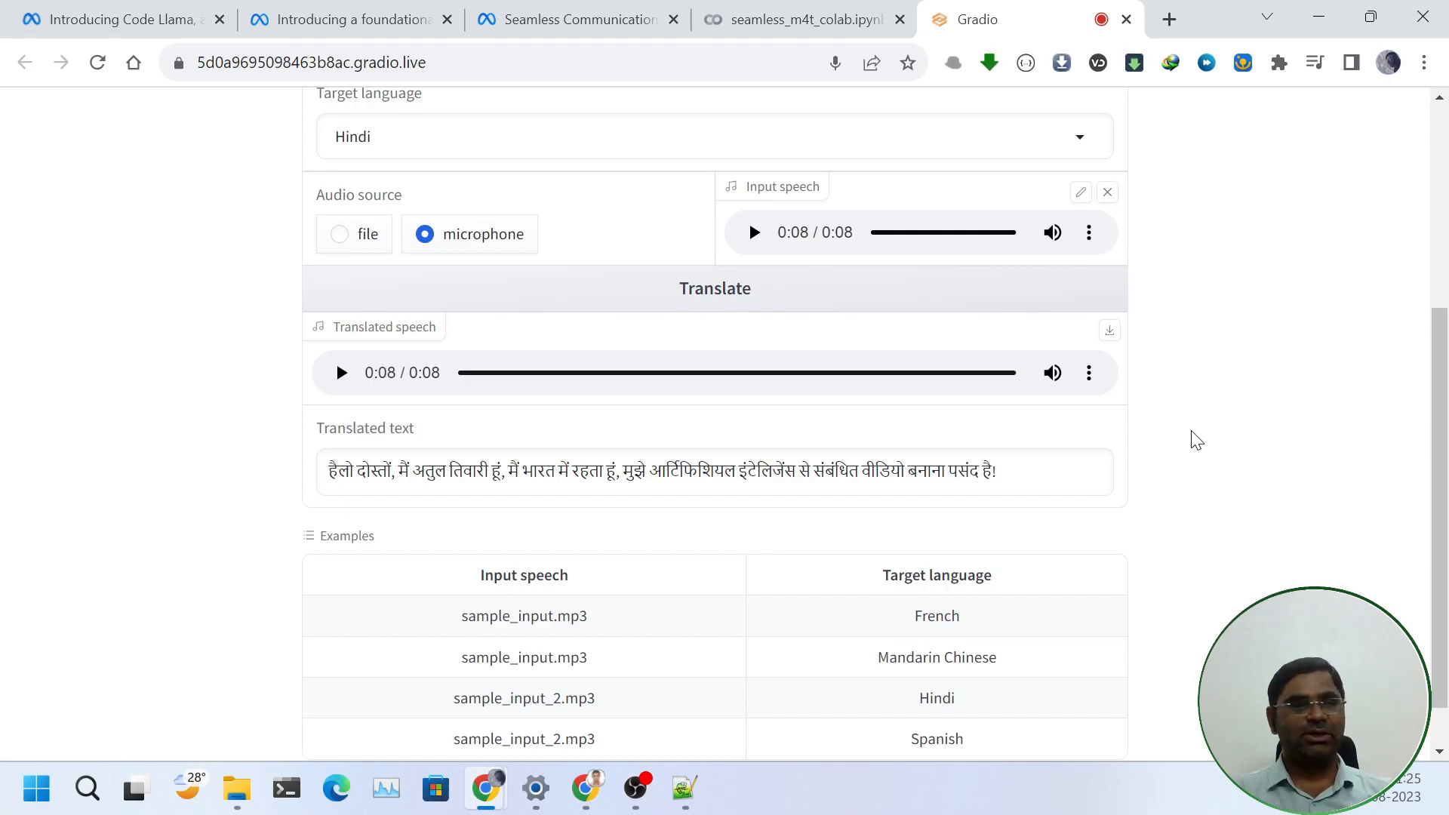
mouse_move(953, 197)
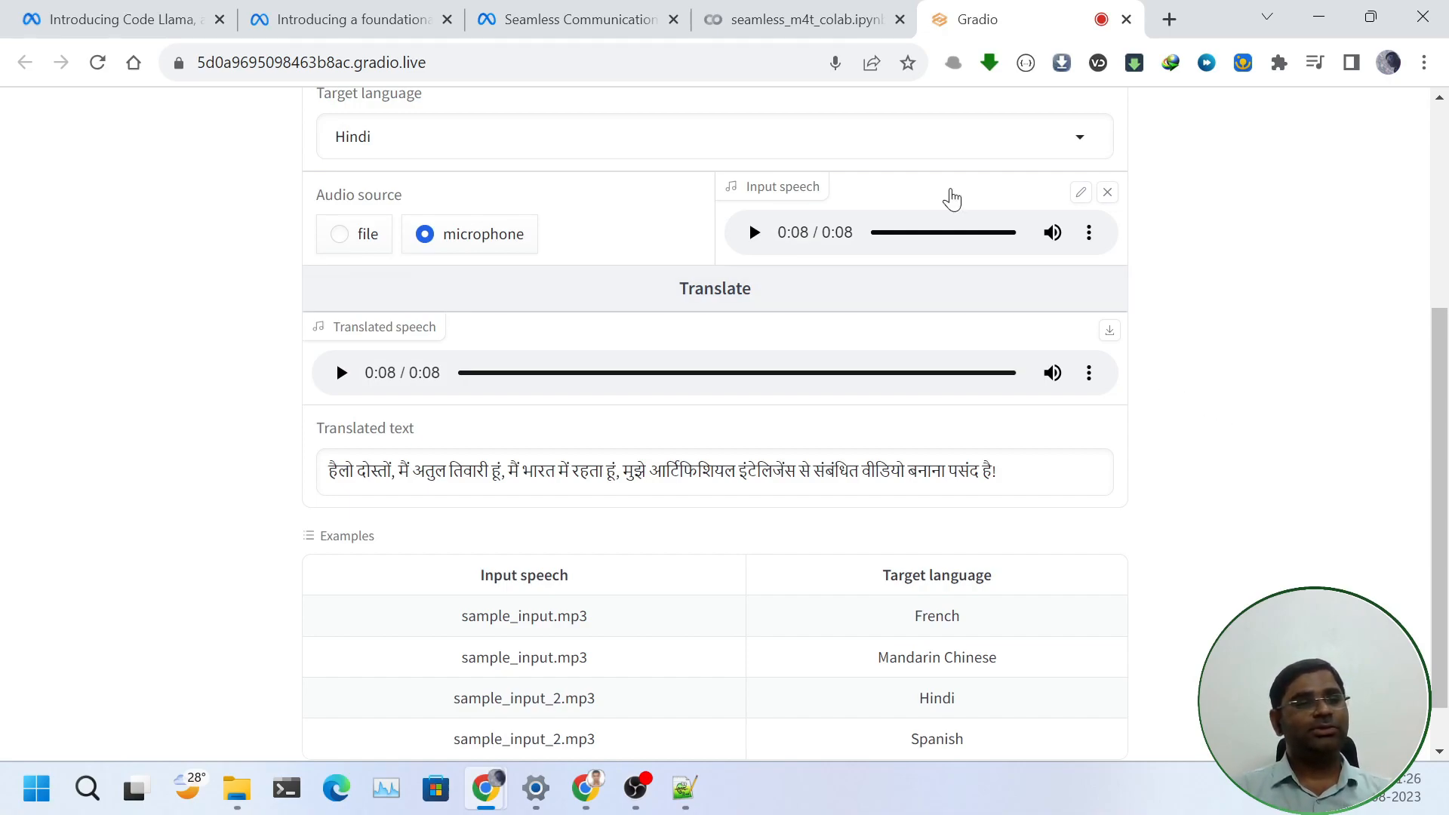
mouse_move(797, 19)
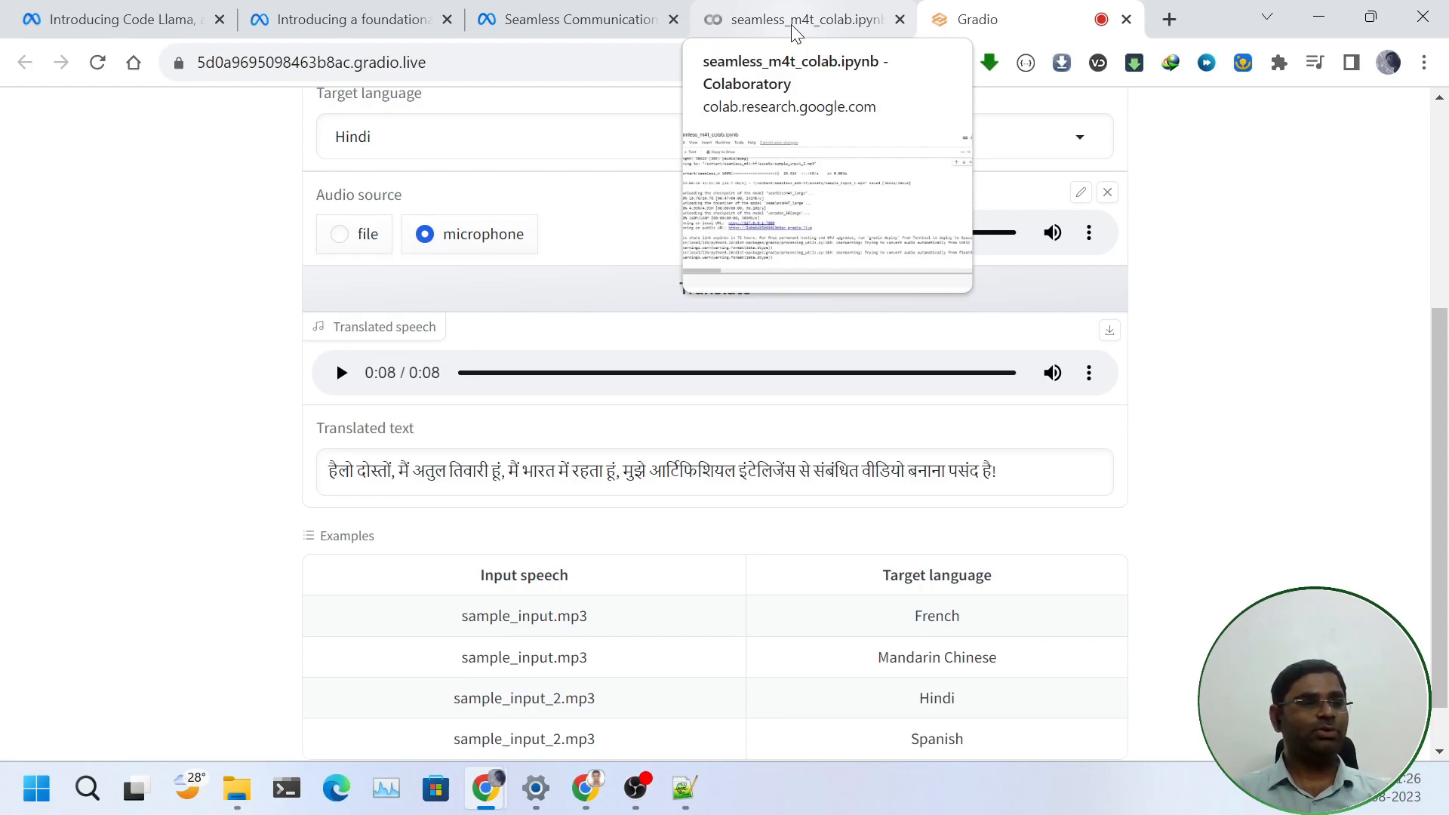
- Interrupt the running app-launch cell in Colab, shutting down the Gradio public link
left_click(800, 18)
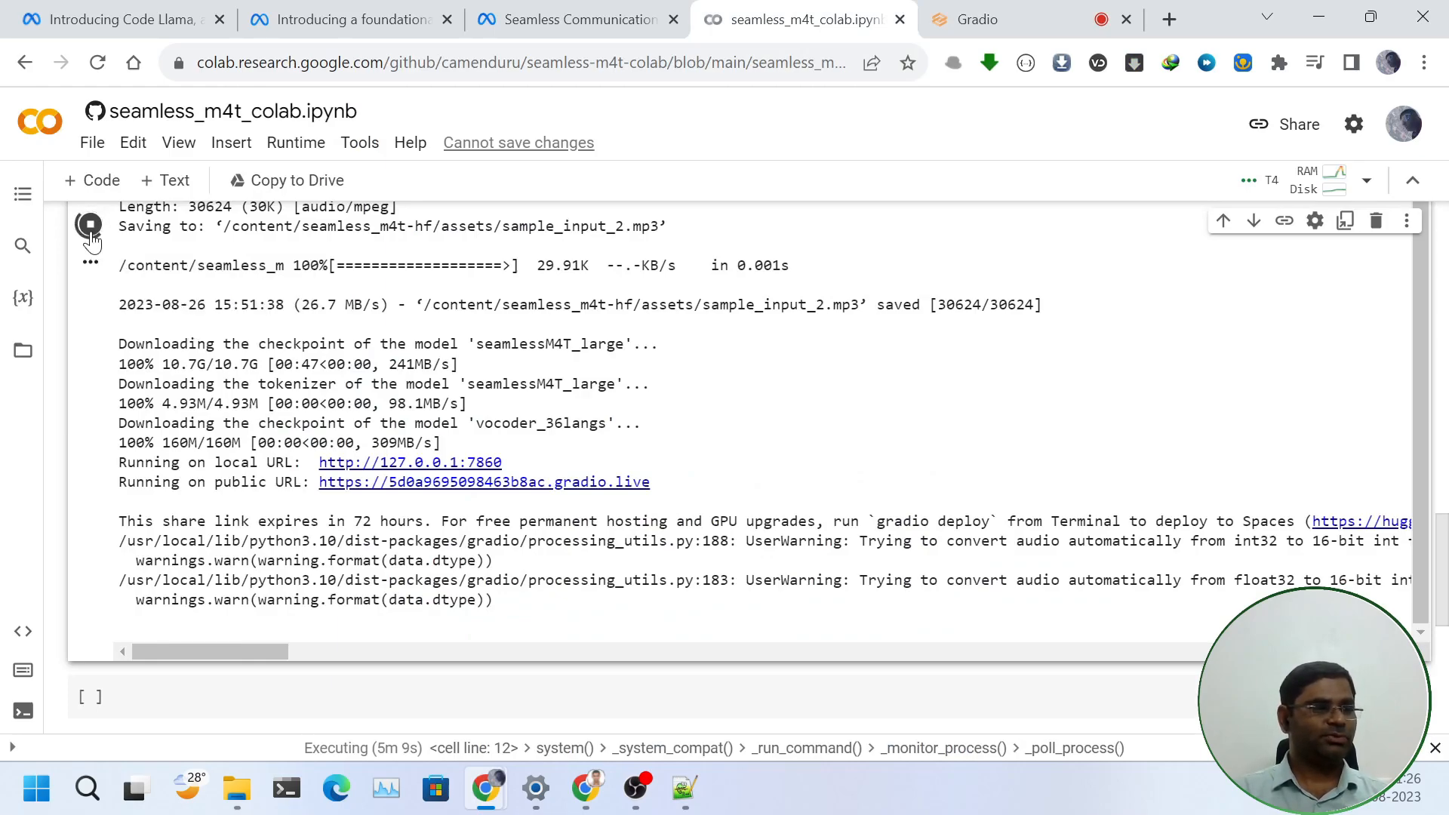
left_click(89, 225)
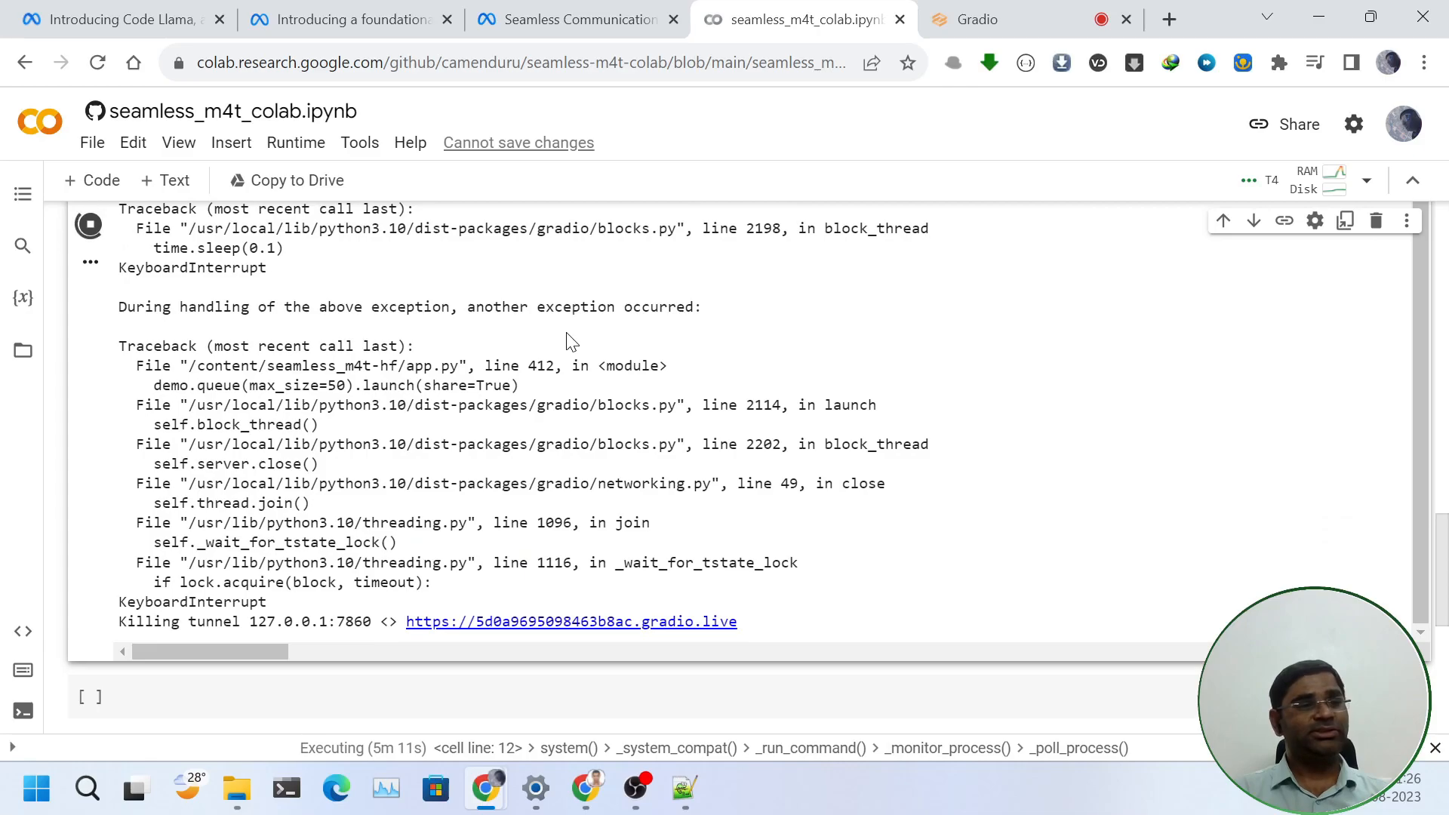